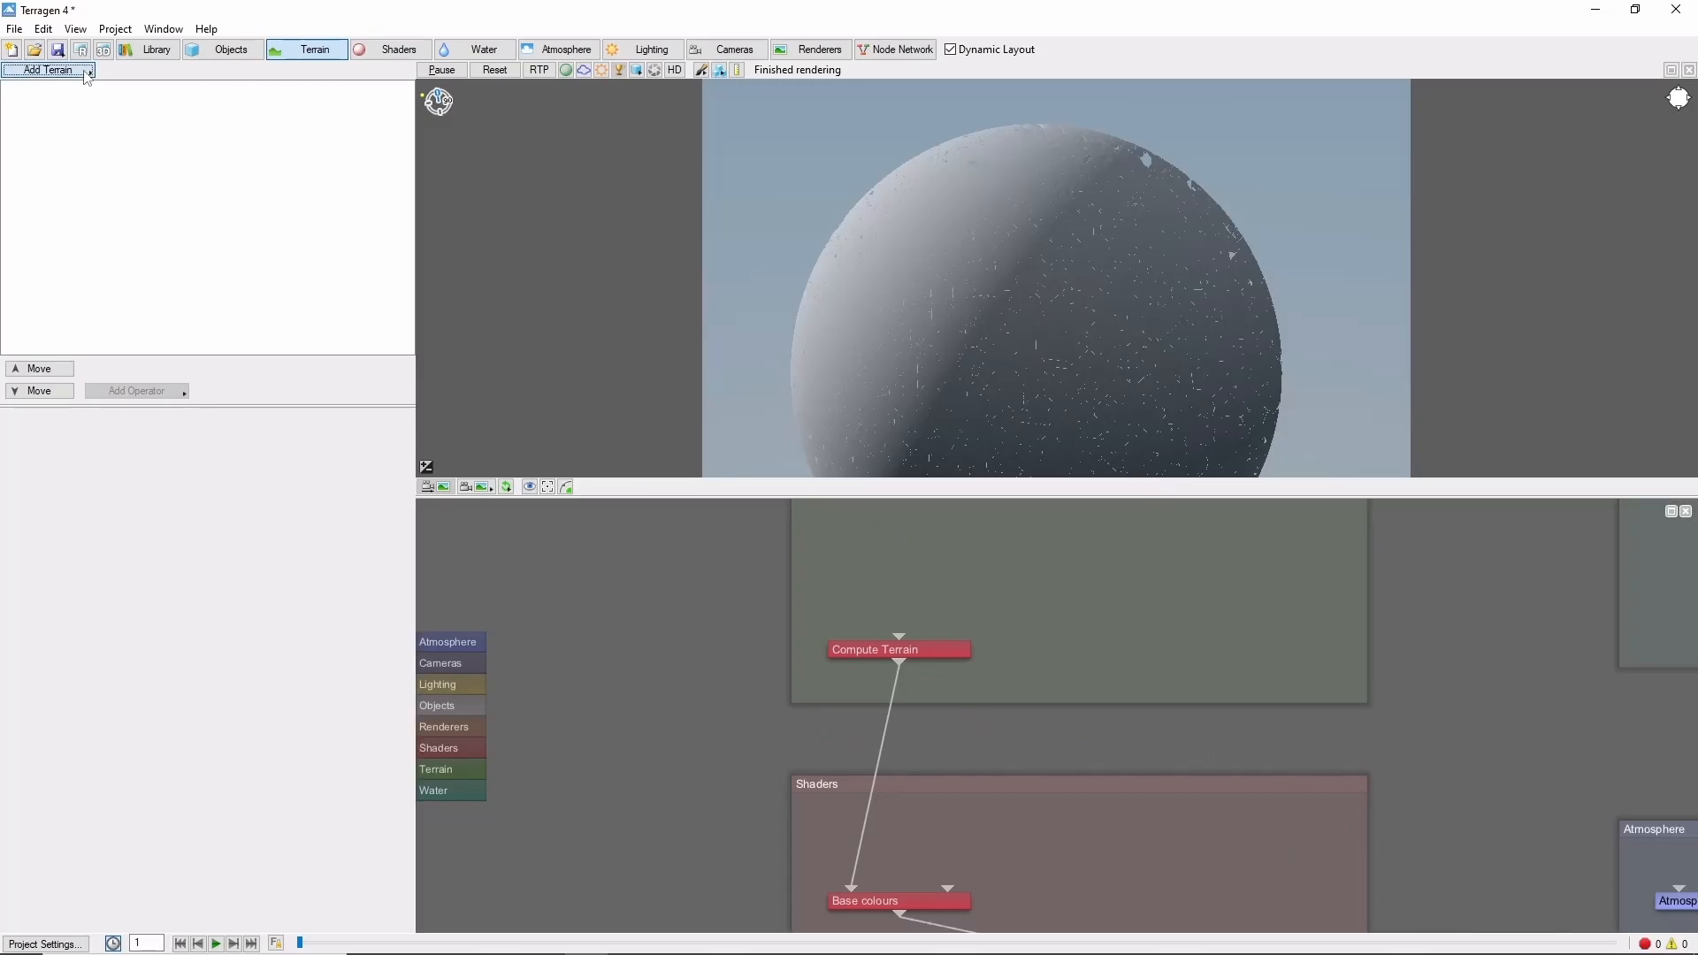
# Add an image-map displacement shader loading EARTH_DISPLACE_42K_16BITS_preview.jpg
pyautogui.click(46, 71)
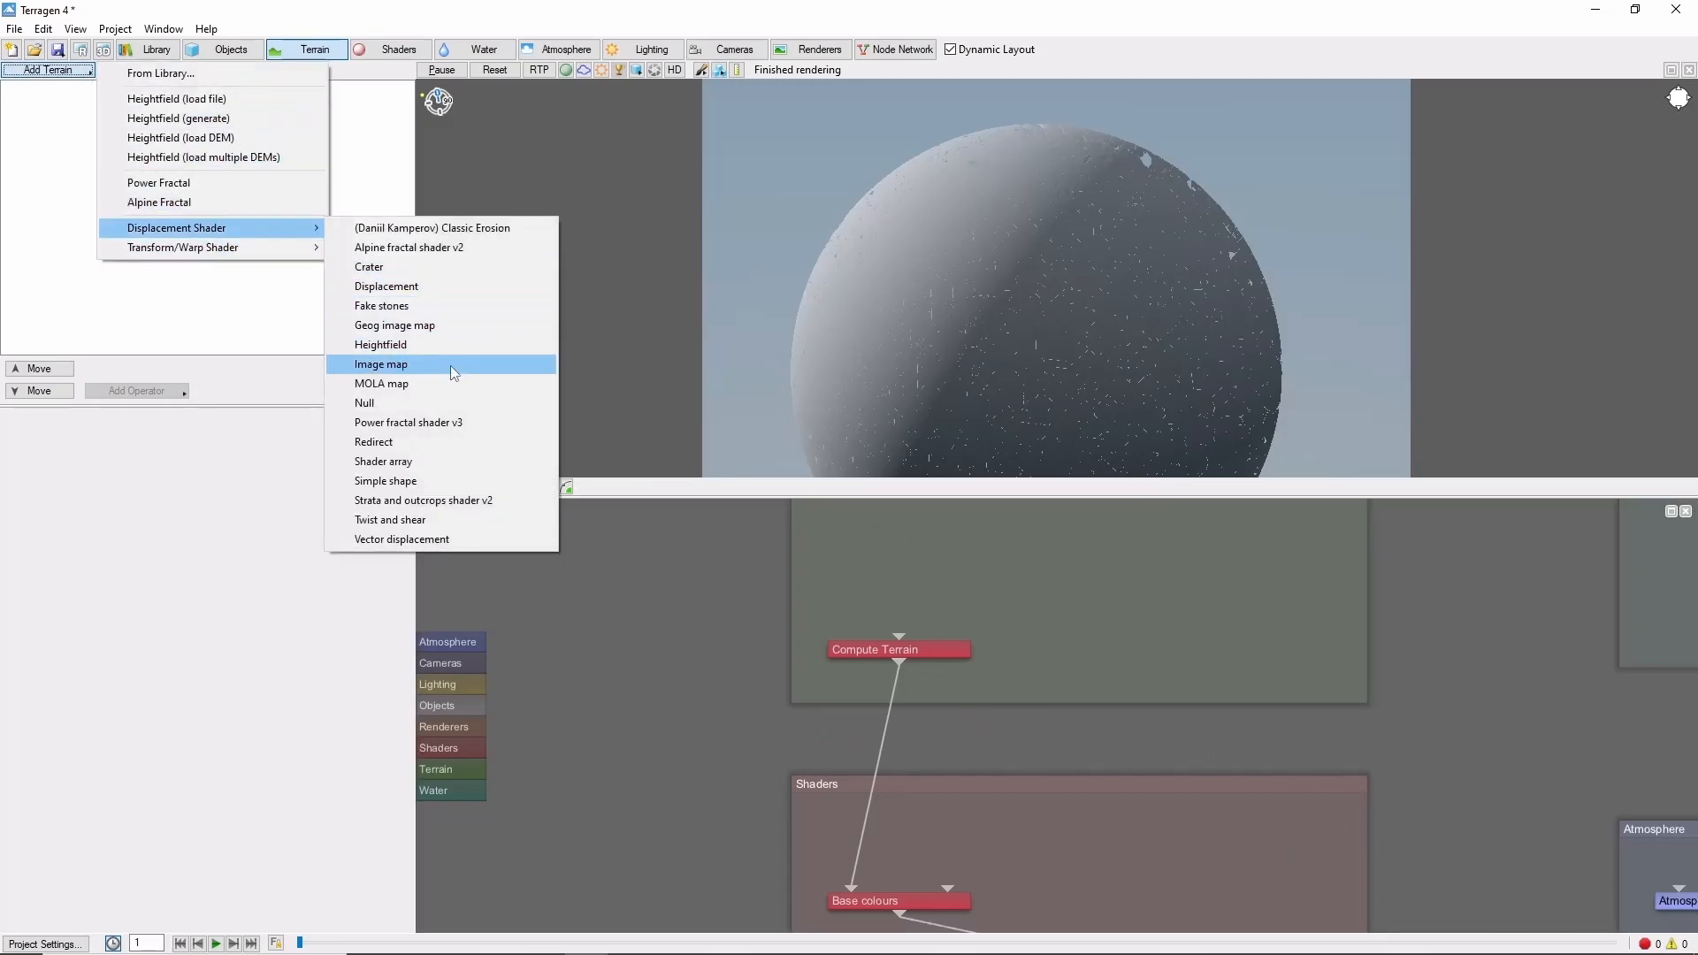
pyautogui.click(382, 364)
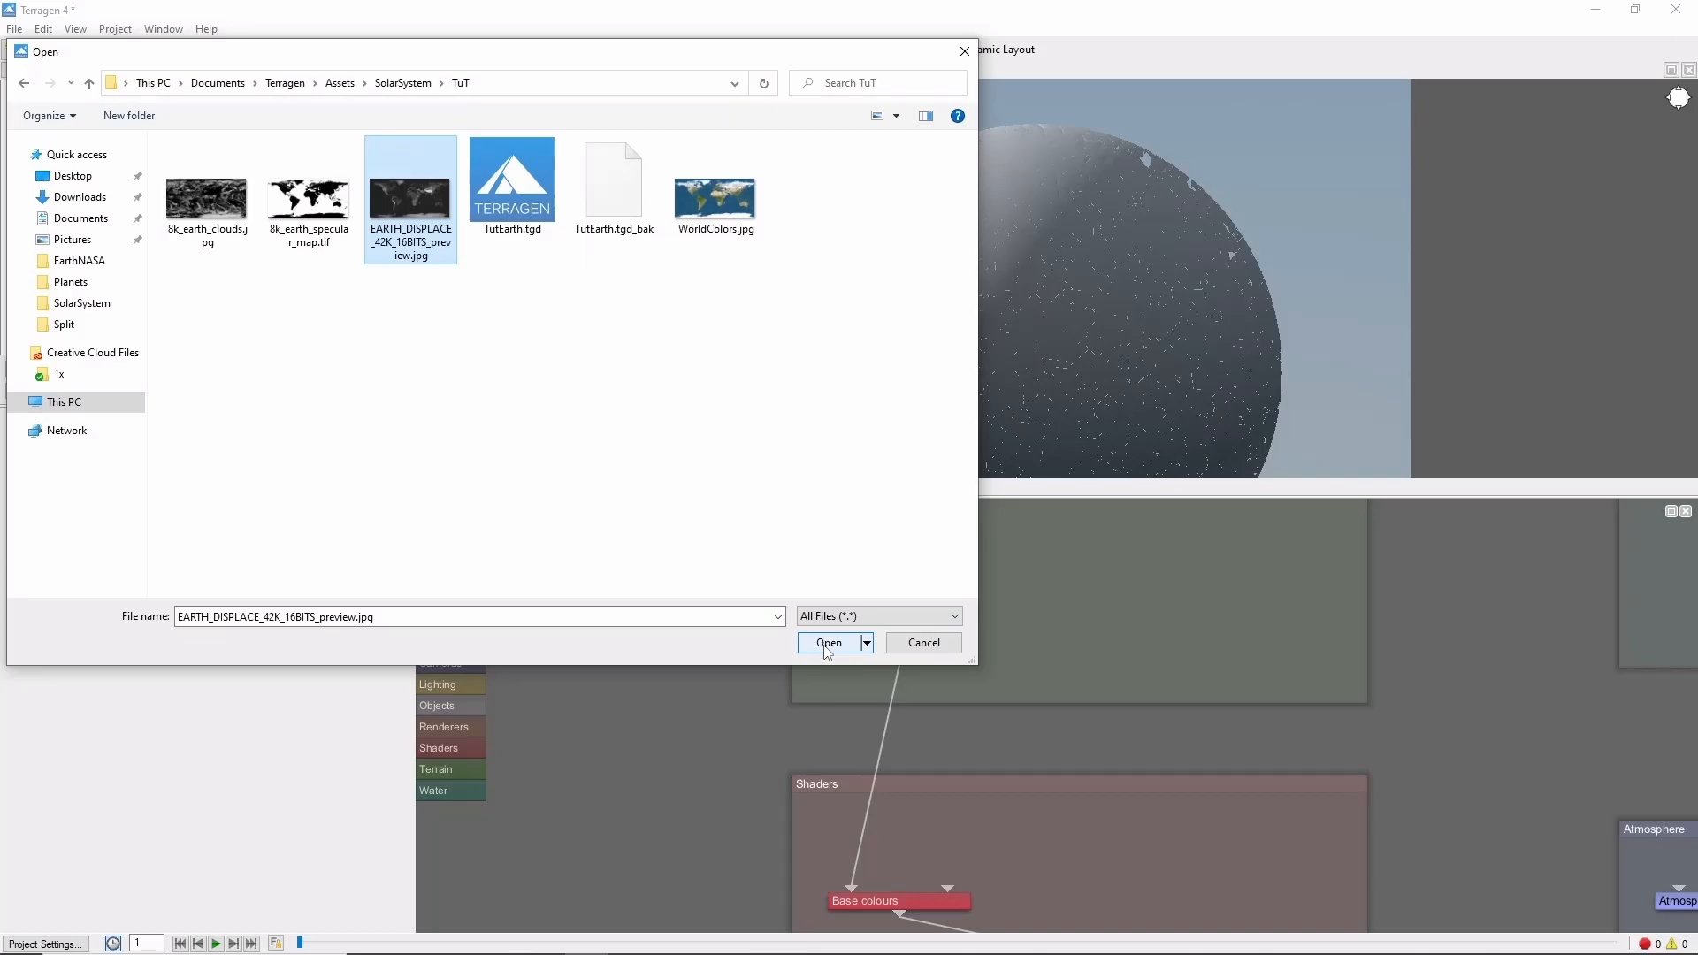
pyautogui.click(827, 642)
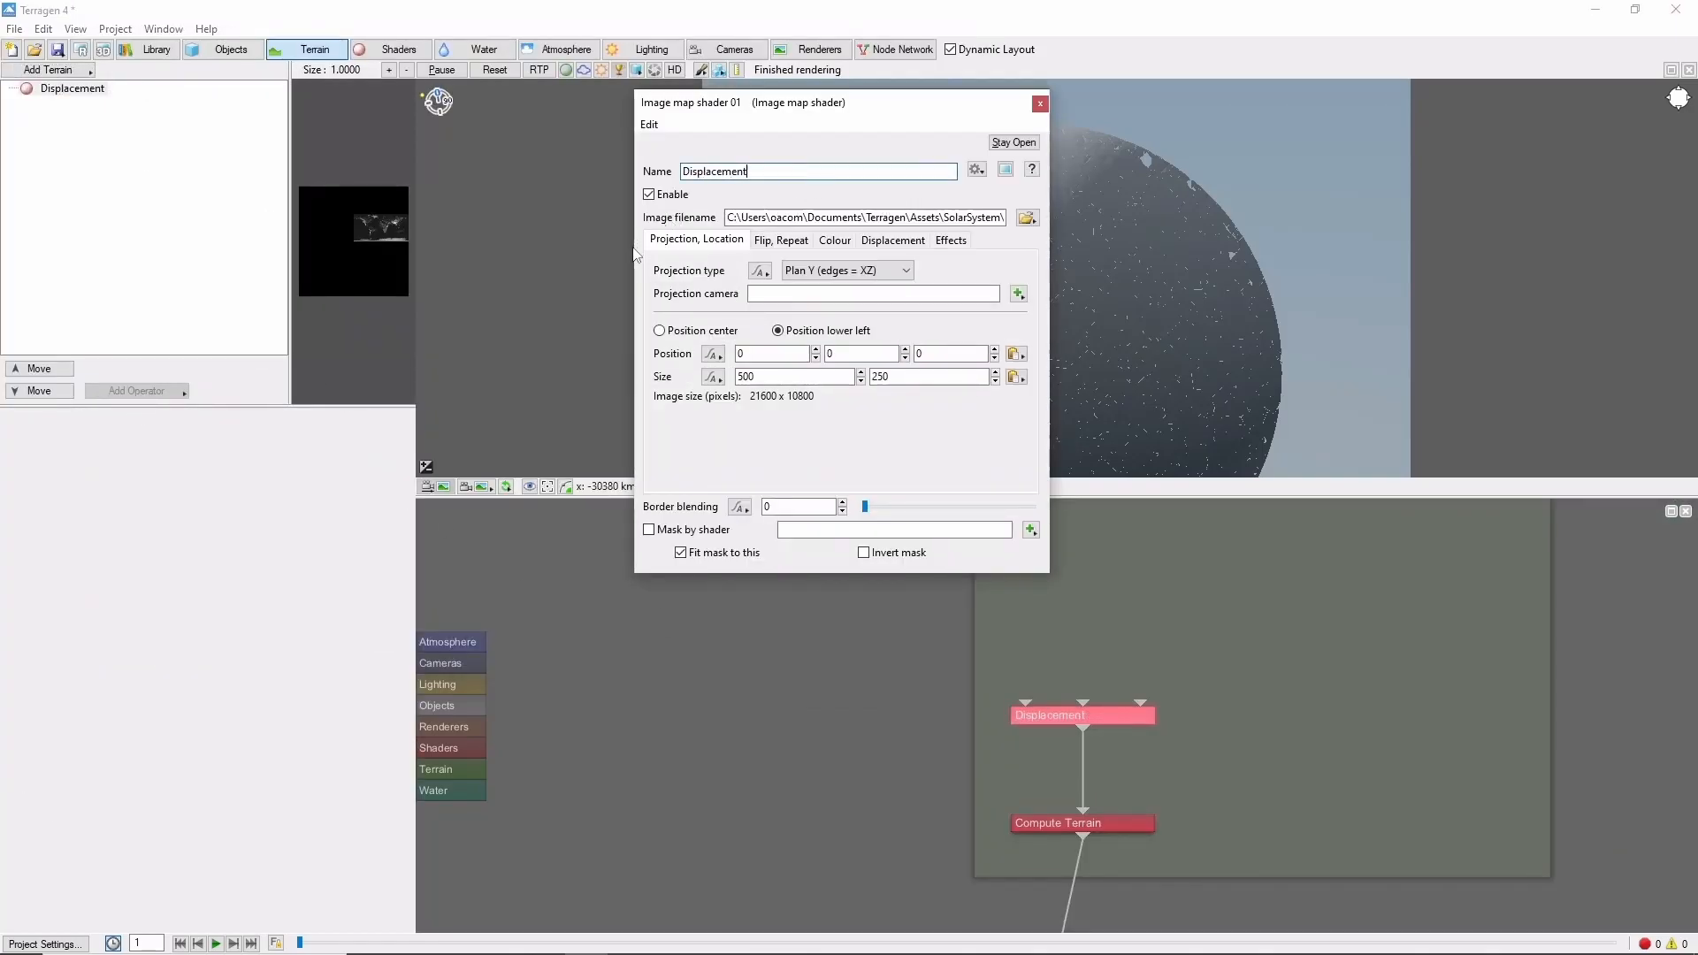
# Set the Displacement shader to Spherical projection and look up the planet's centre coordinates
pyautogui.click(847, 268)
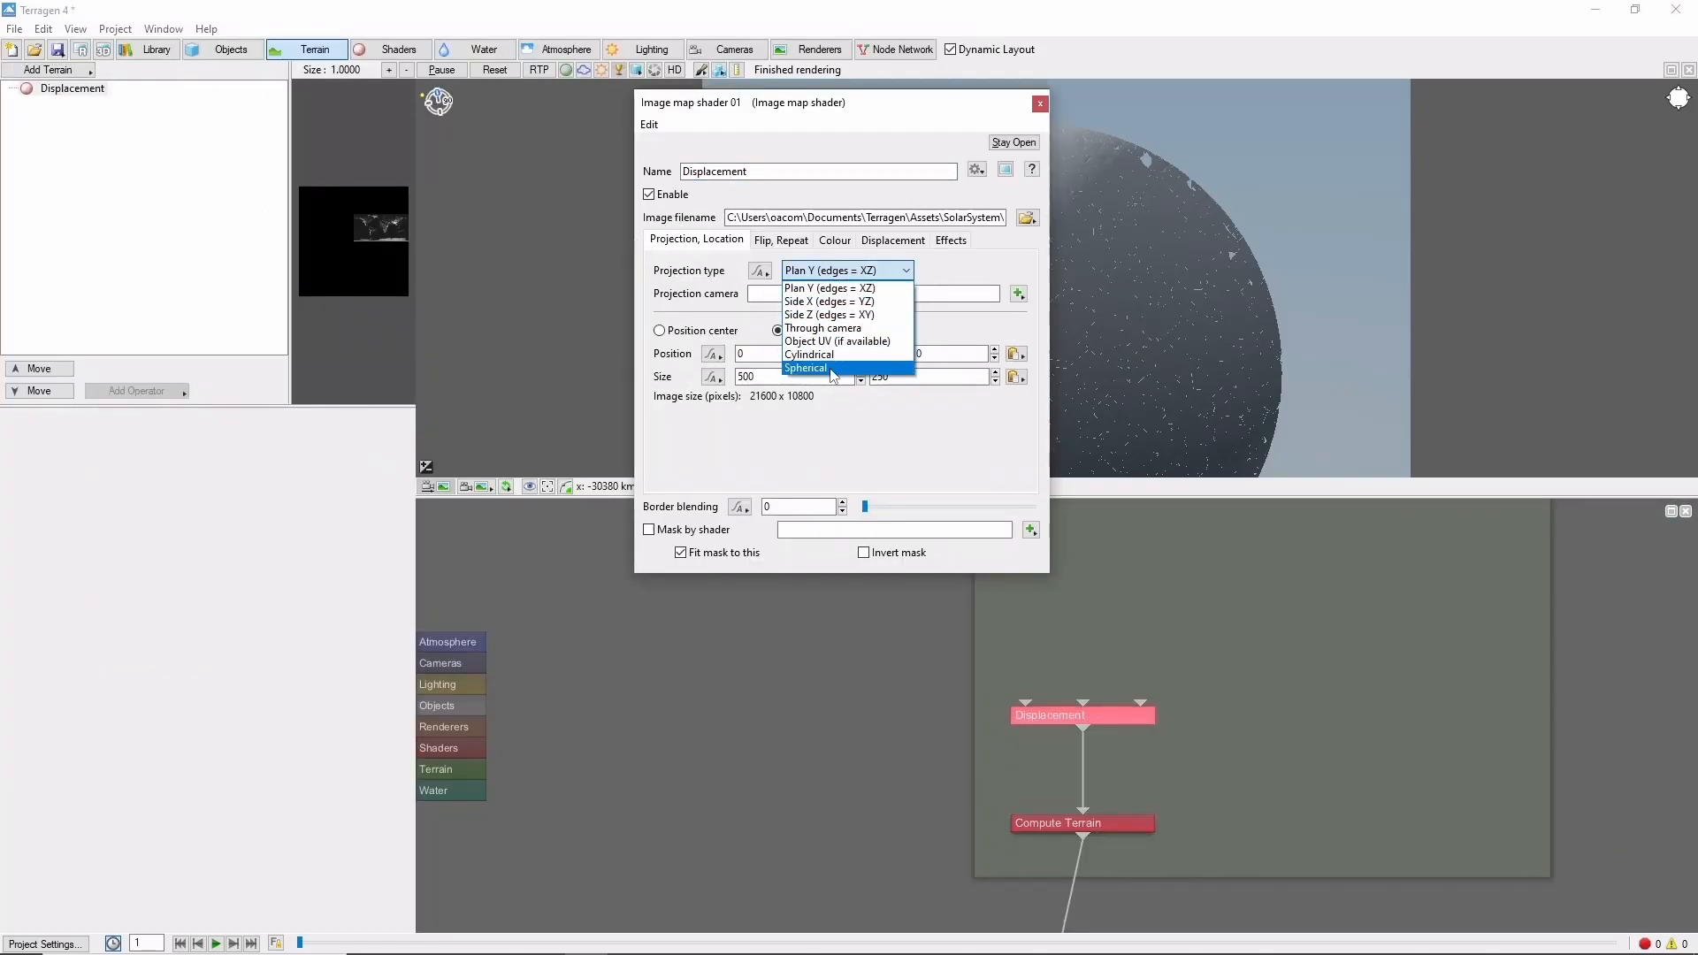
pyautogui.click(807, 368)
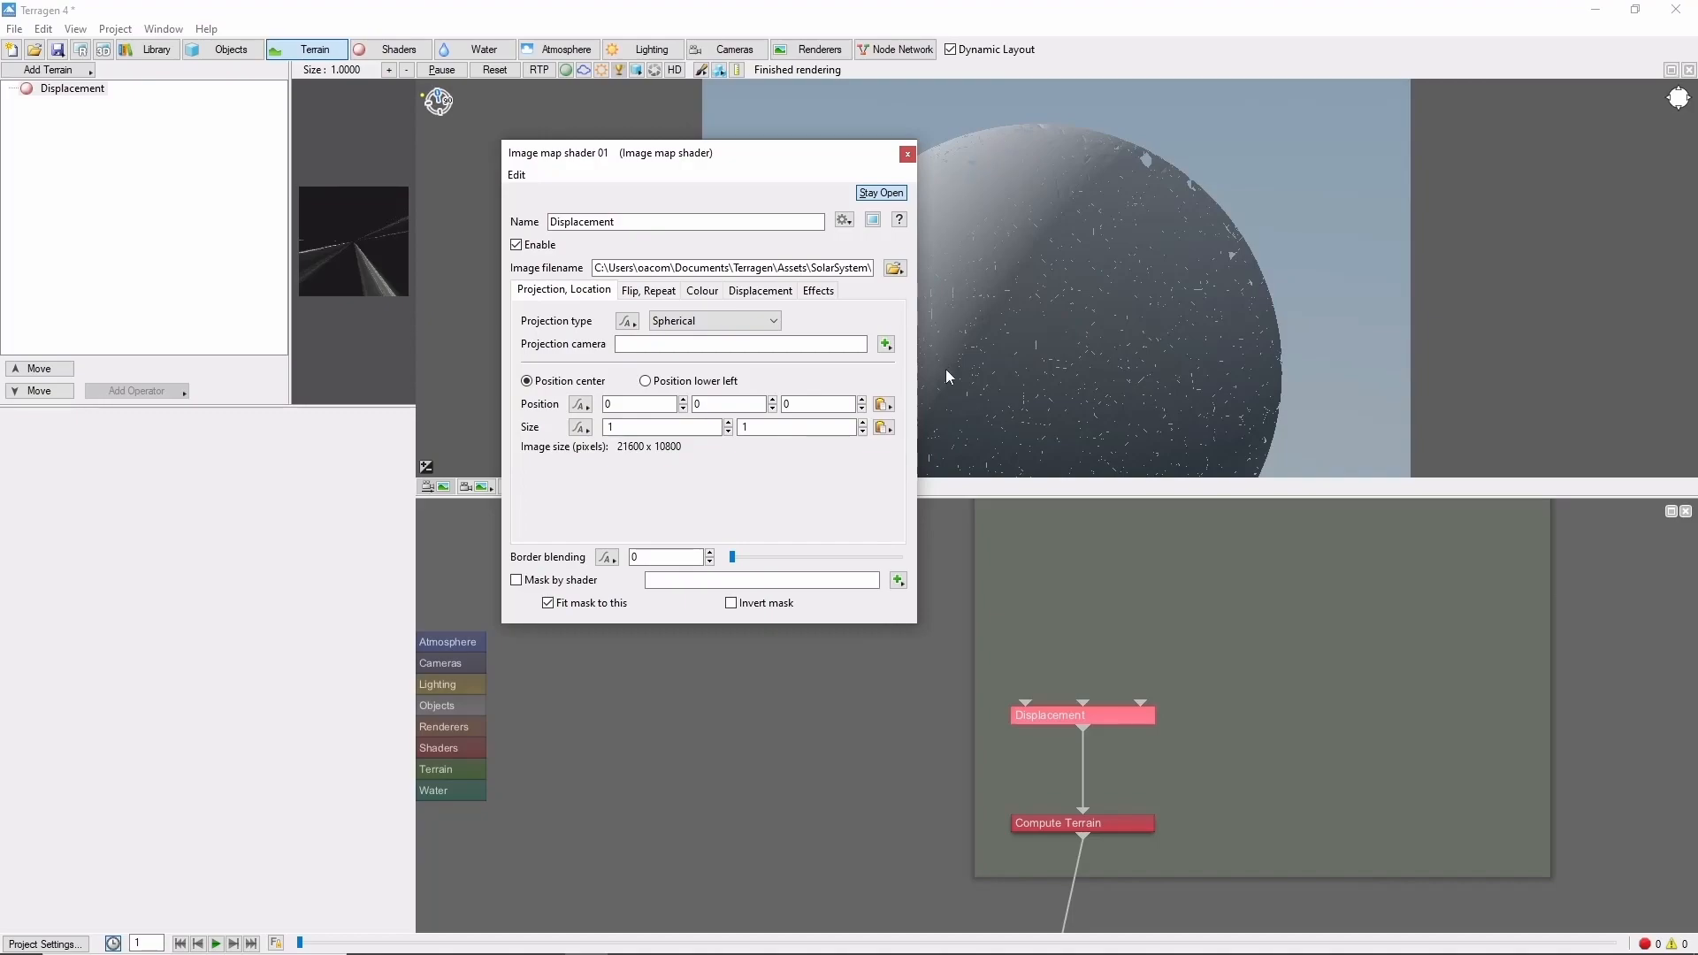
pyautogui.moveTo(1057, 351)
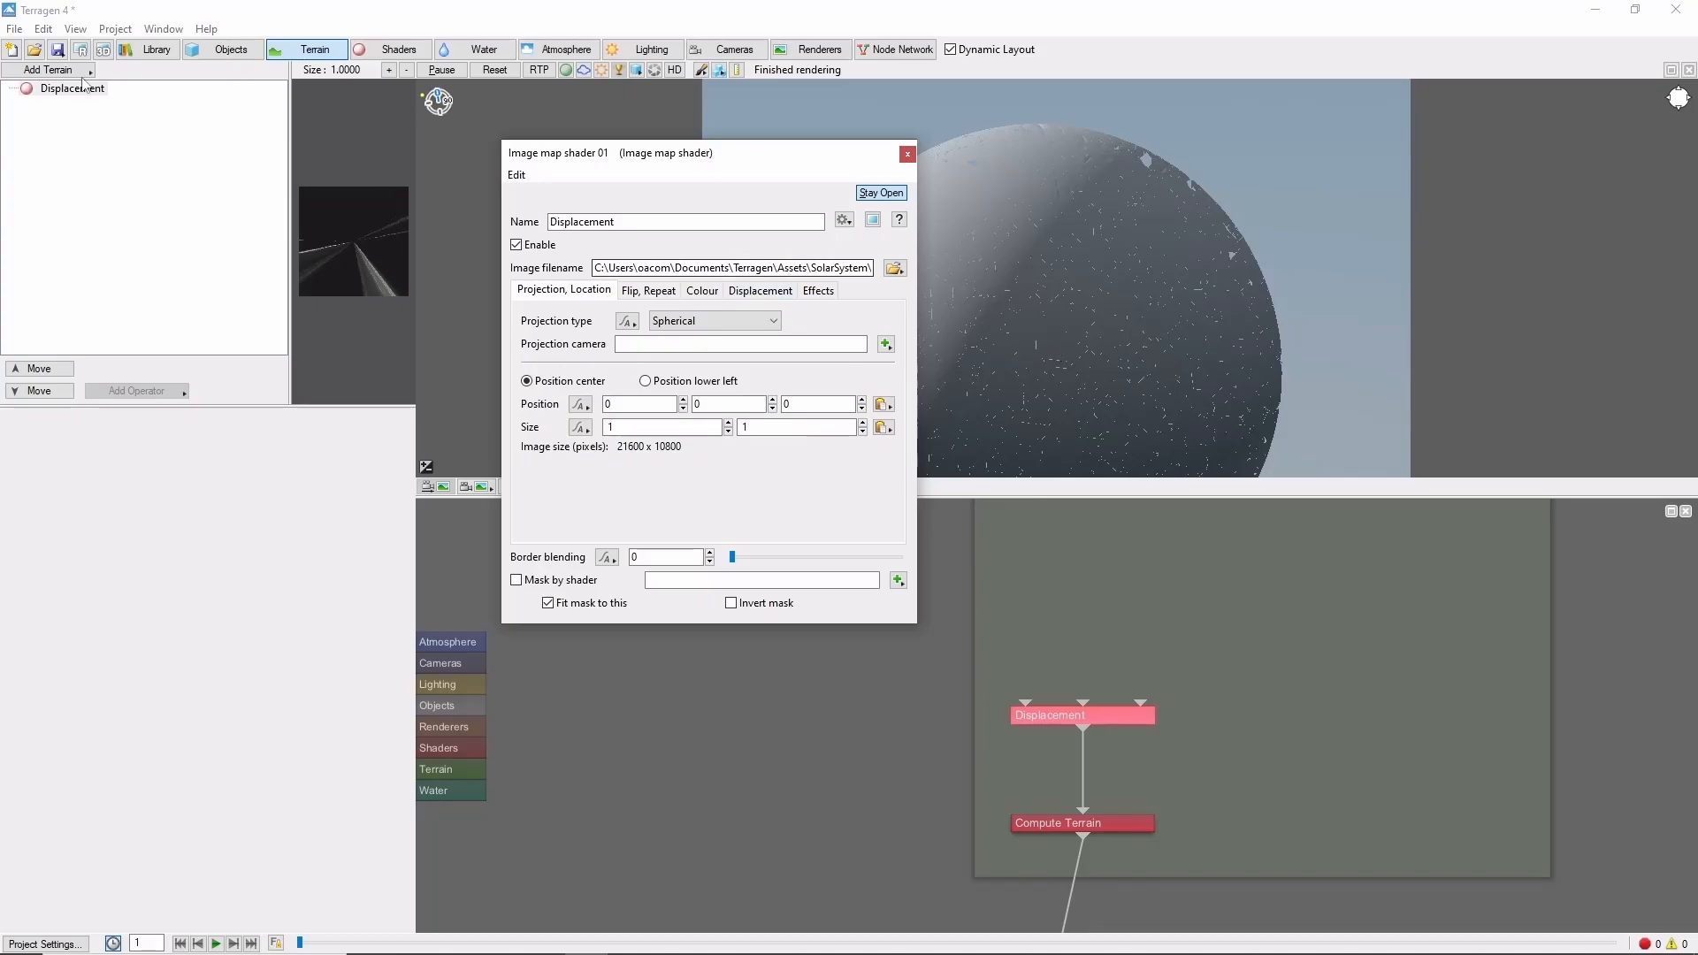
pyautogui.click(223, 50)
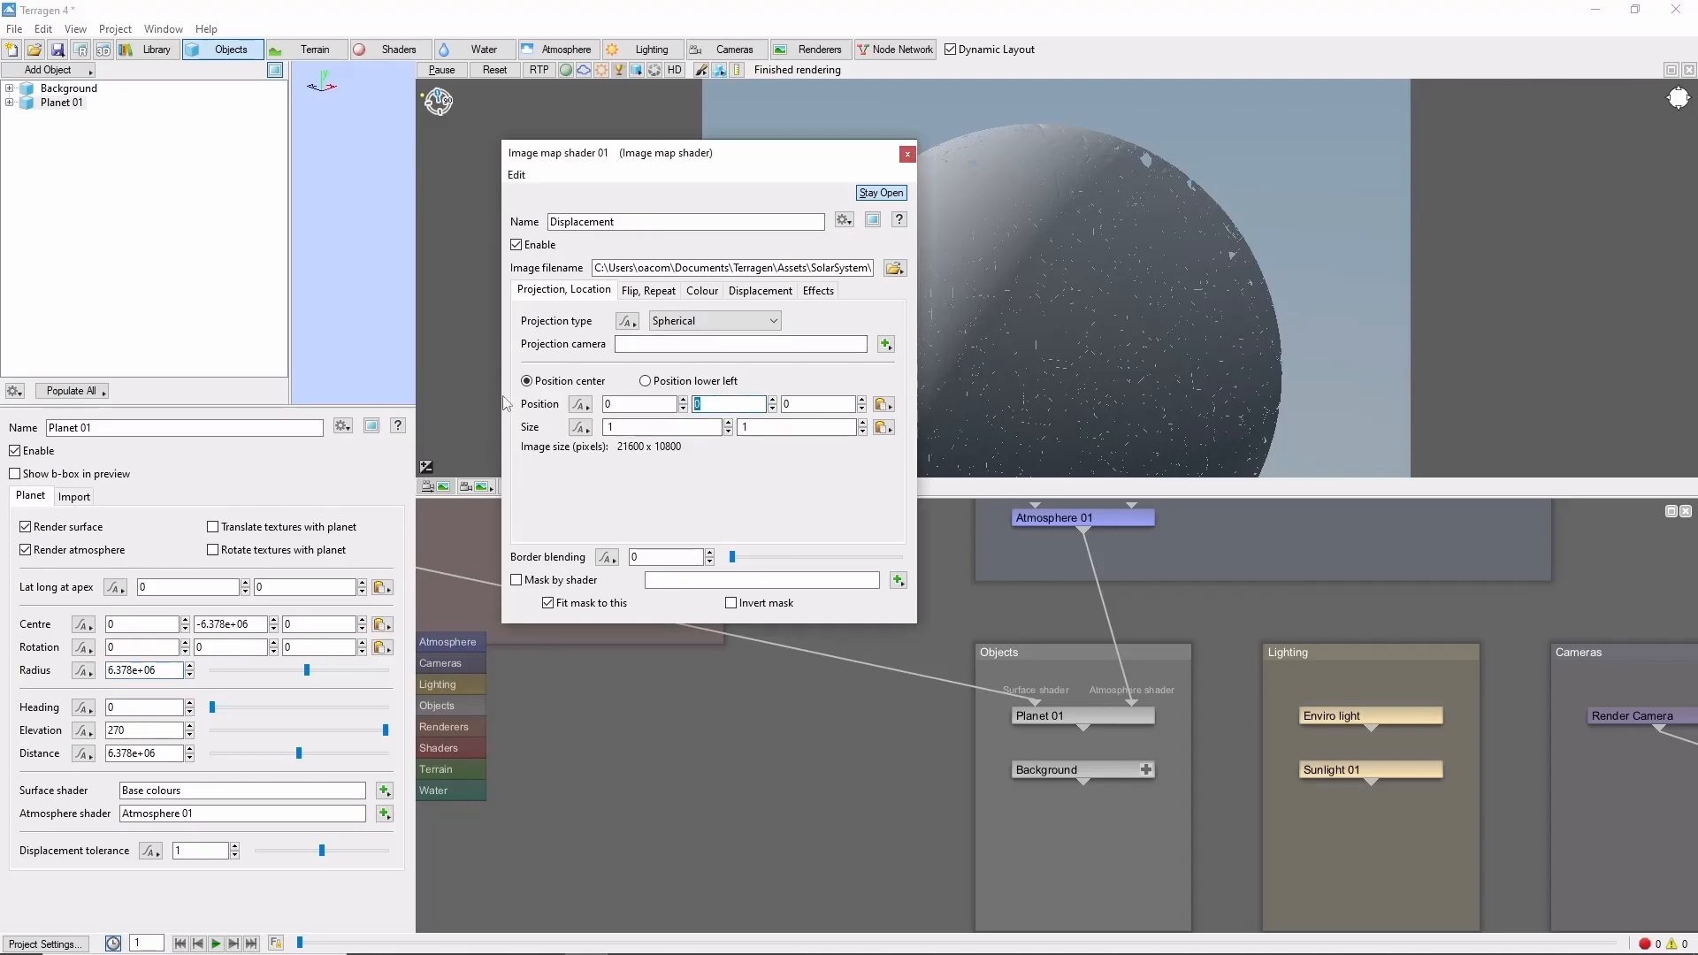
# Set Position Y to -6.378e+06 and apply displacement with amplitude 8850
pyautogui.write('-6.378e+06')
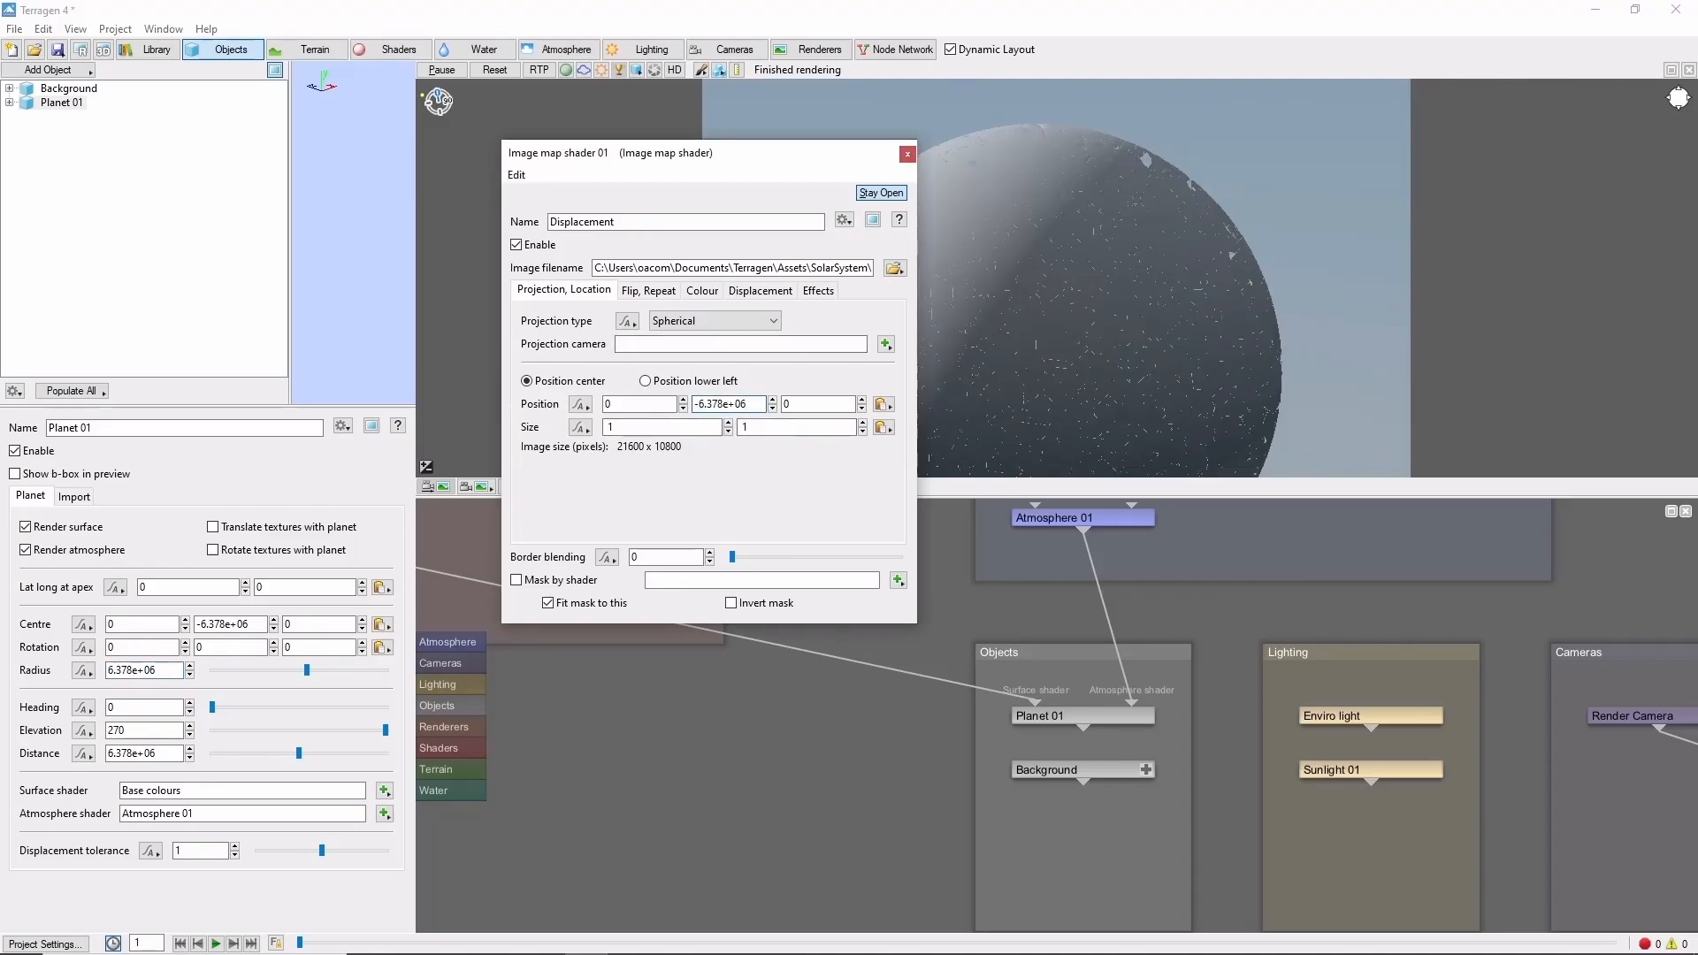
pyautogui.click(759, 290)
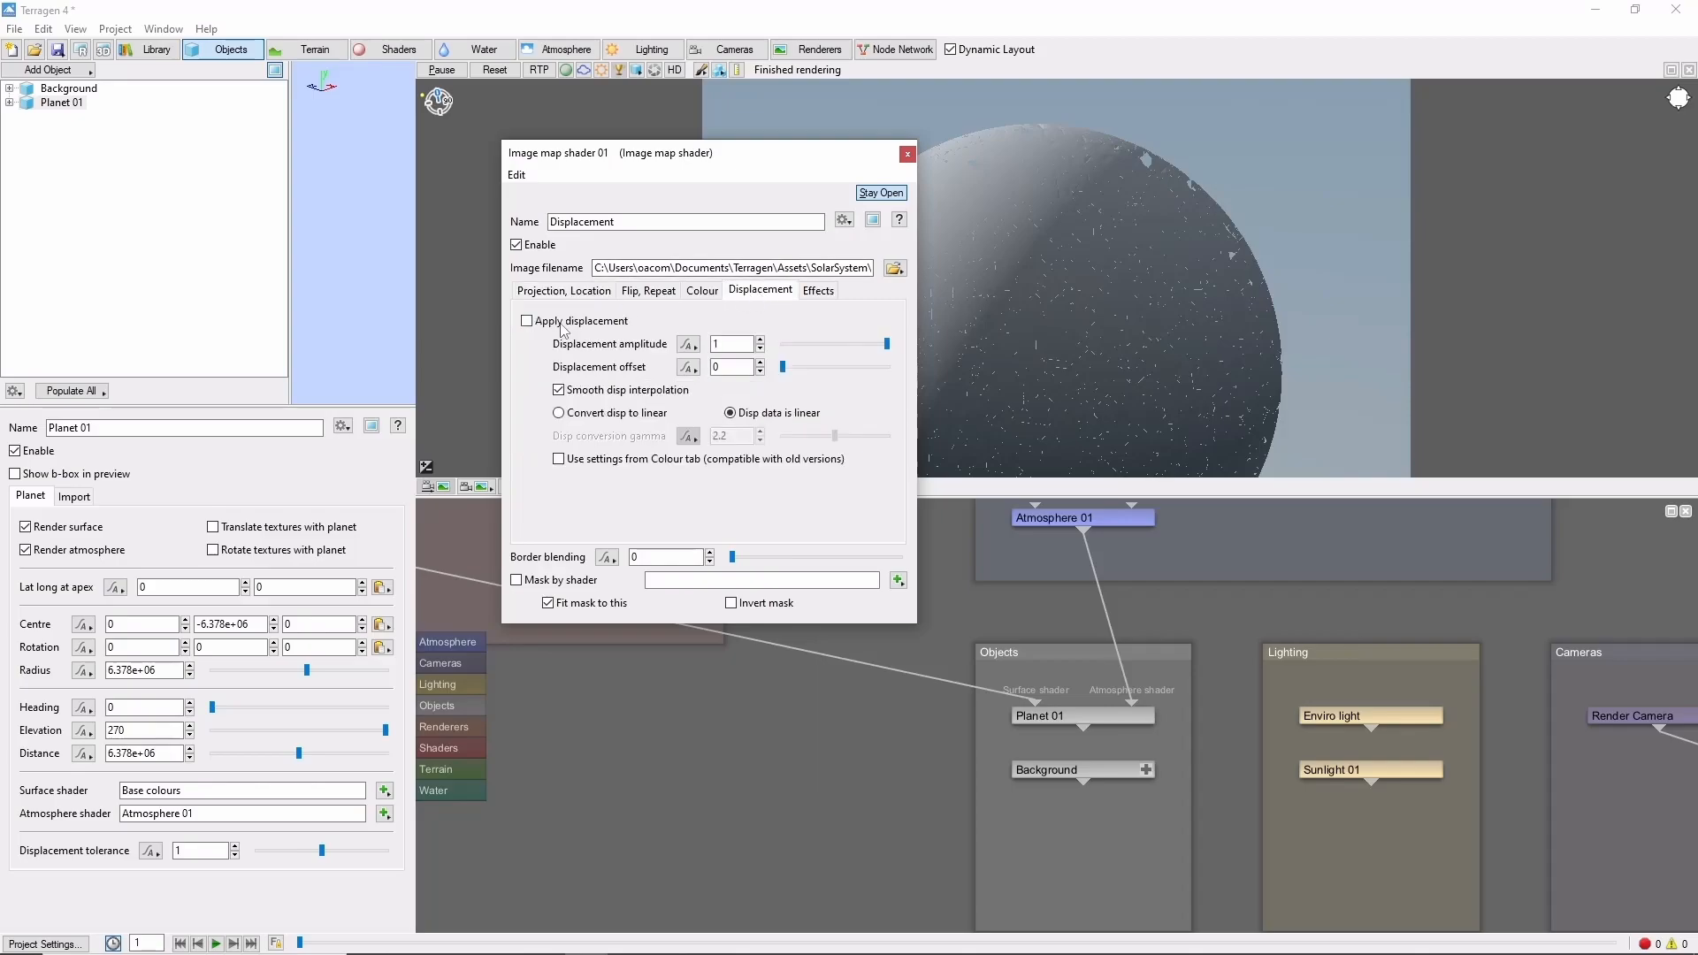
pyautogui.click(527, 320)
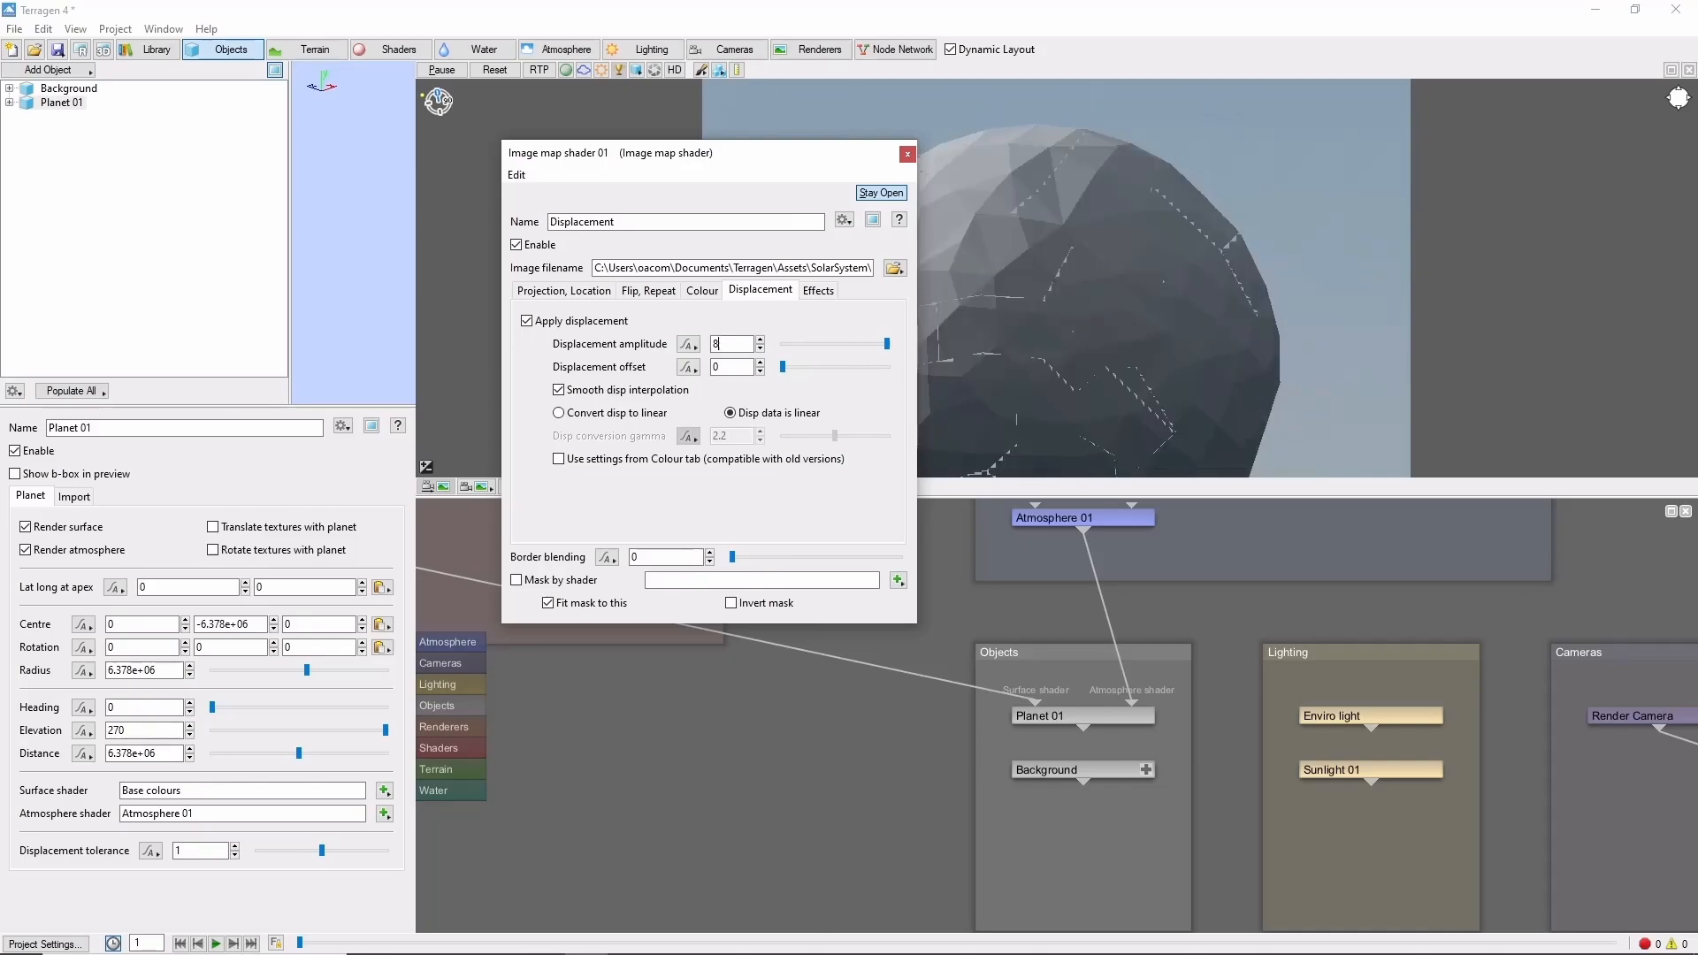
pyautogui.write('8850')
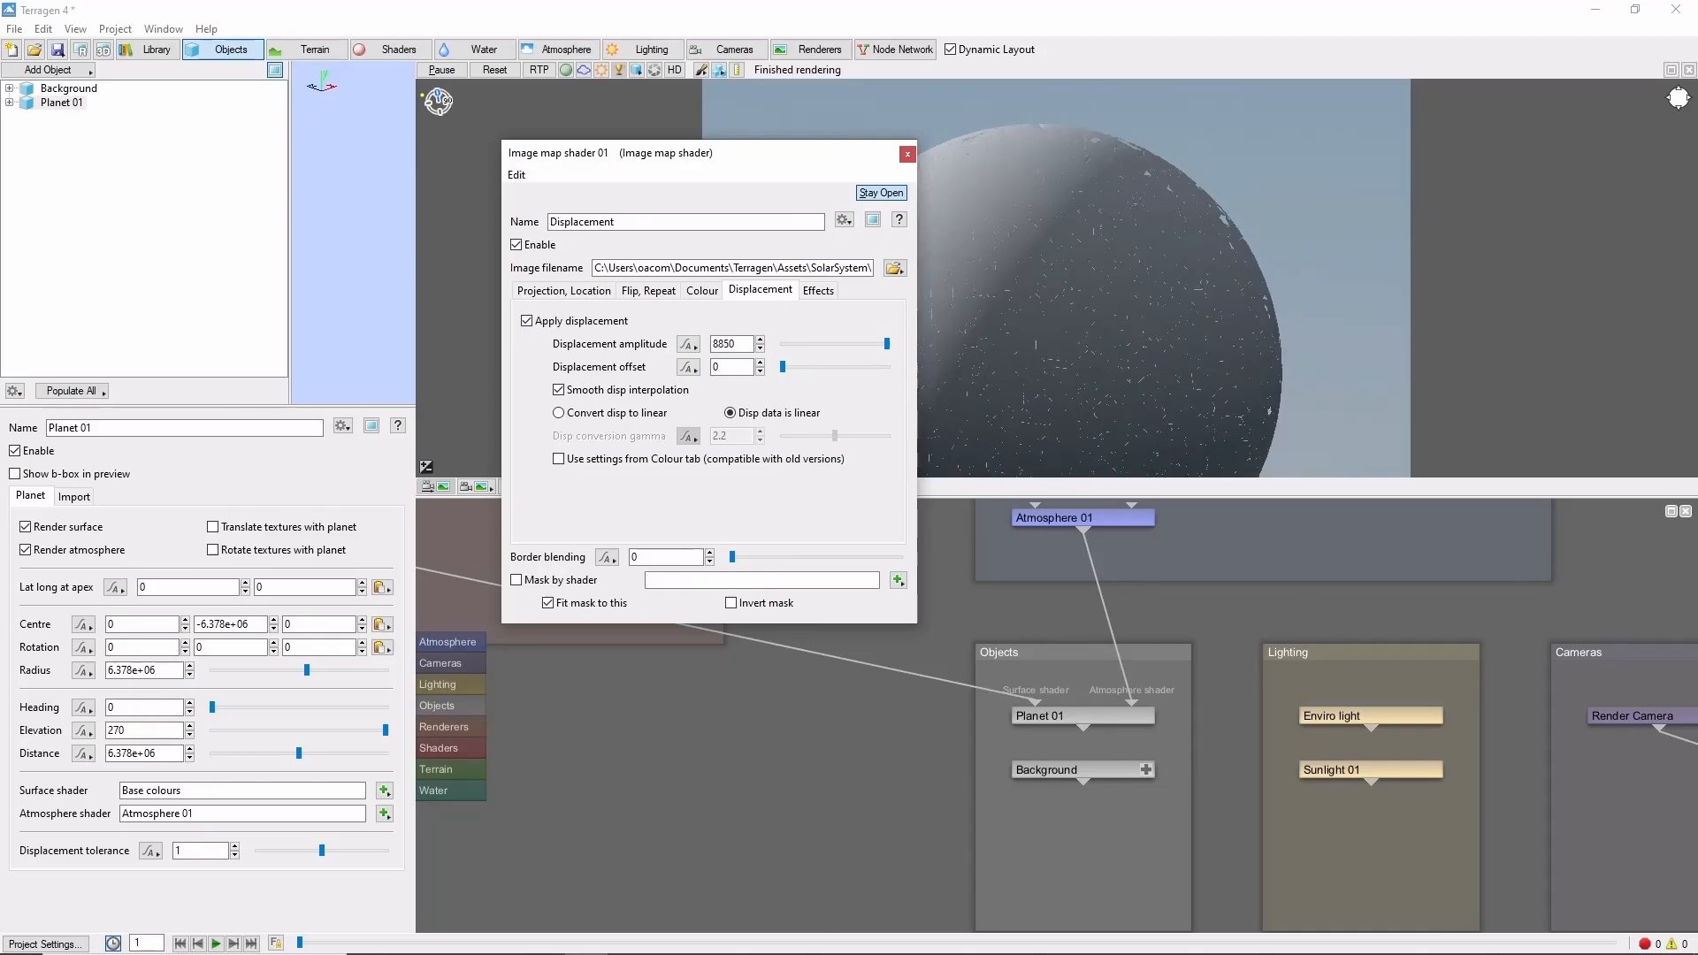
pyautogui.click(905, 152)
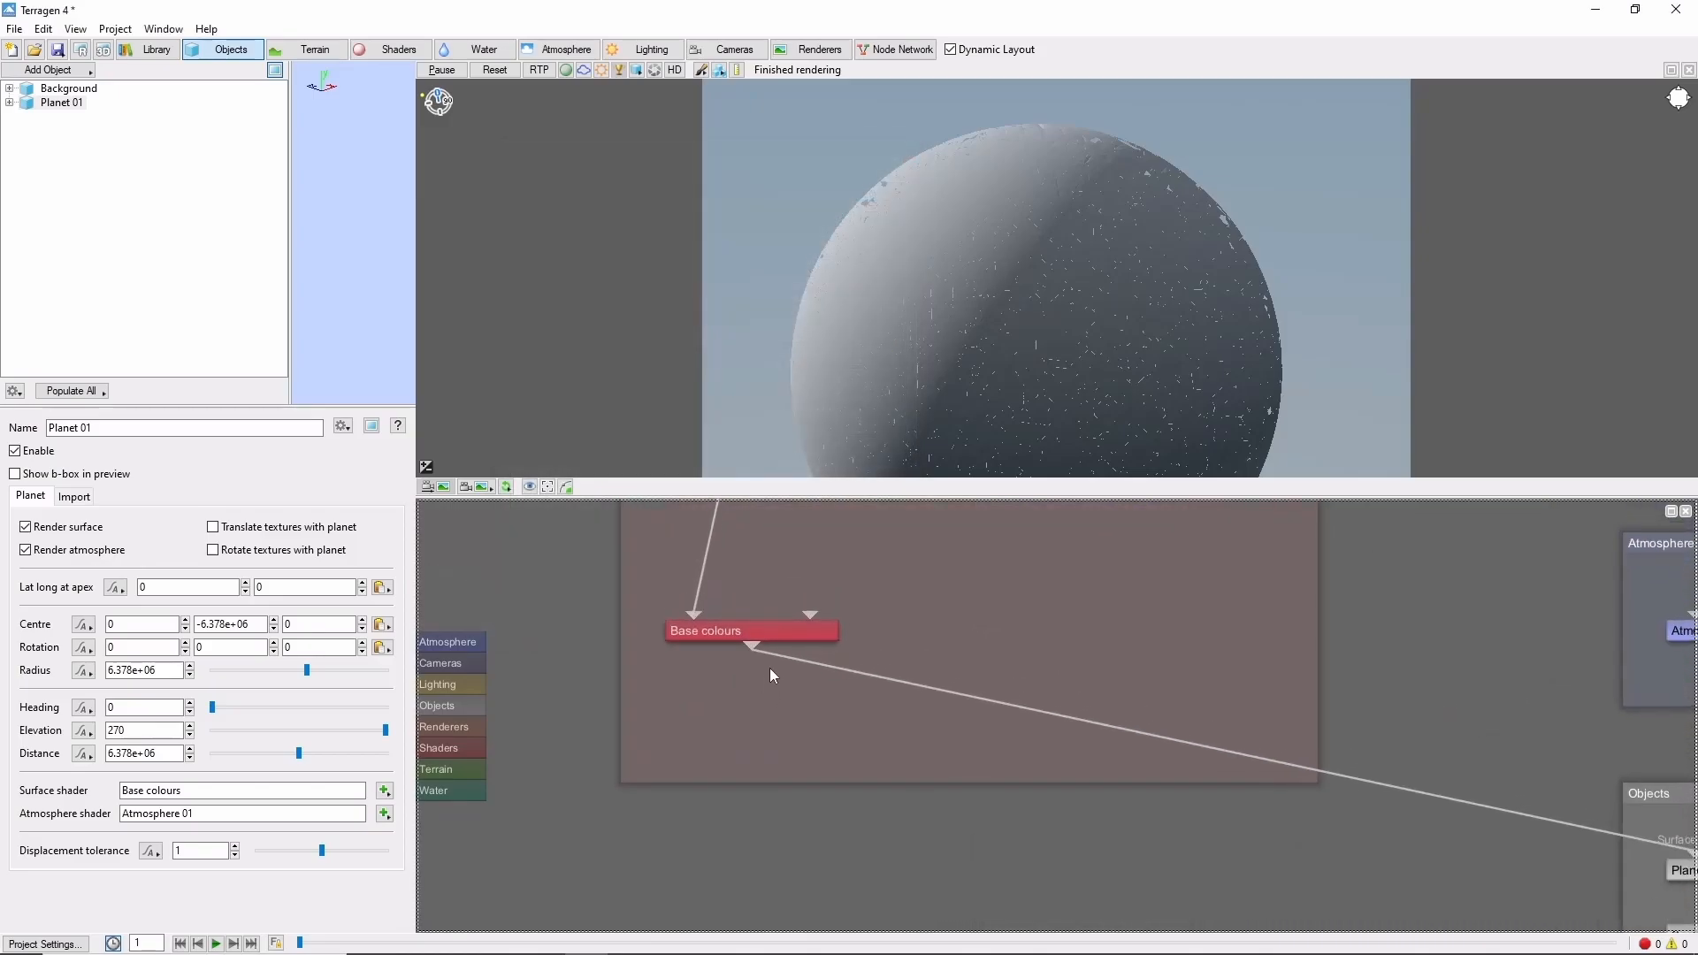
# Add an image-map colour shader after Base colours loading WorldColors.jpg
pyautogui.rightClick(750, 630)
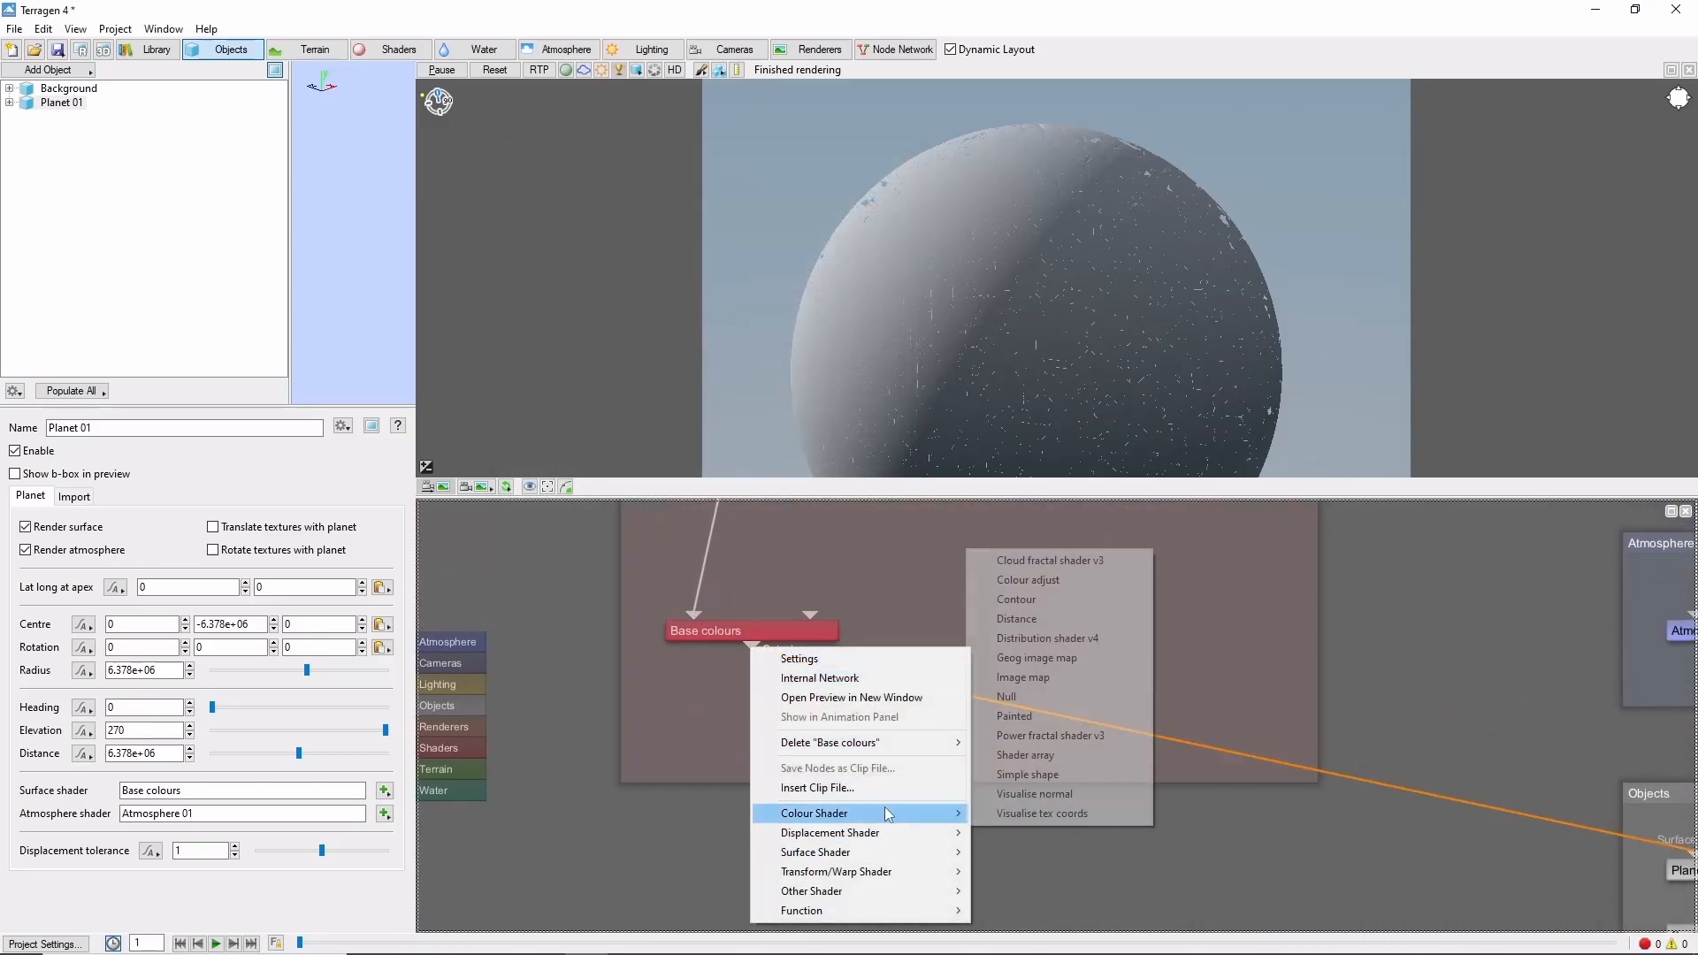
pyautogui.click(1022, 678)
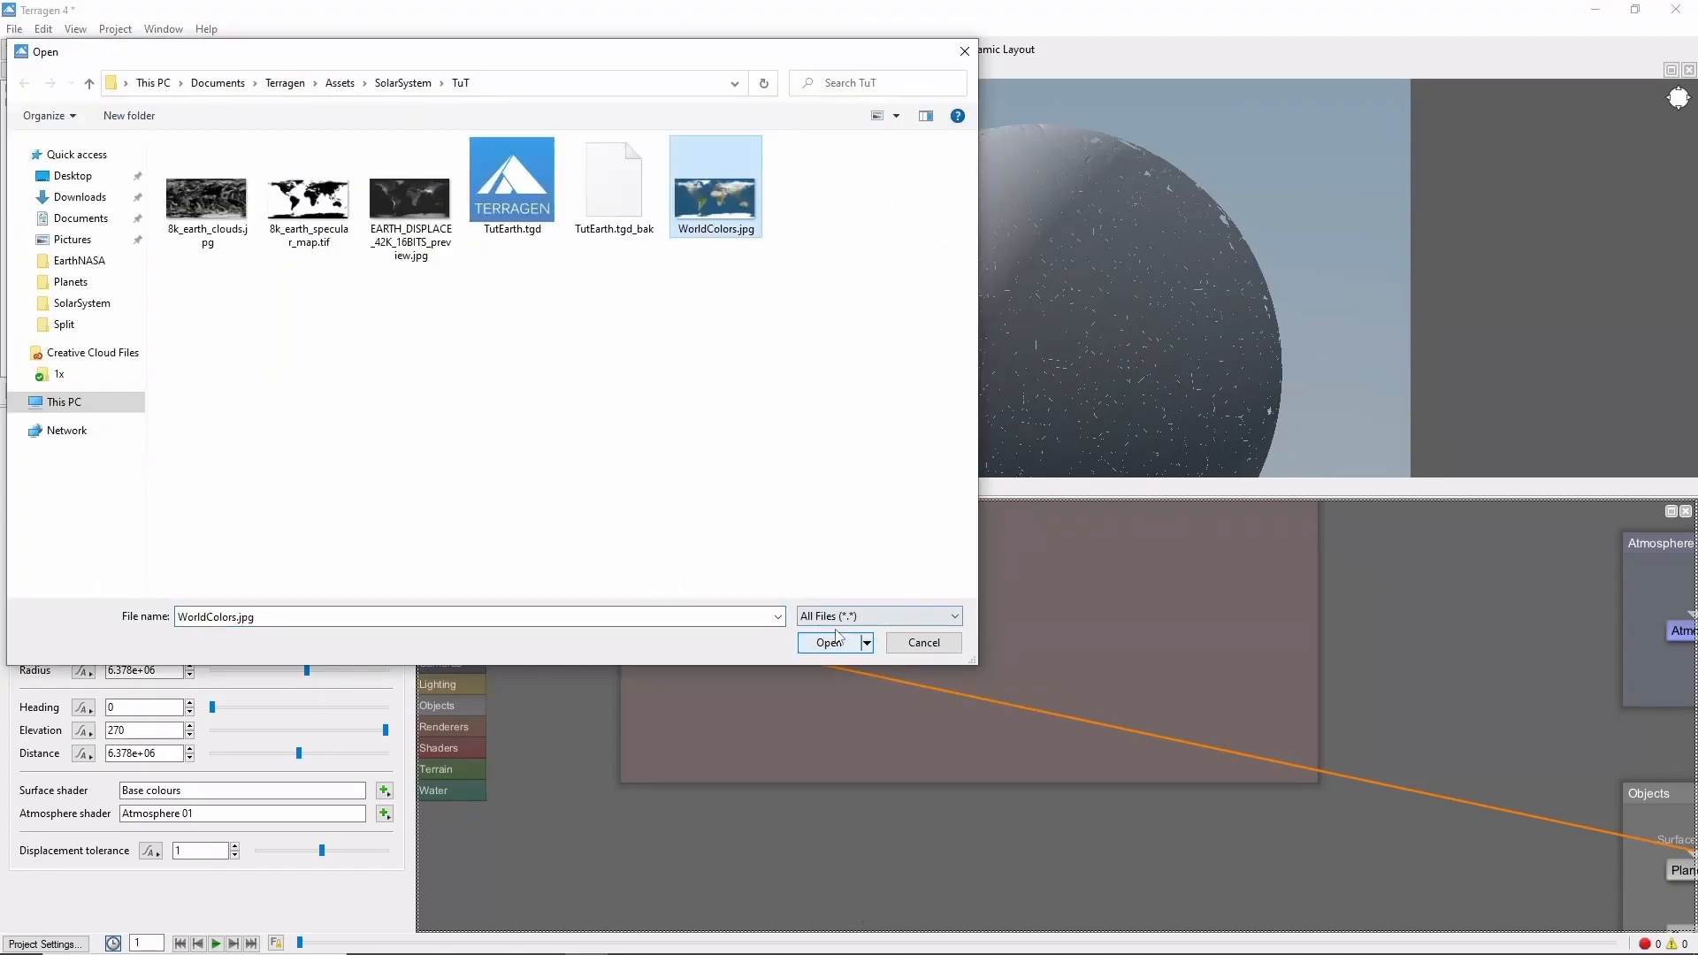
pyautogui.click(828, 642)
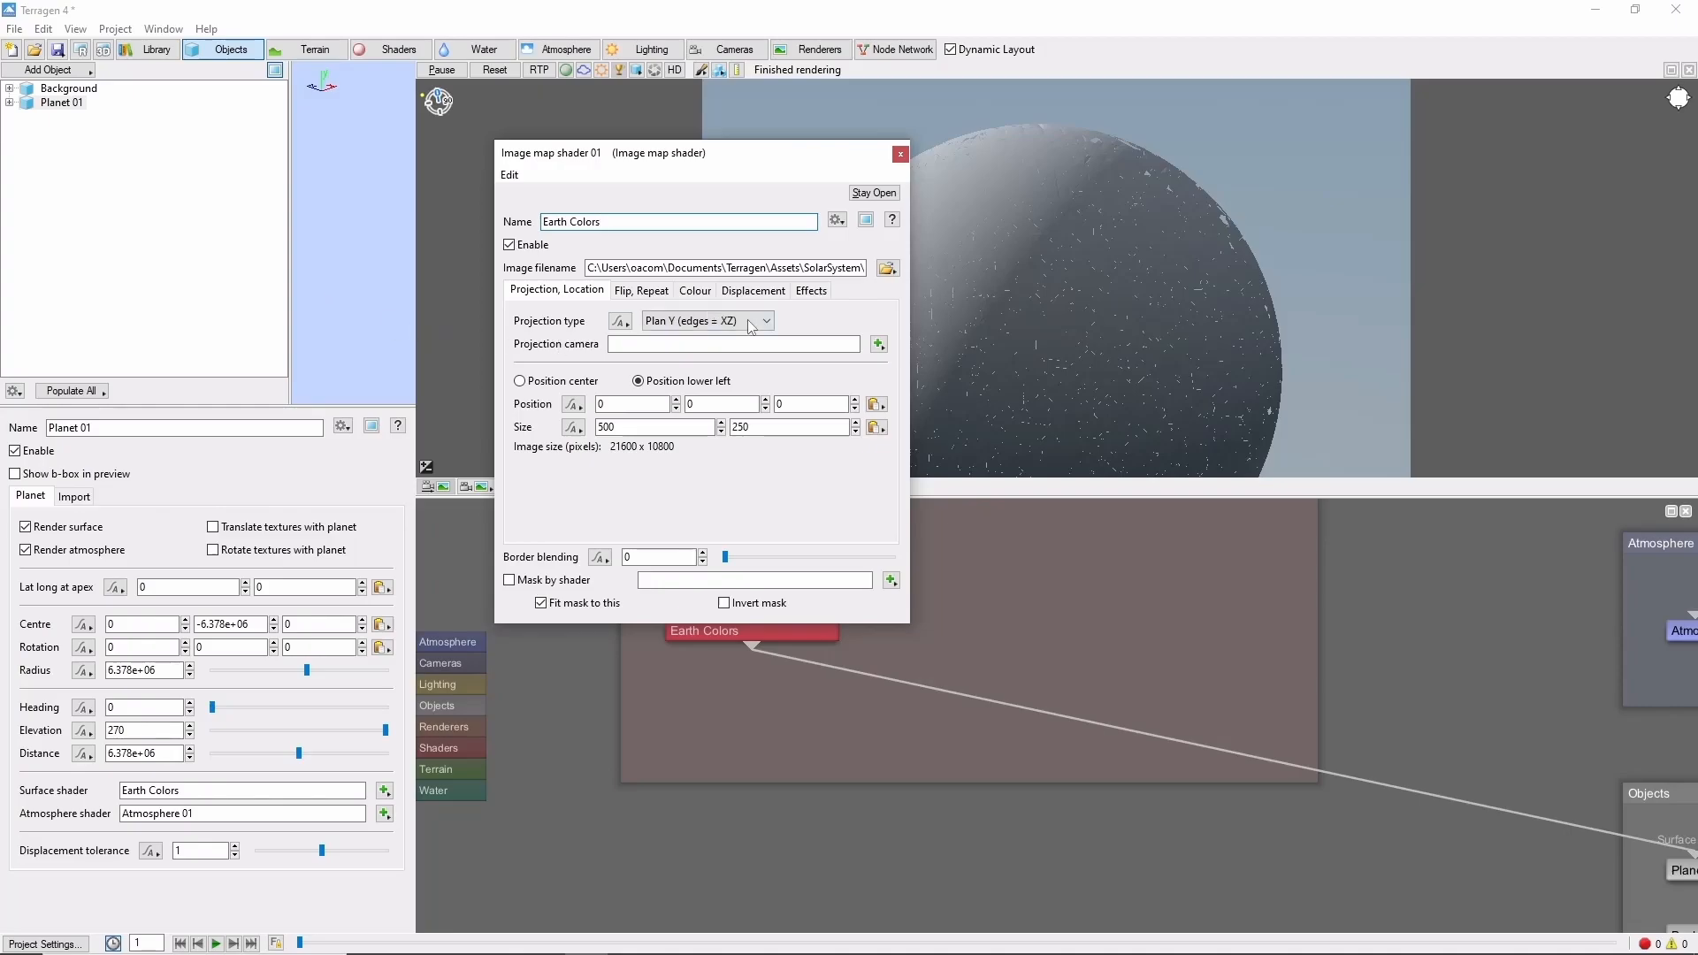
# Project the colour map spherically from centre at Y -6.378e+06 and start the RTP preview
pyautogui.click(704, 320)
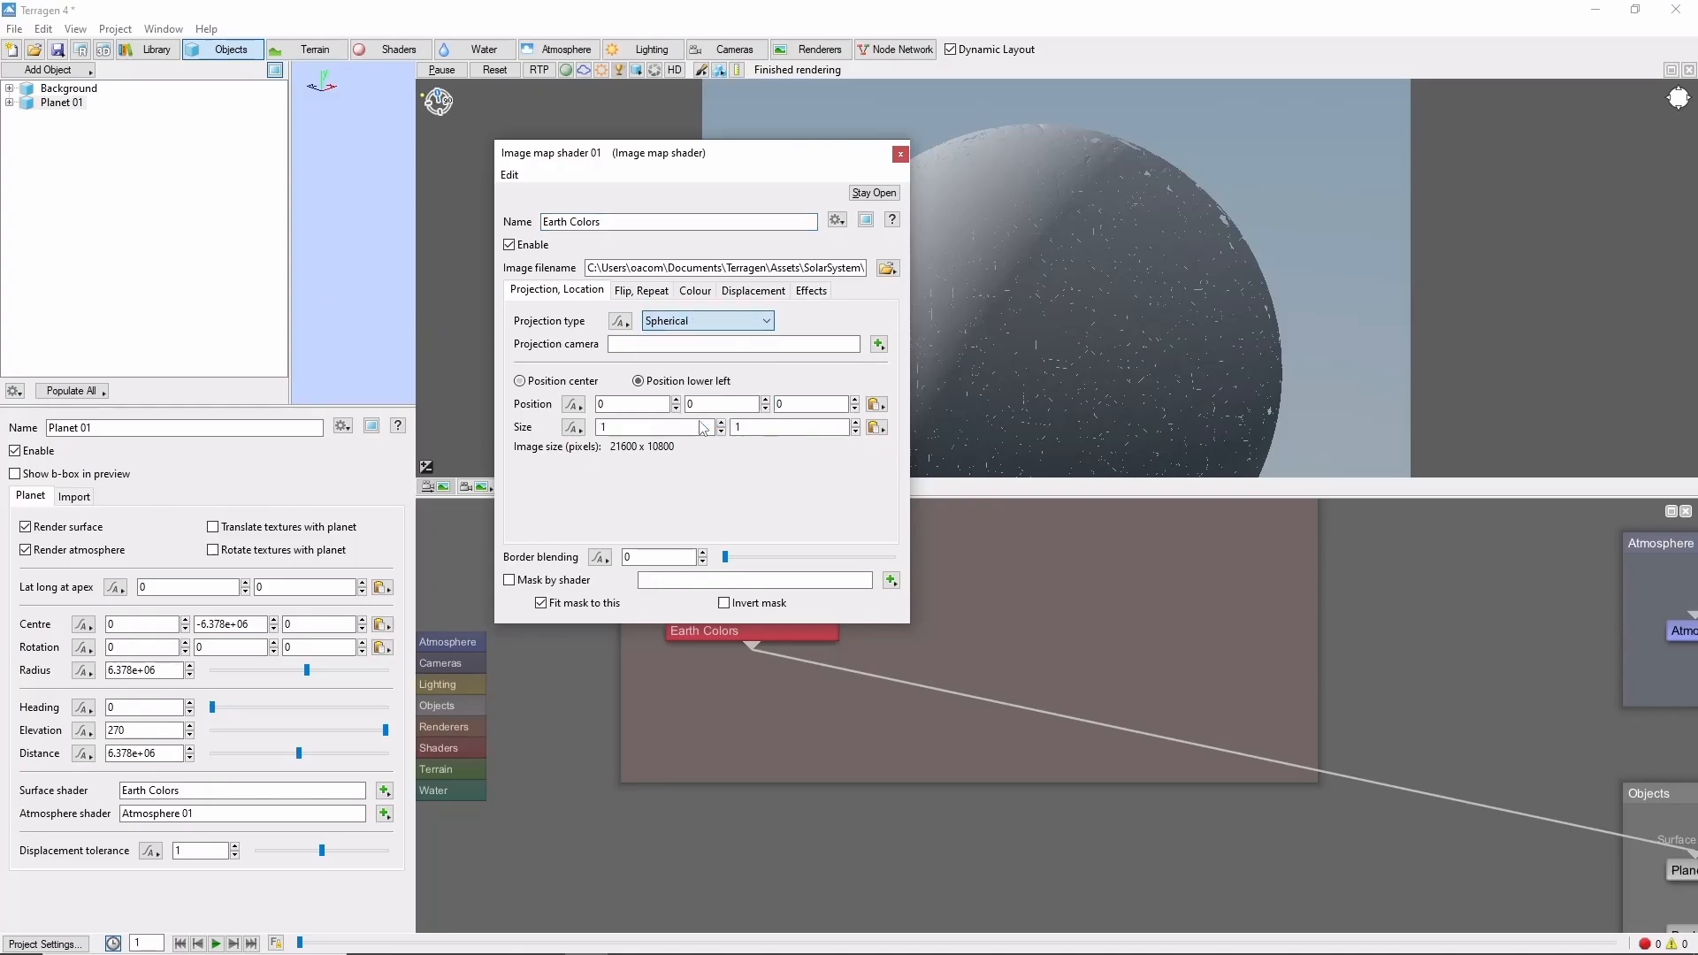
pyautogui.click(520, 380)
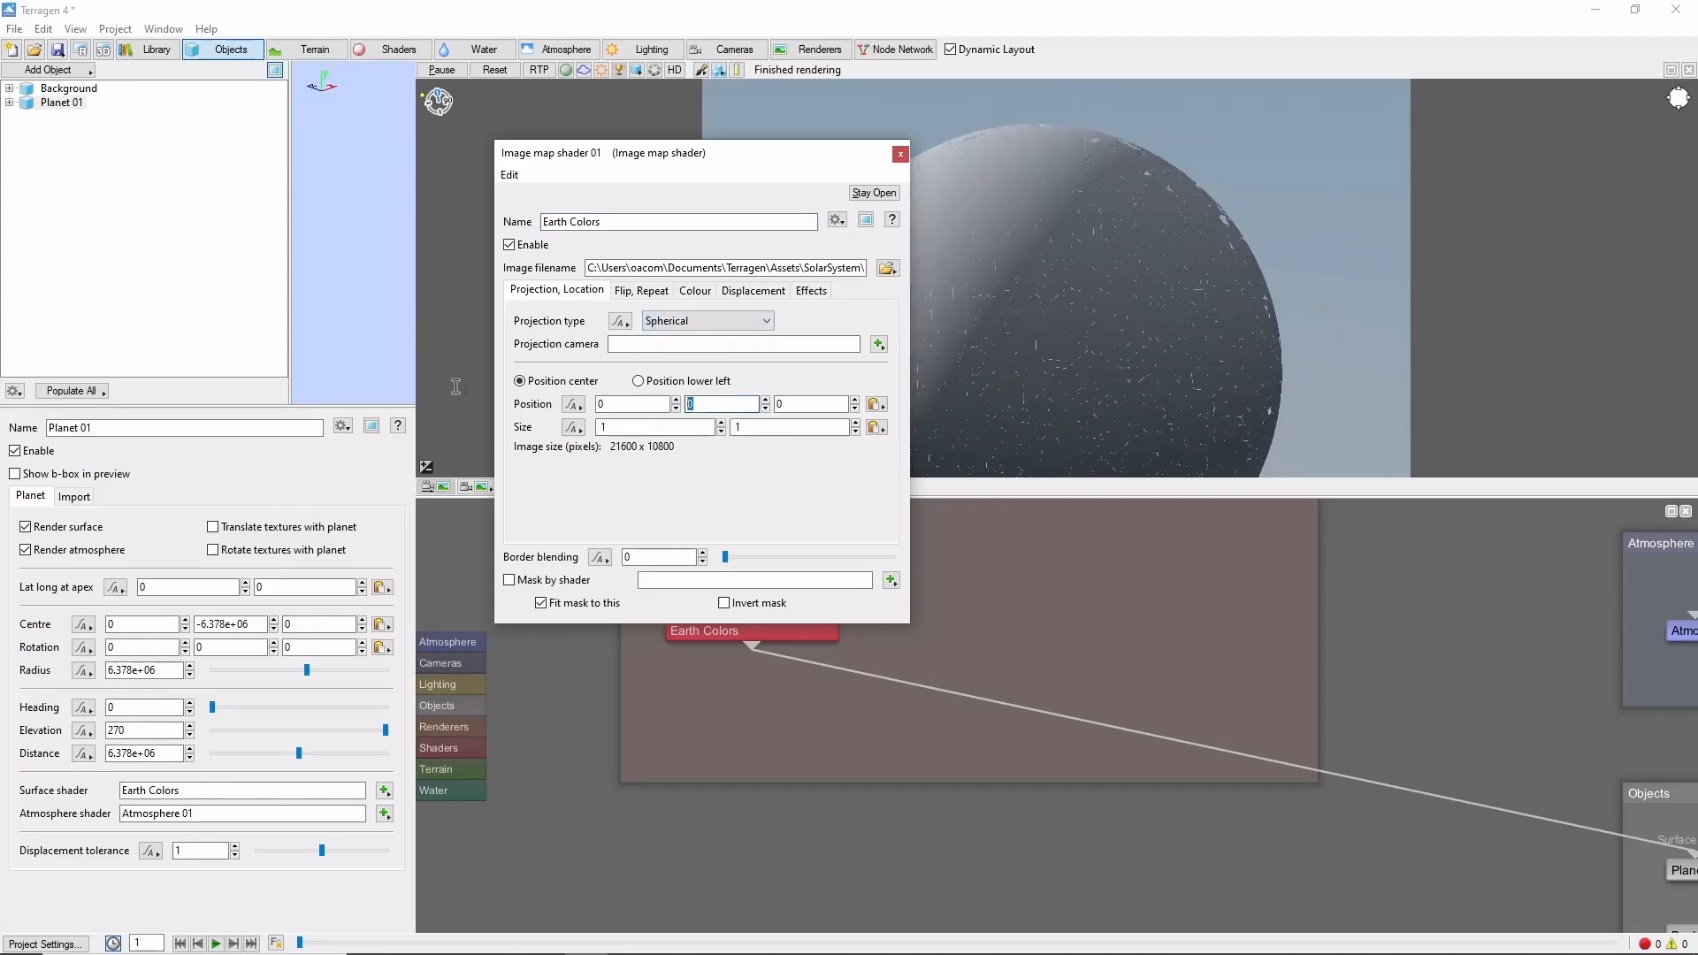
pyautogui.write('-6.378e+06')
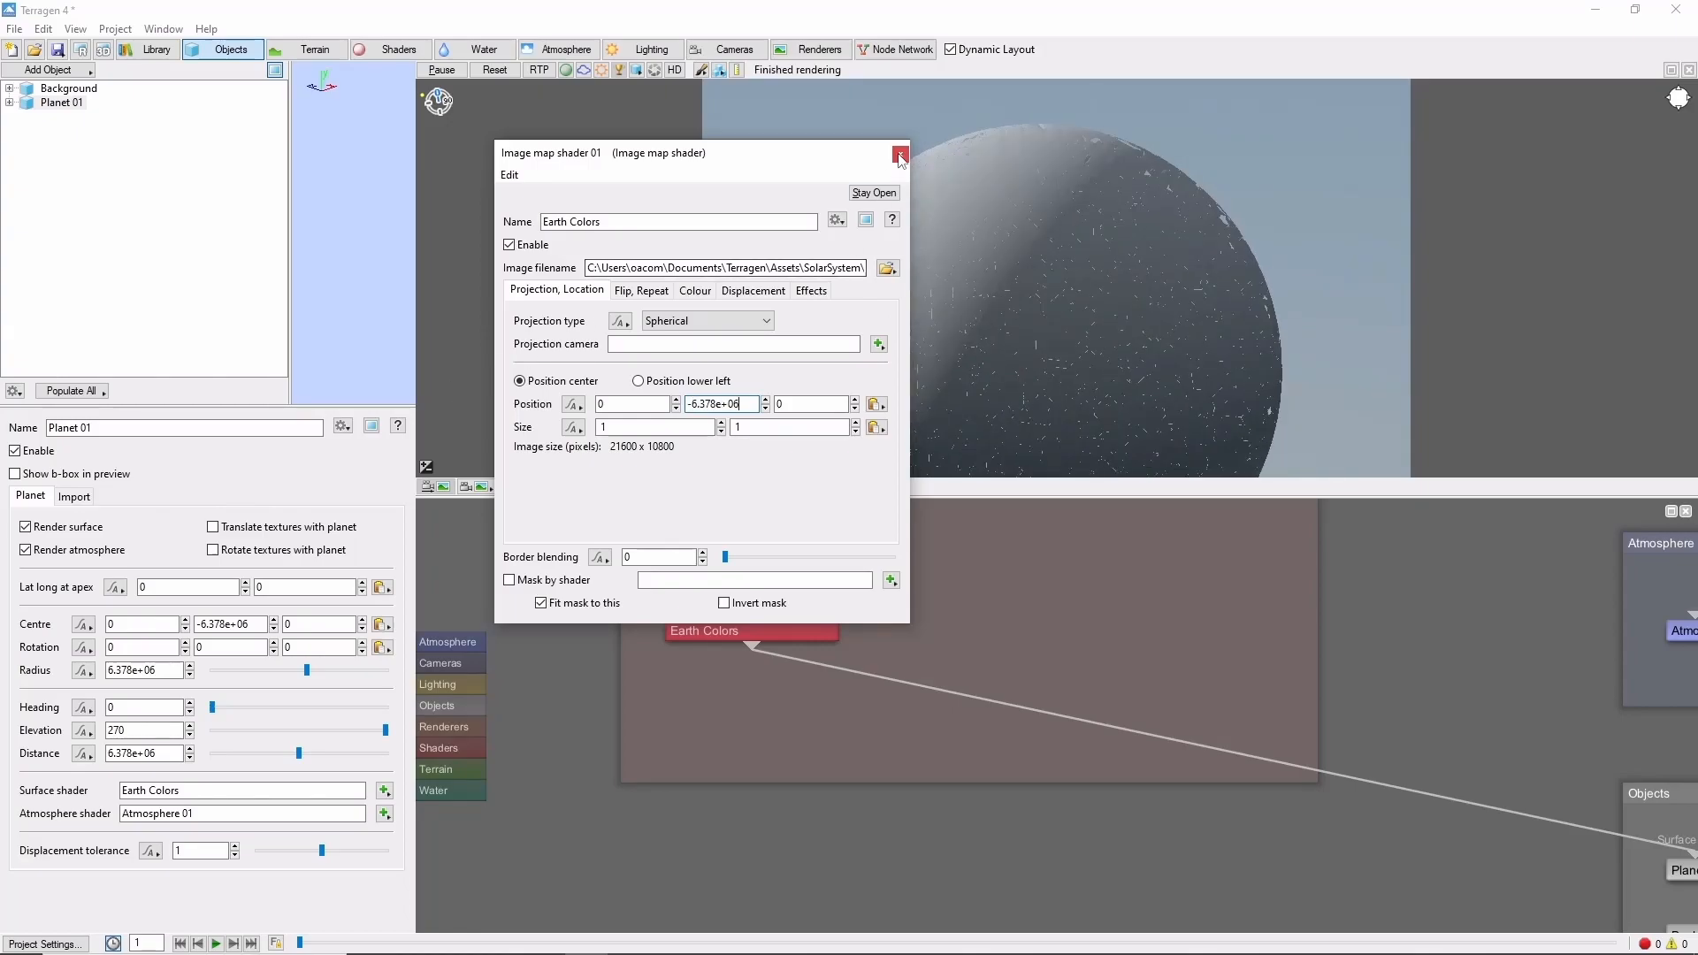
pyautogui.click(900, 152)
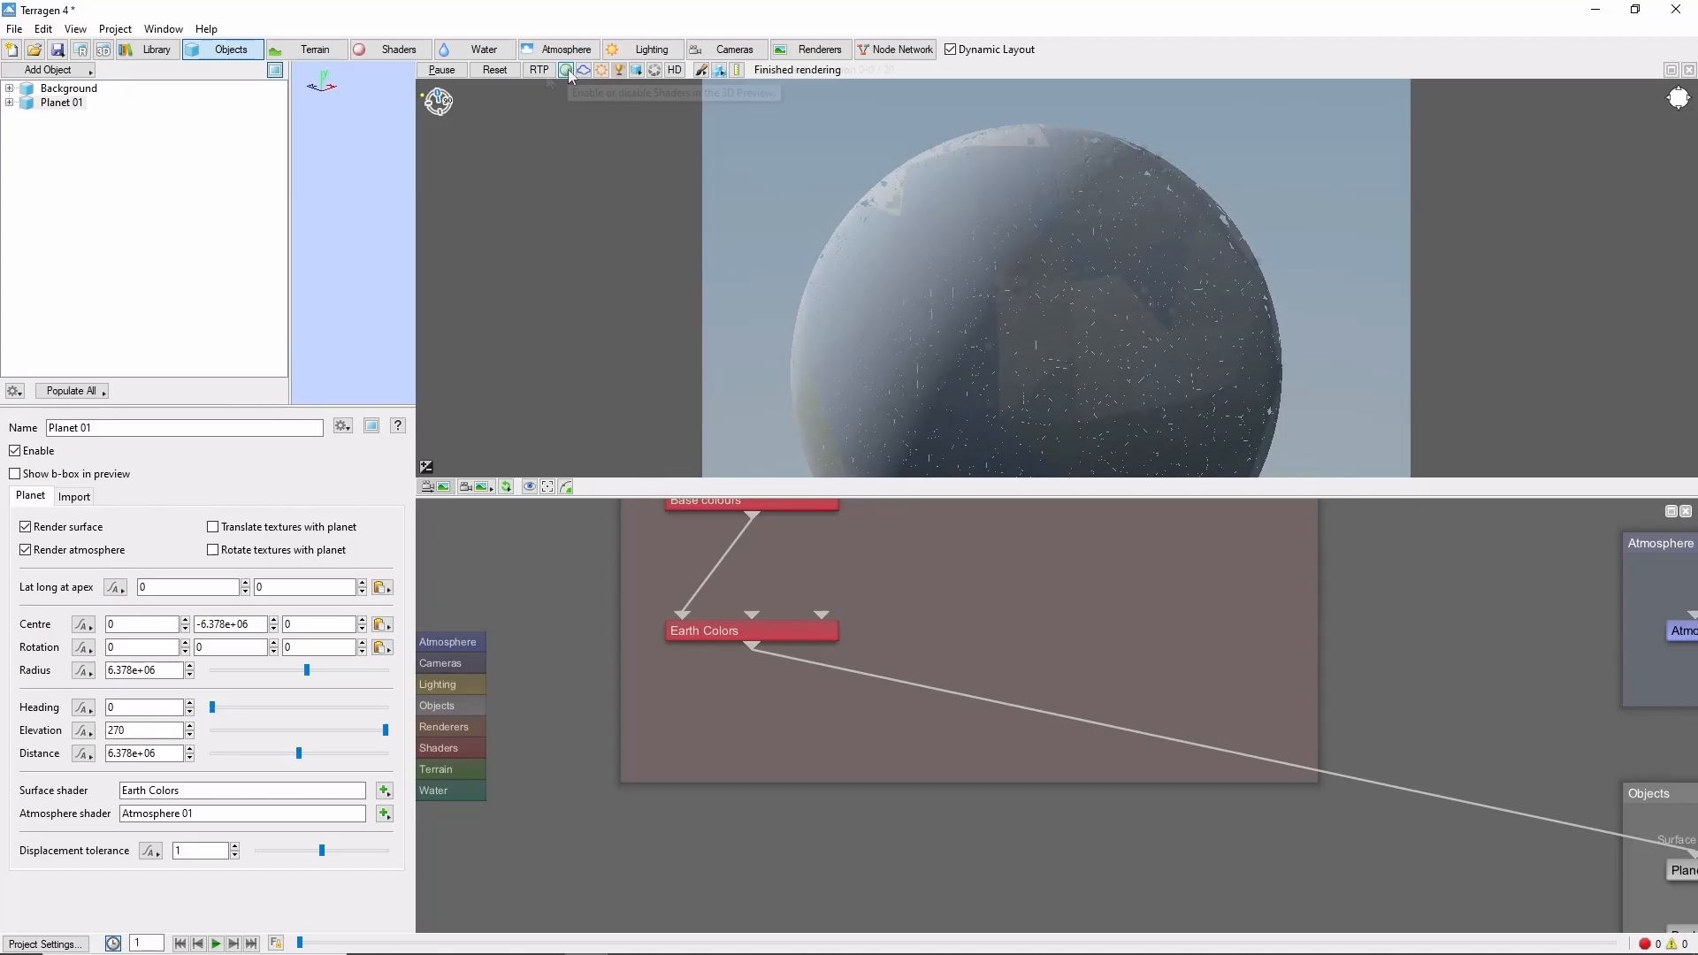
pyautogui.click(566, 69)
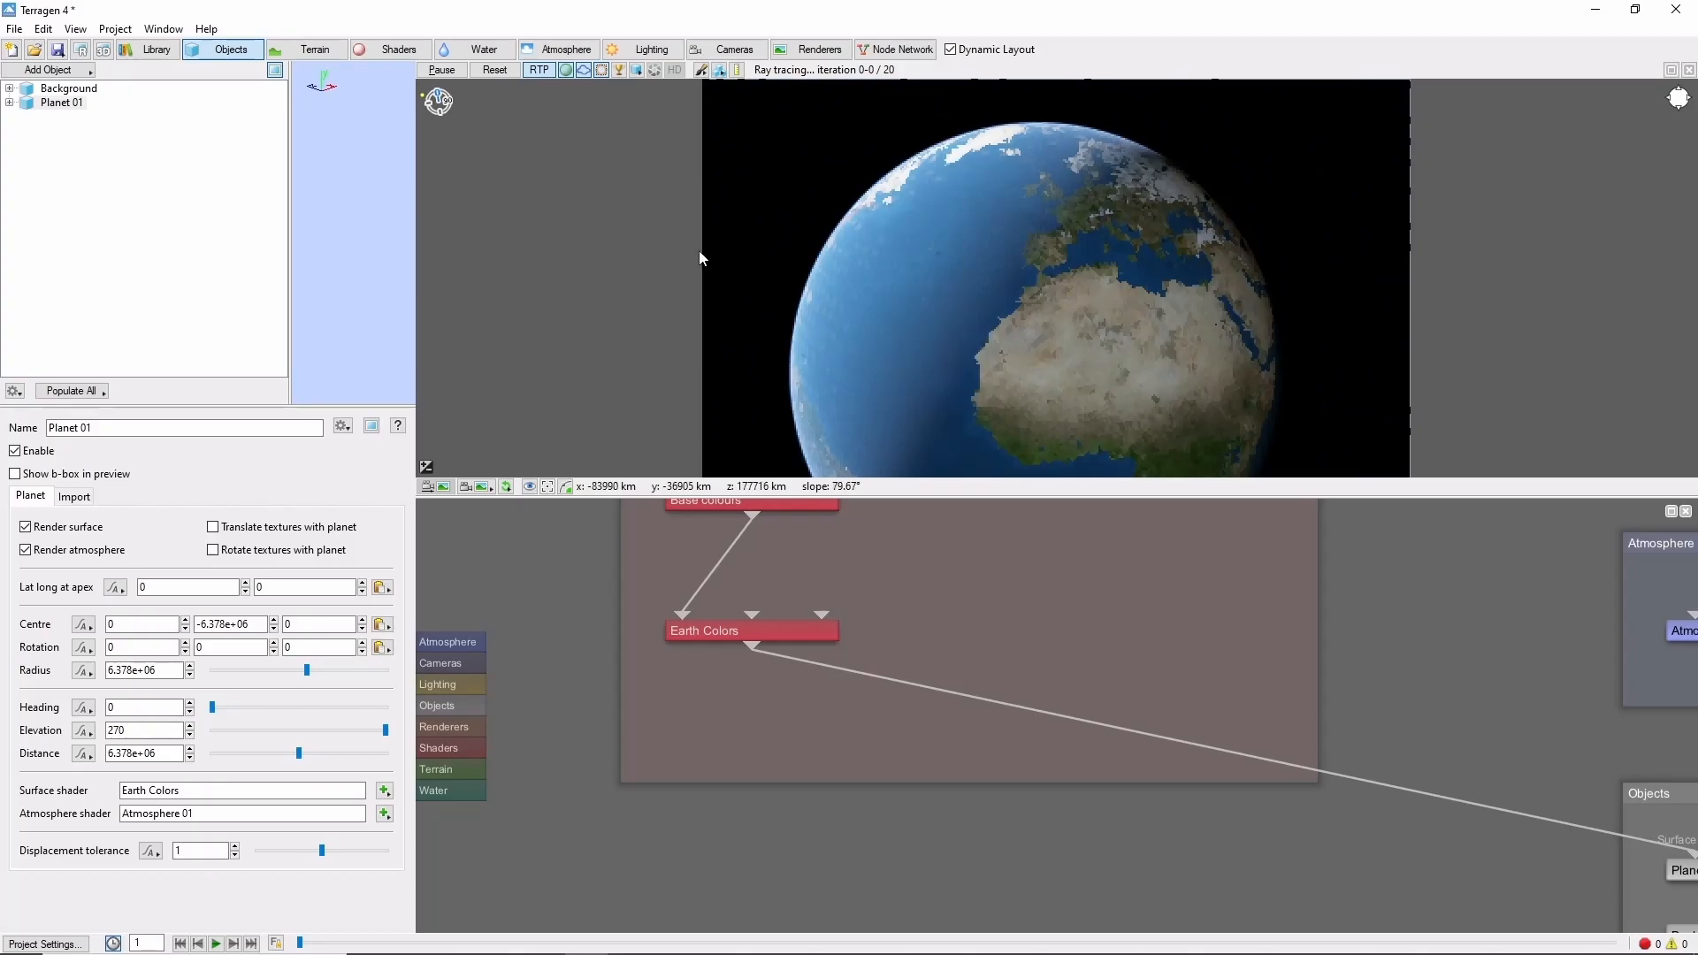
# Add a Reflection Holder surface layer after Earth Colors with Apply colour turned off
pyautogui.rightClick(751, 629)
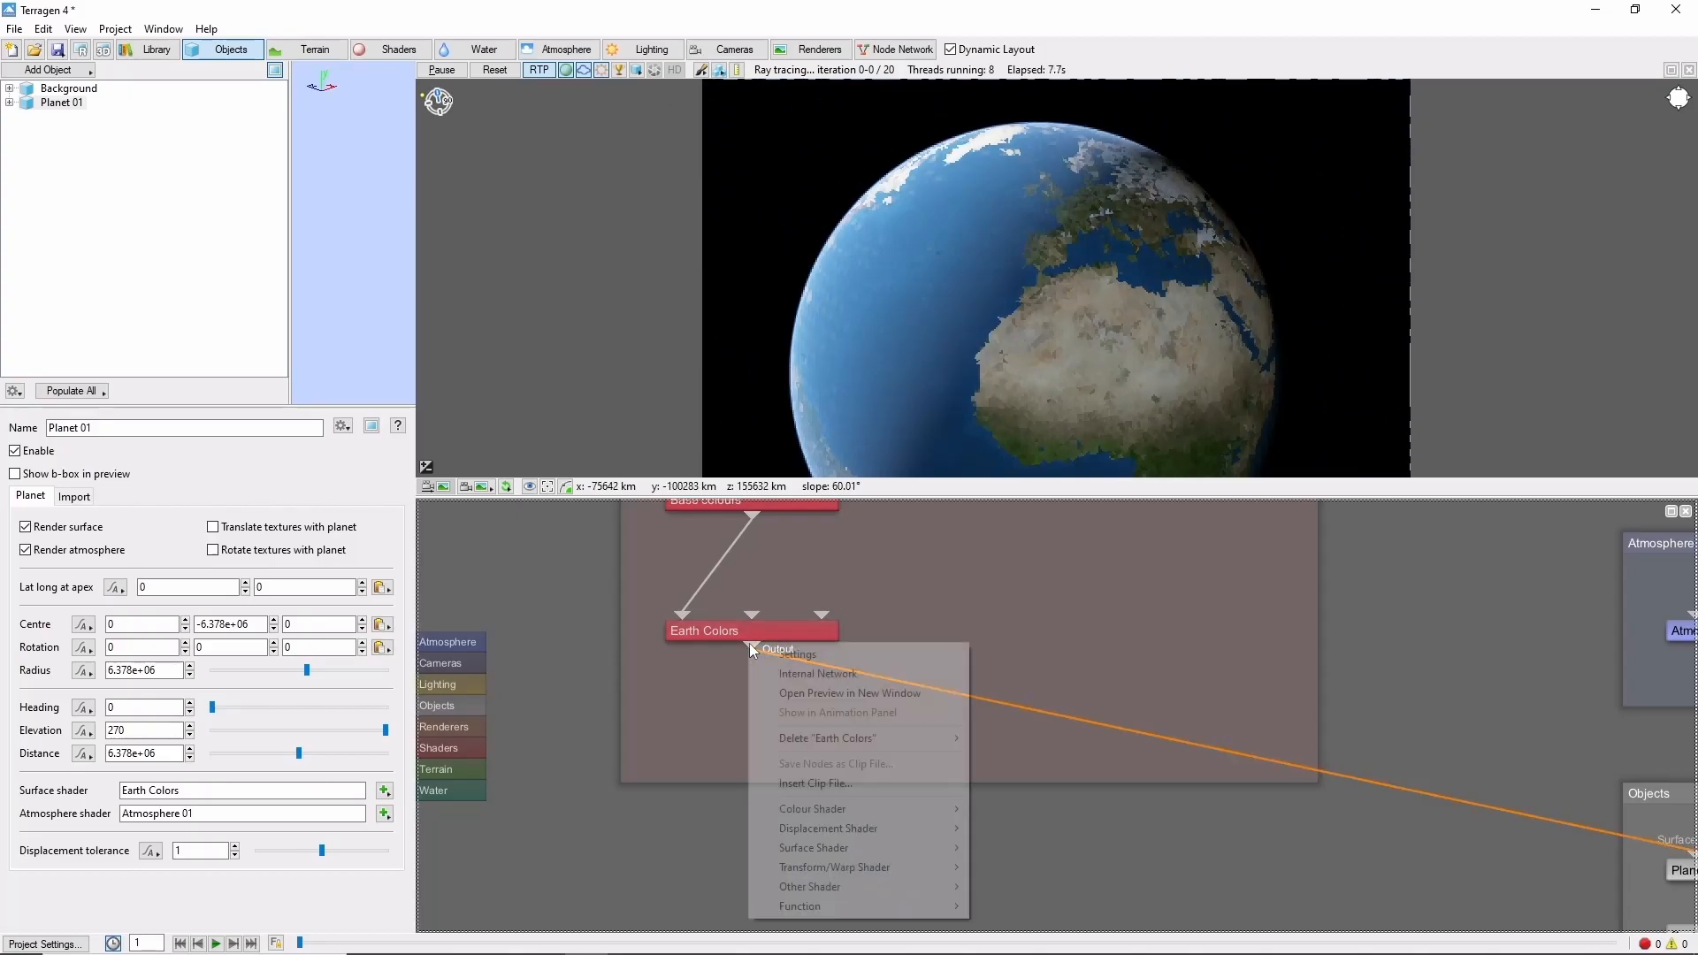
pyautogui.moveTo(813, 847)
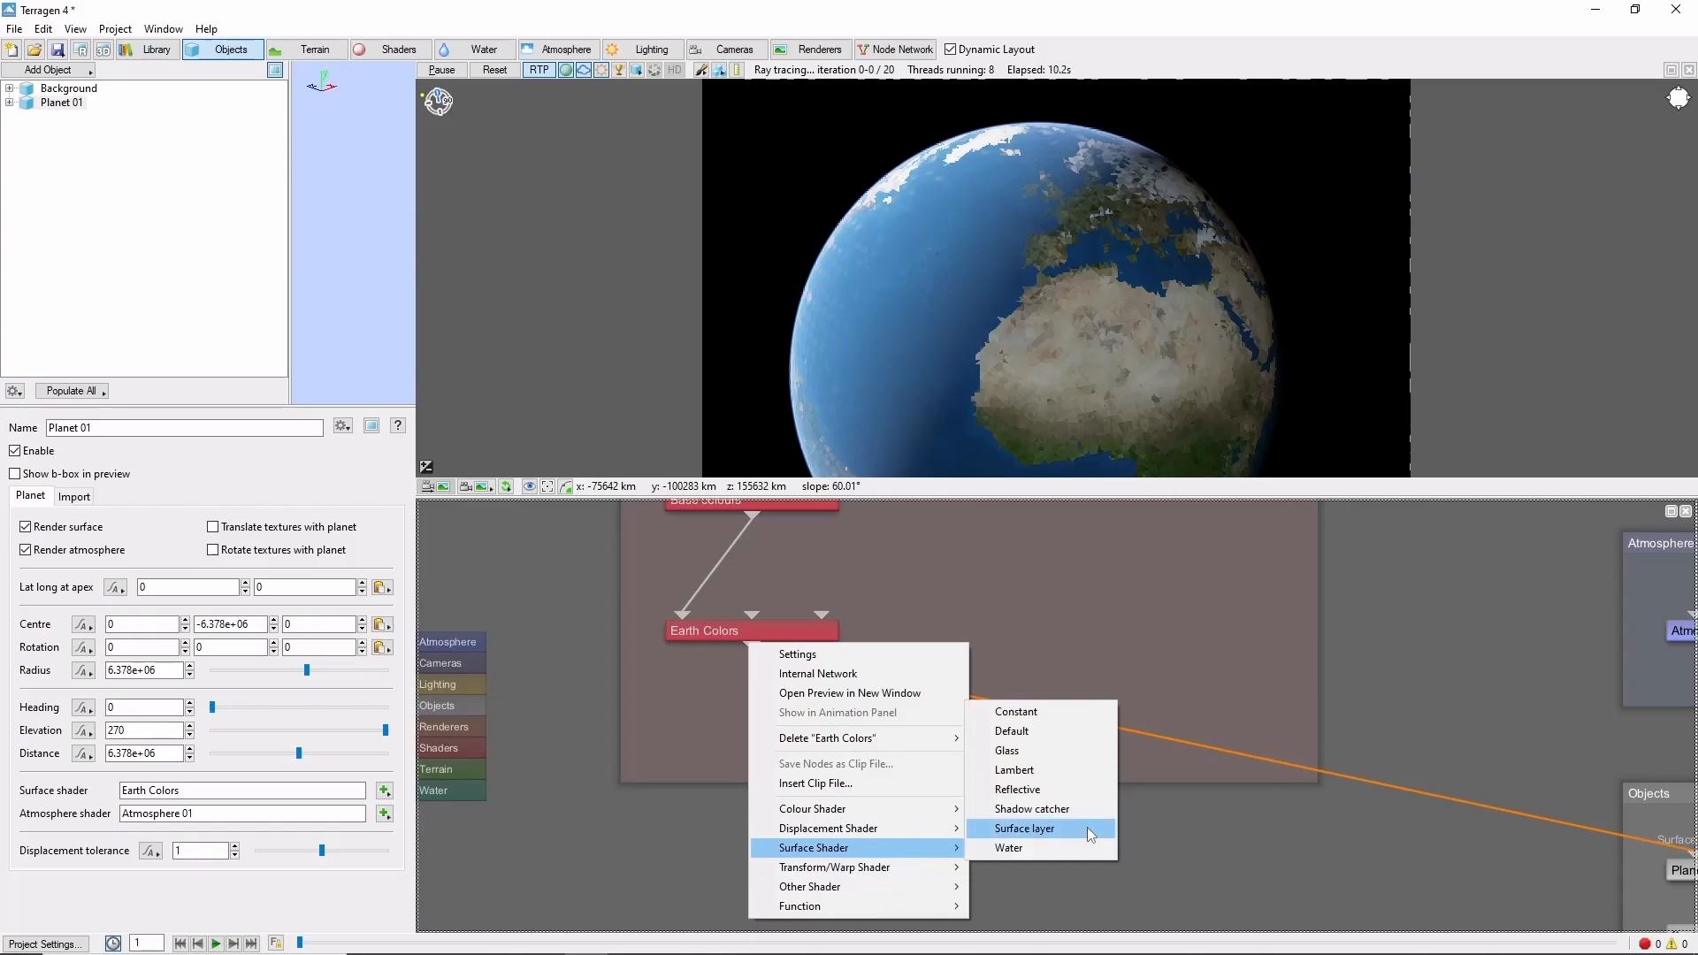
pyautogui.click(1024, 828)
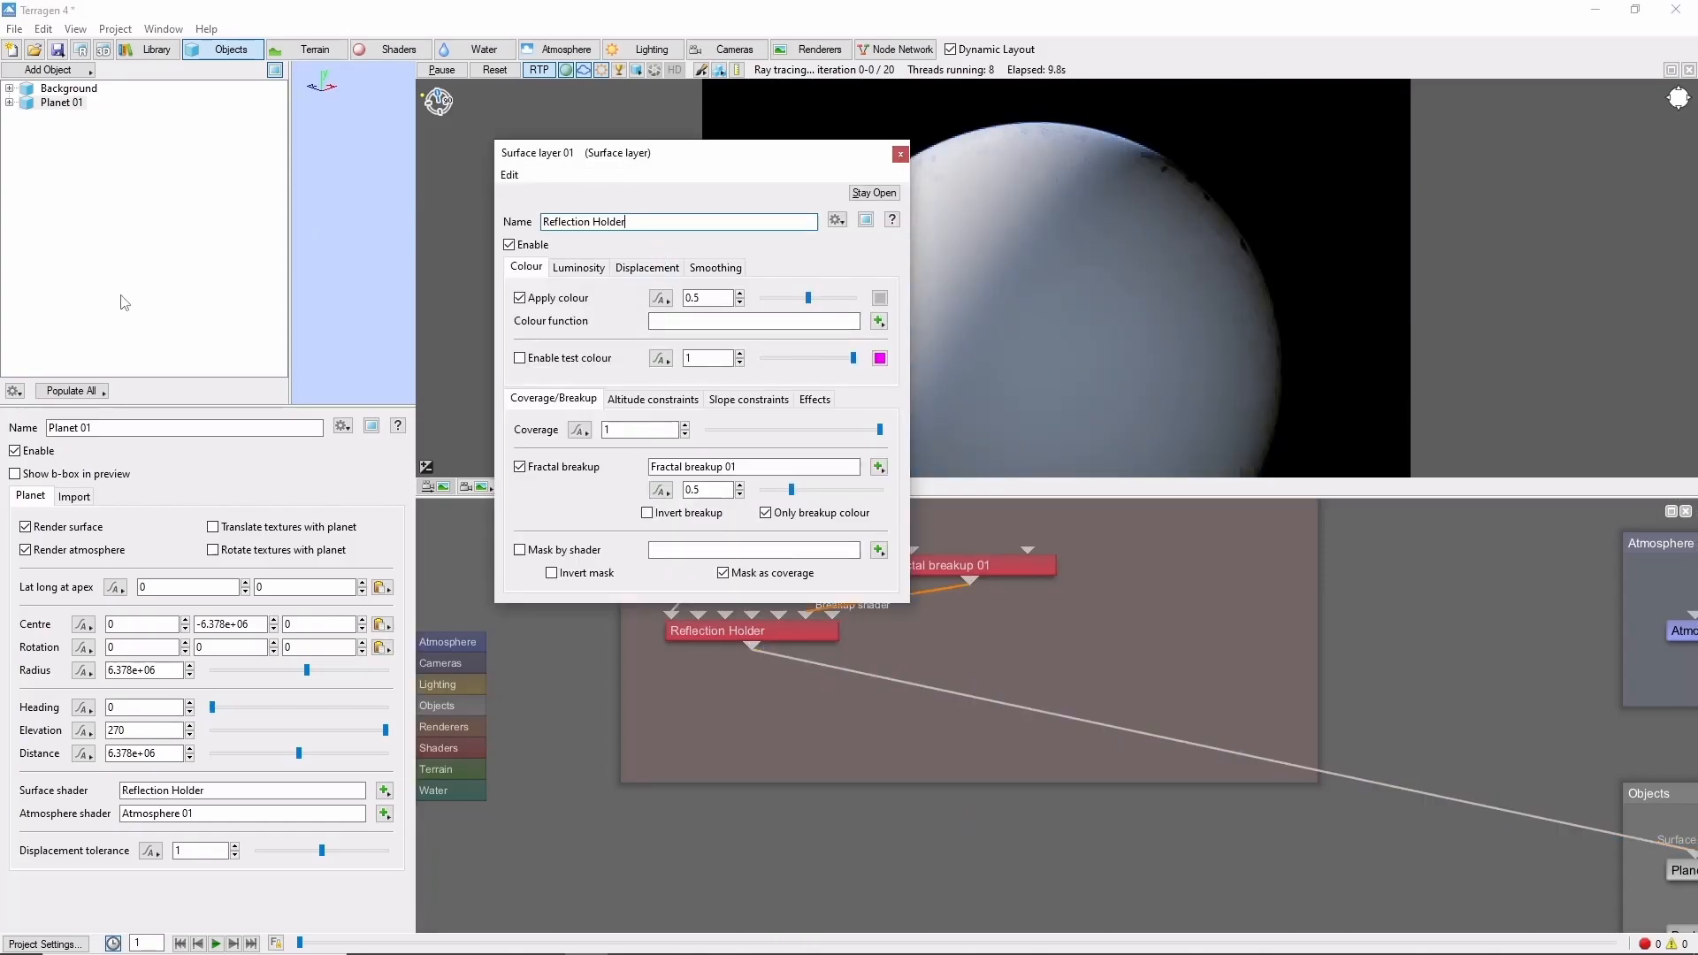
pyautogui.click(520, 297)
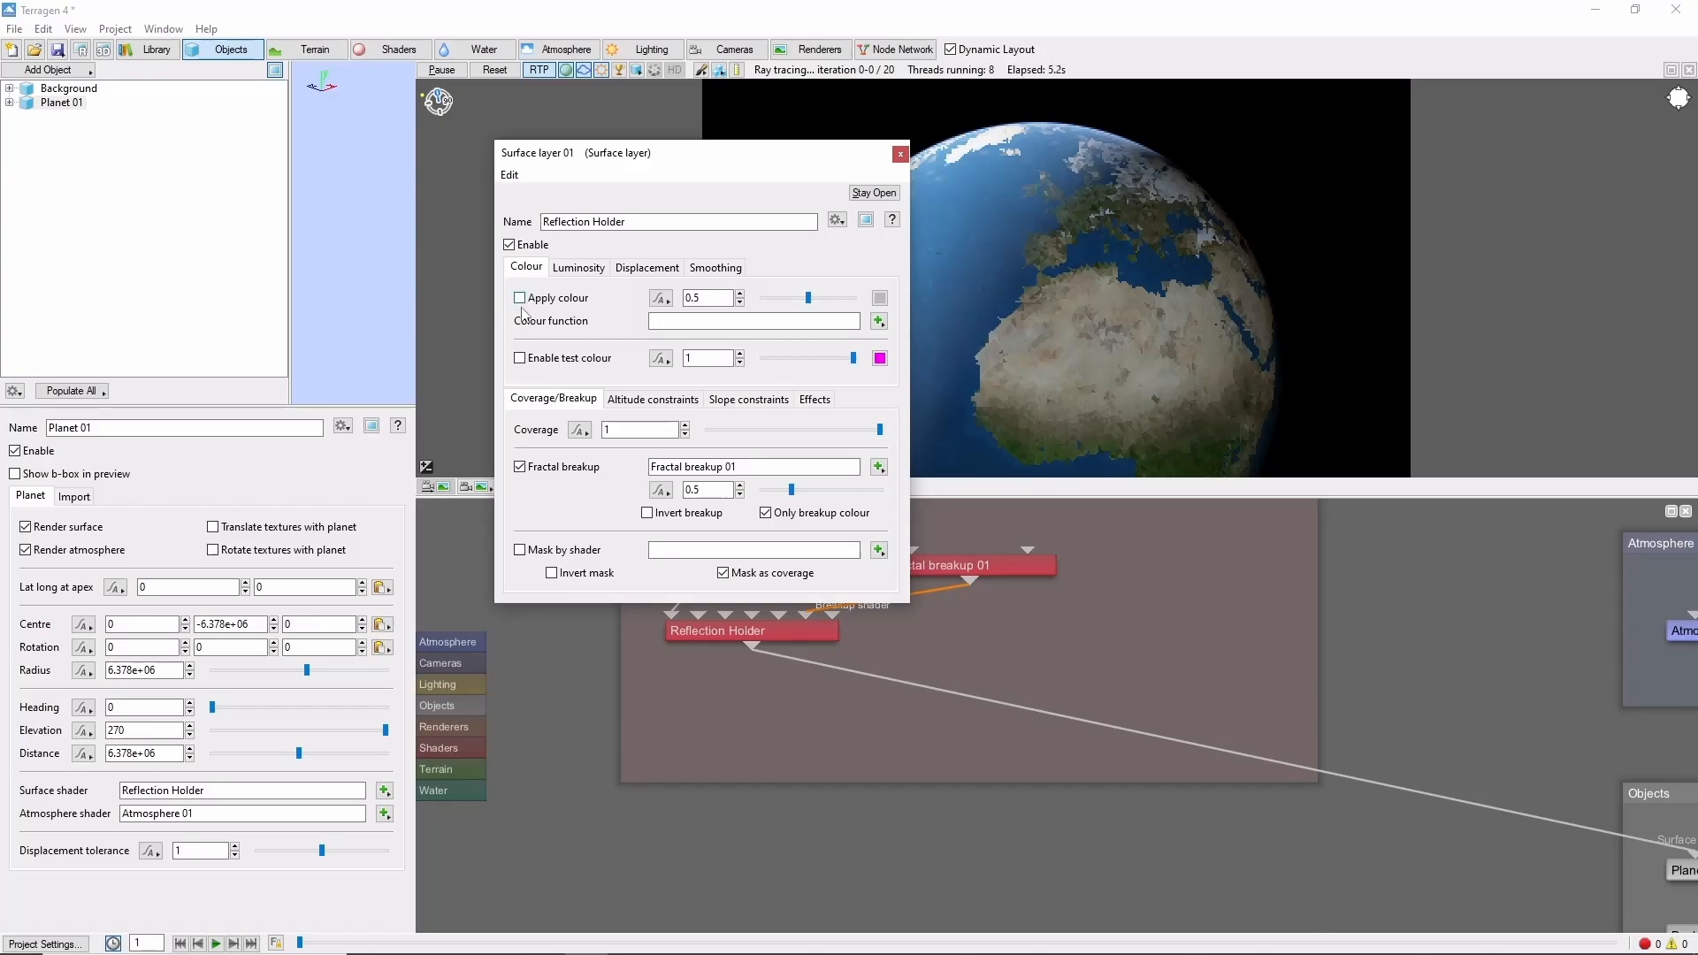
# Add a Reflective shader to the layer and adjust its specular roughness
pyautogui.write('re')
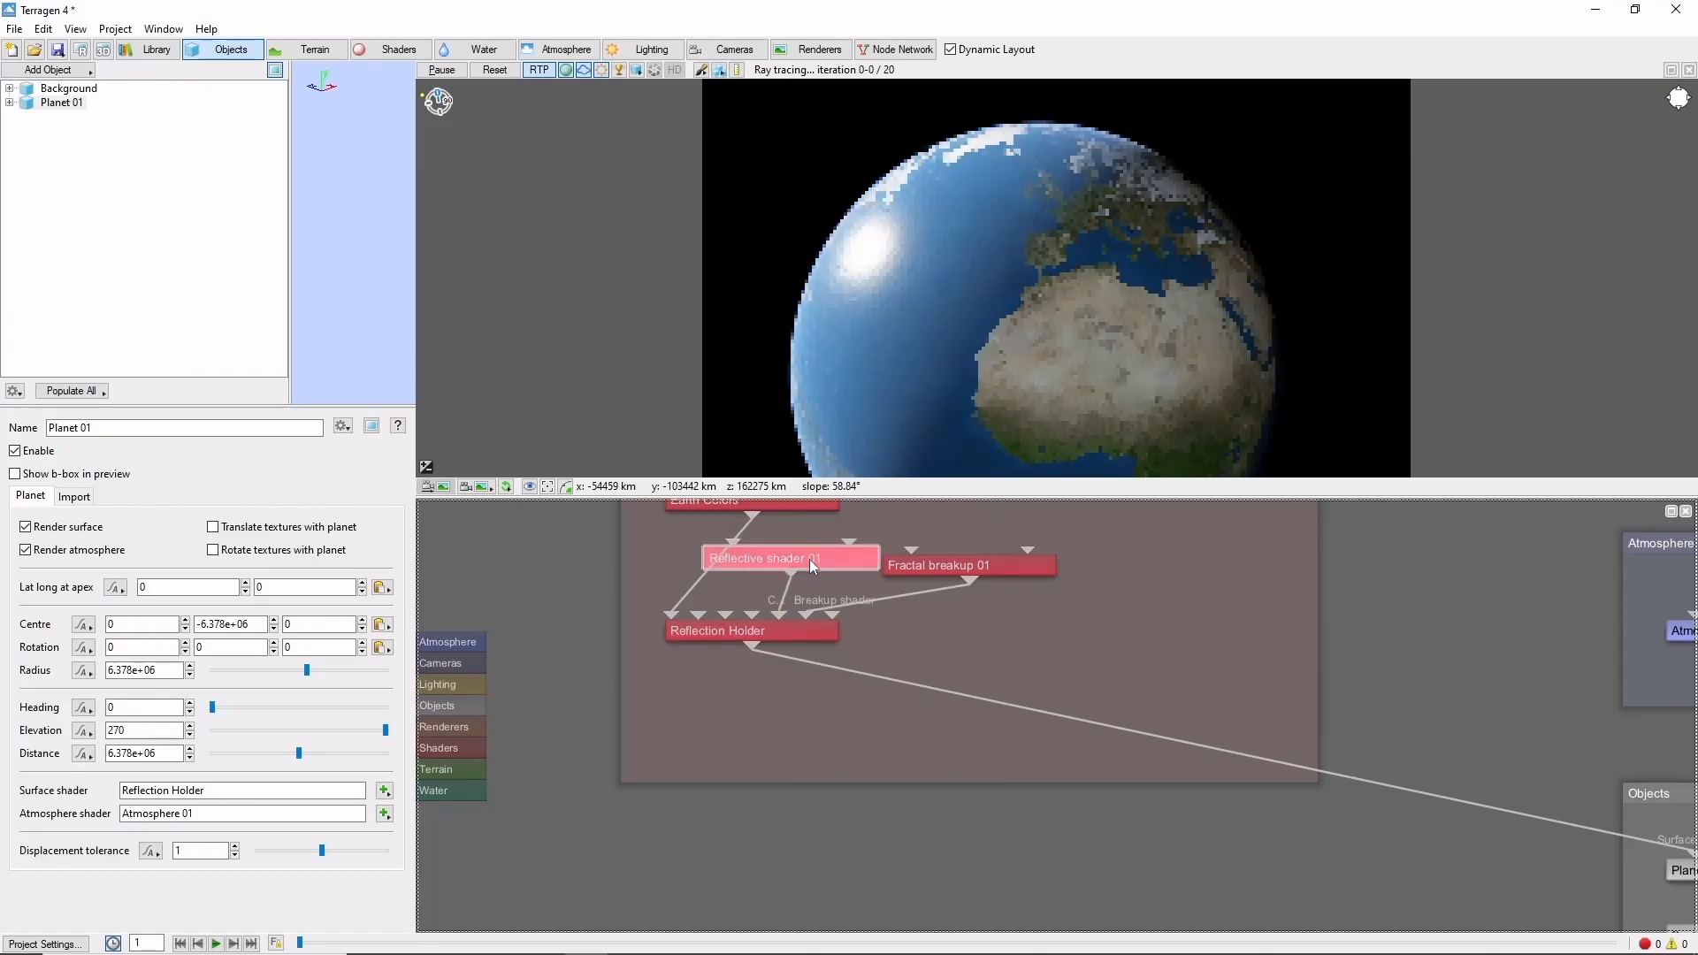
pyautogui.doubleClick(789, 557)
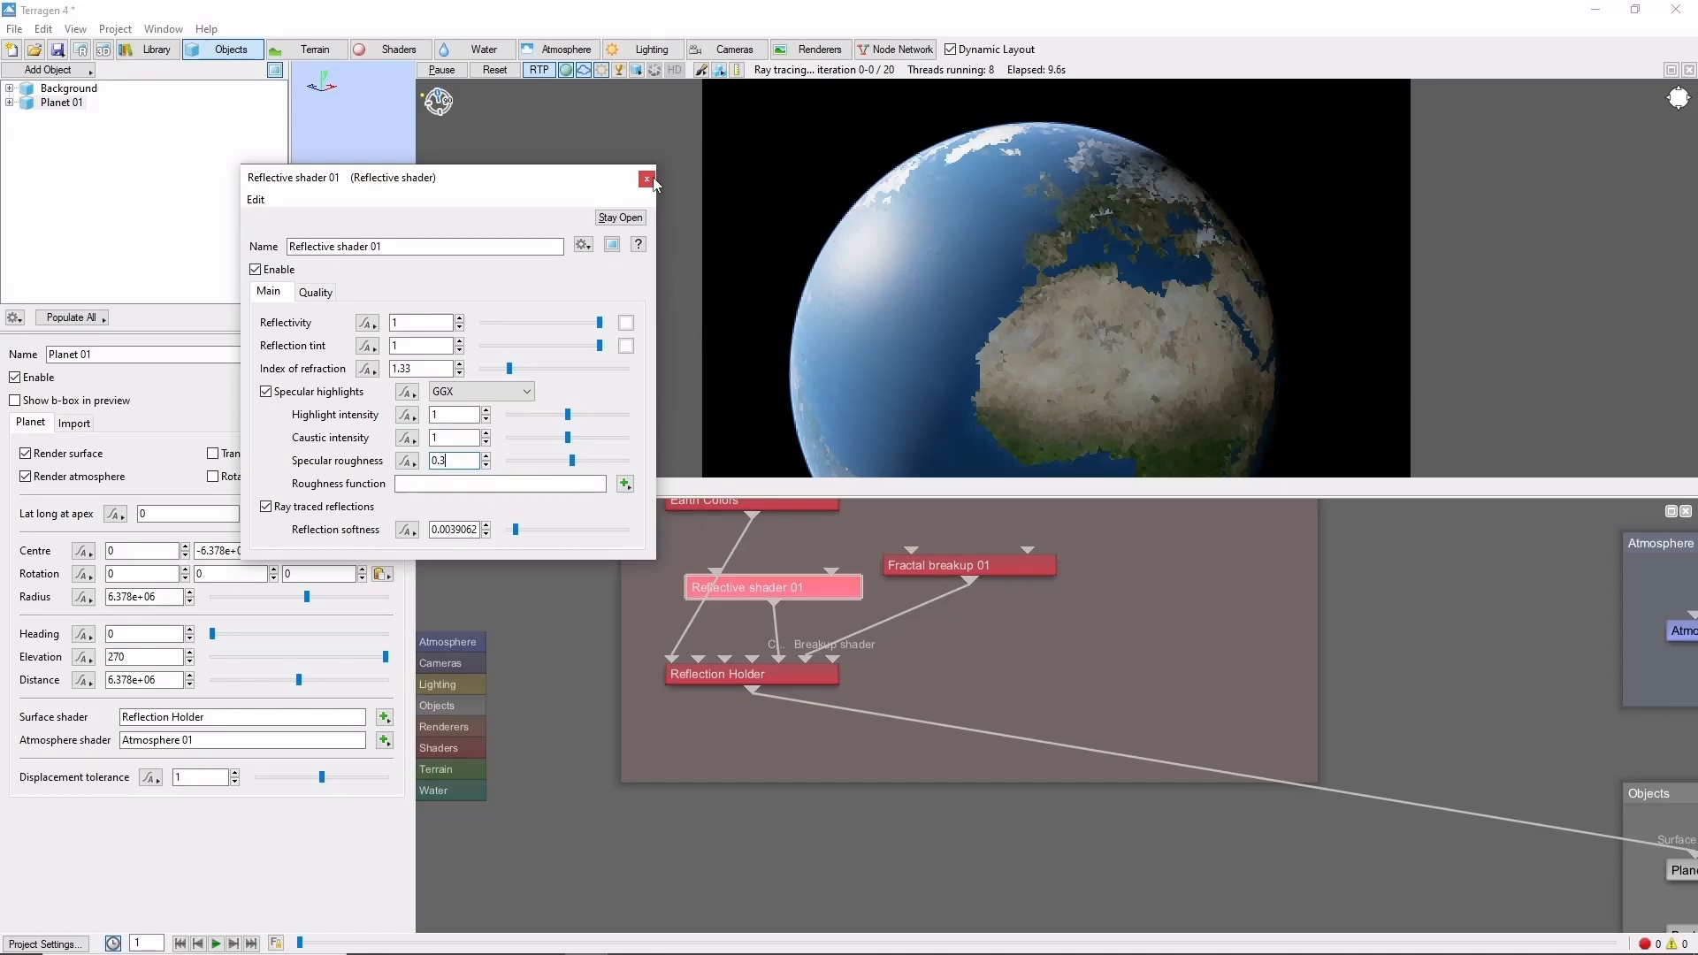
pyautogui.click(647, 178)
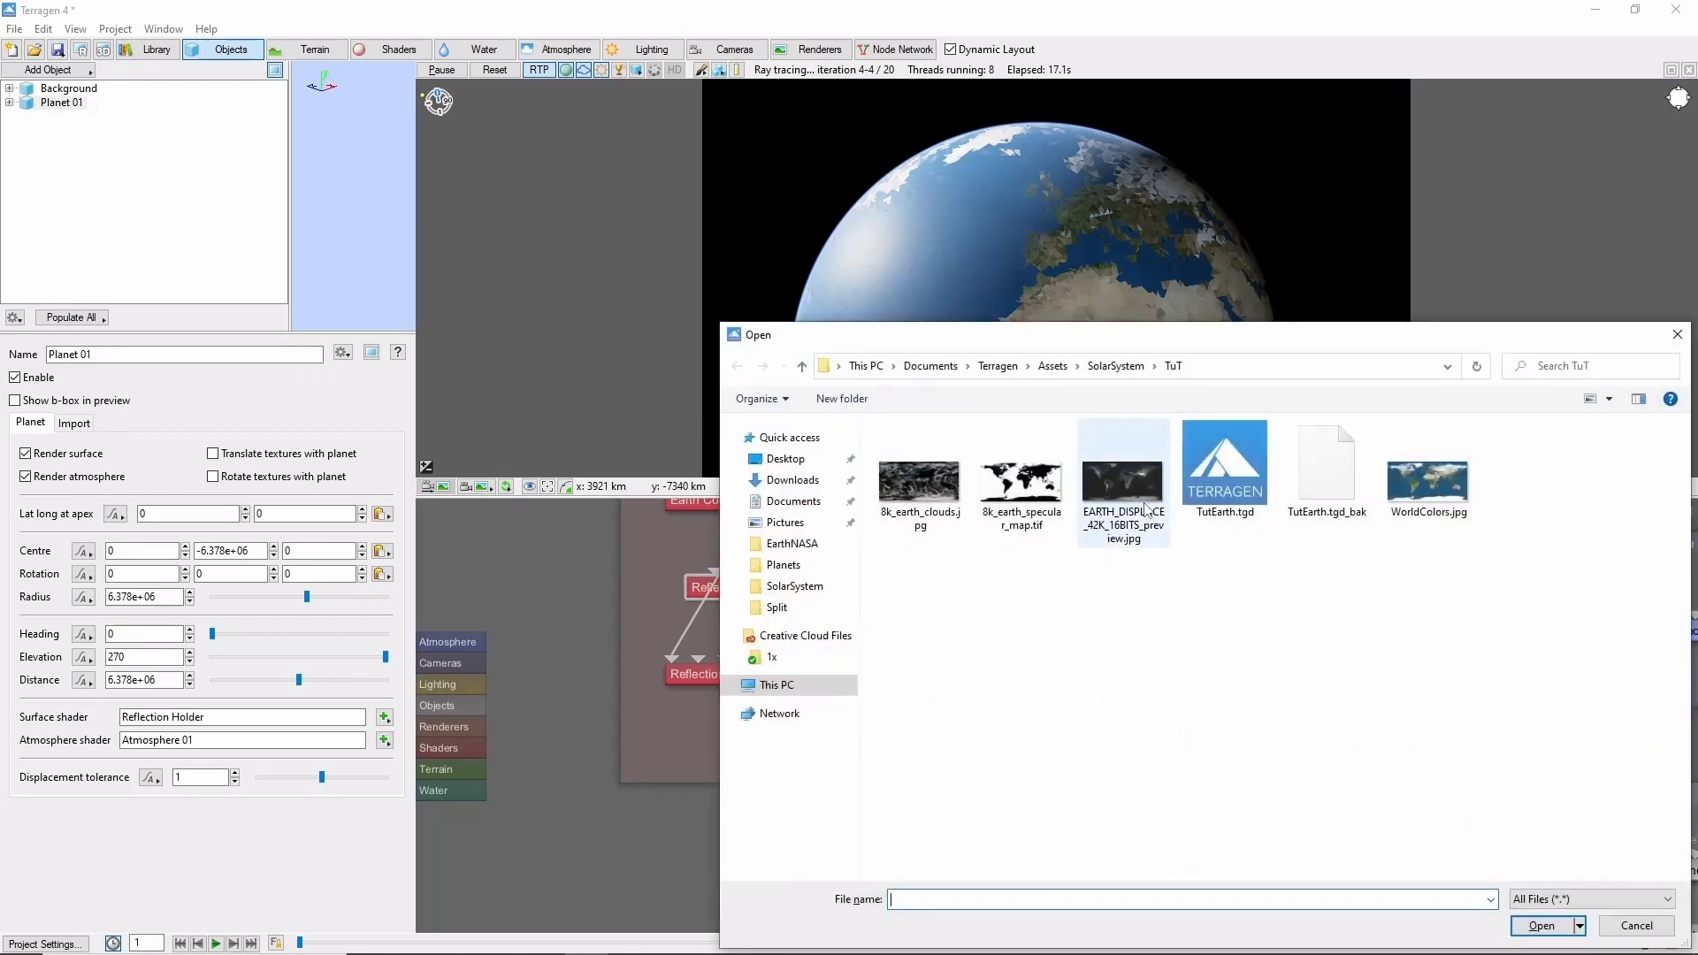
# Load 8k_earth_specular_map.tif into an image map shader named Ocean Mask
pyautogui.click(1019, 476)
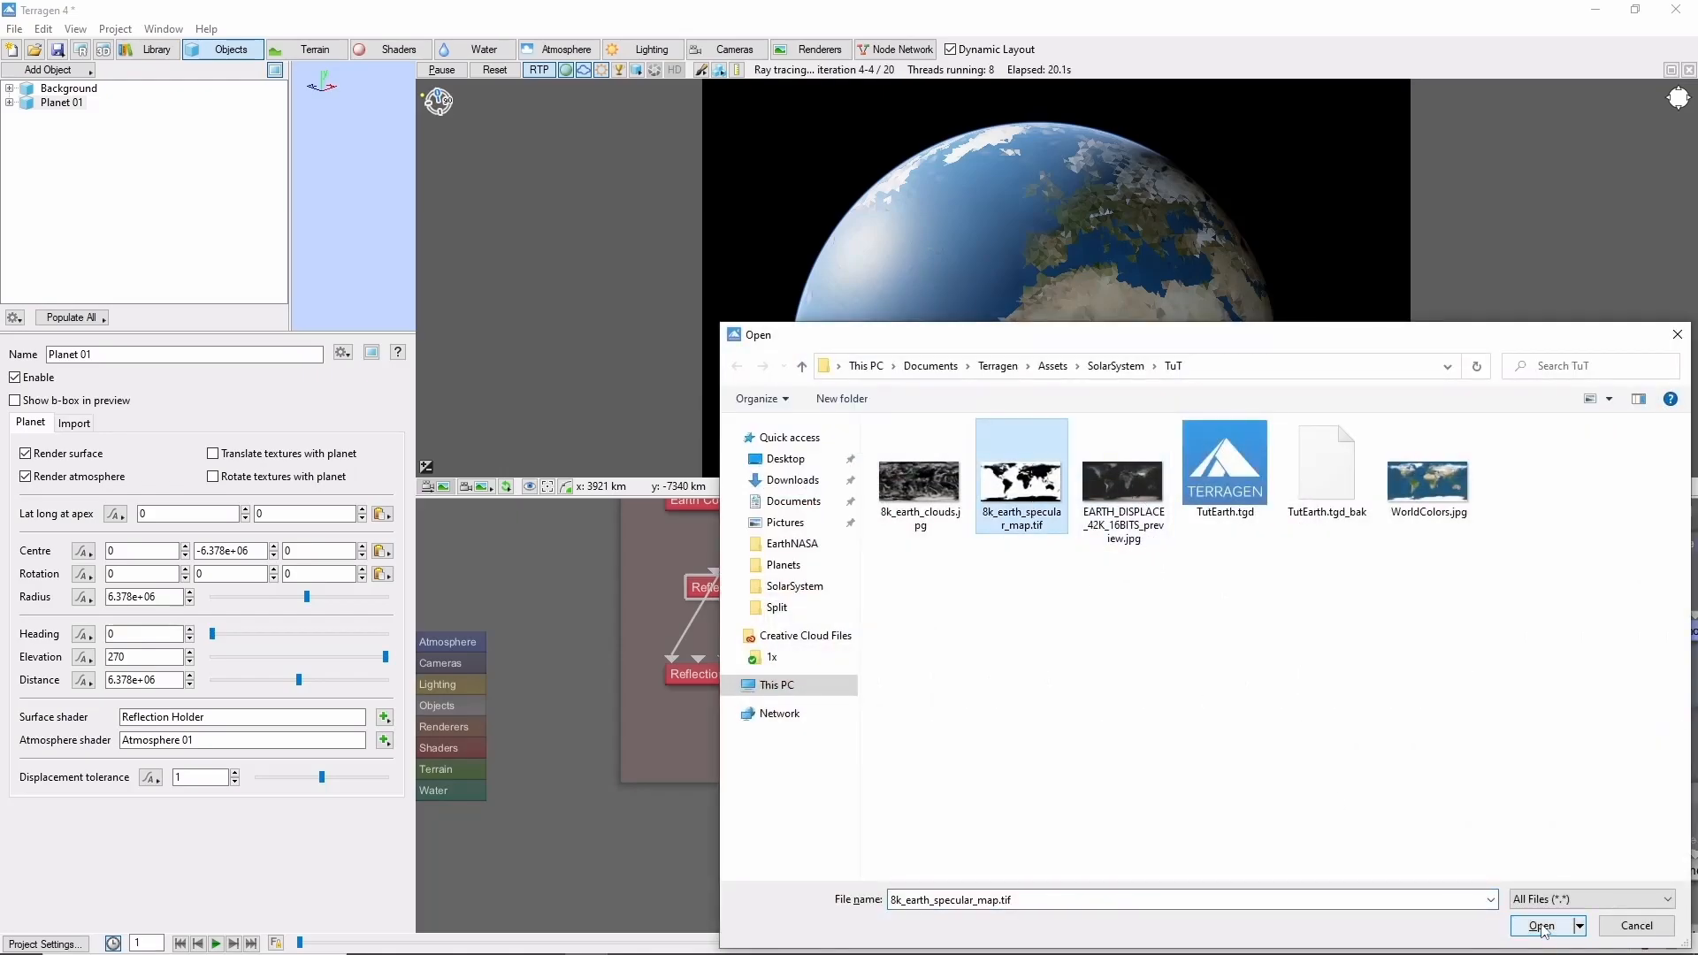
pyautogui.click(1541, 925)
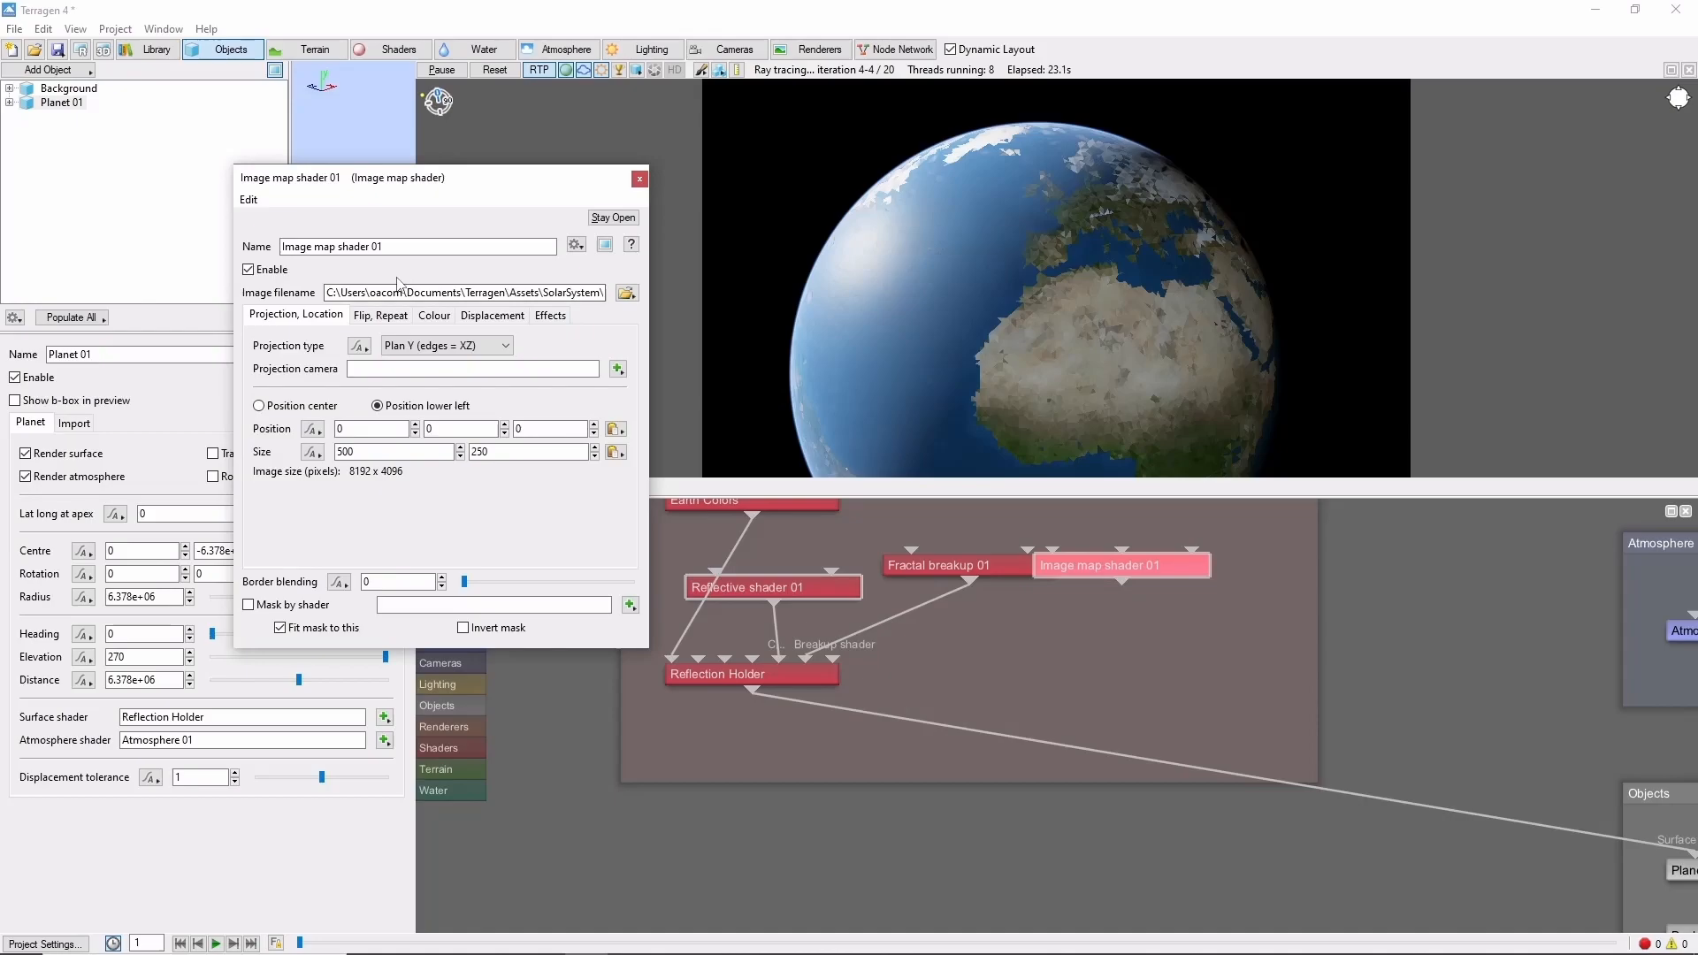
pyautogui.write('Ocean Mask')
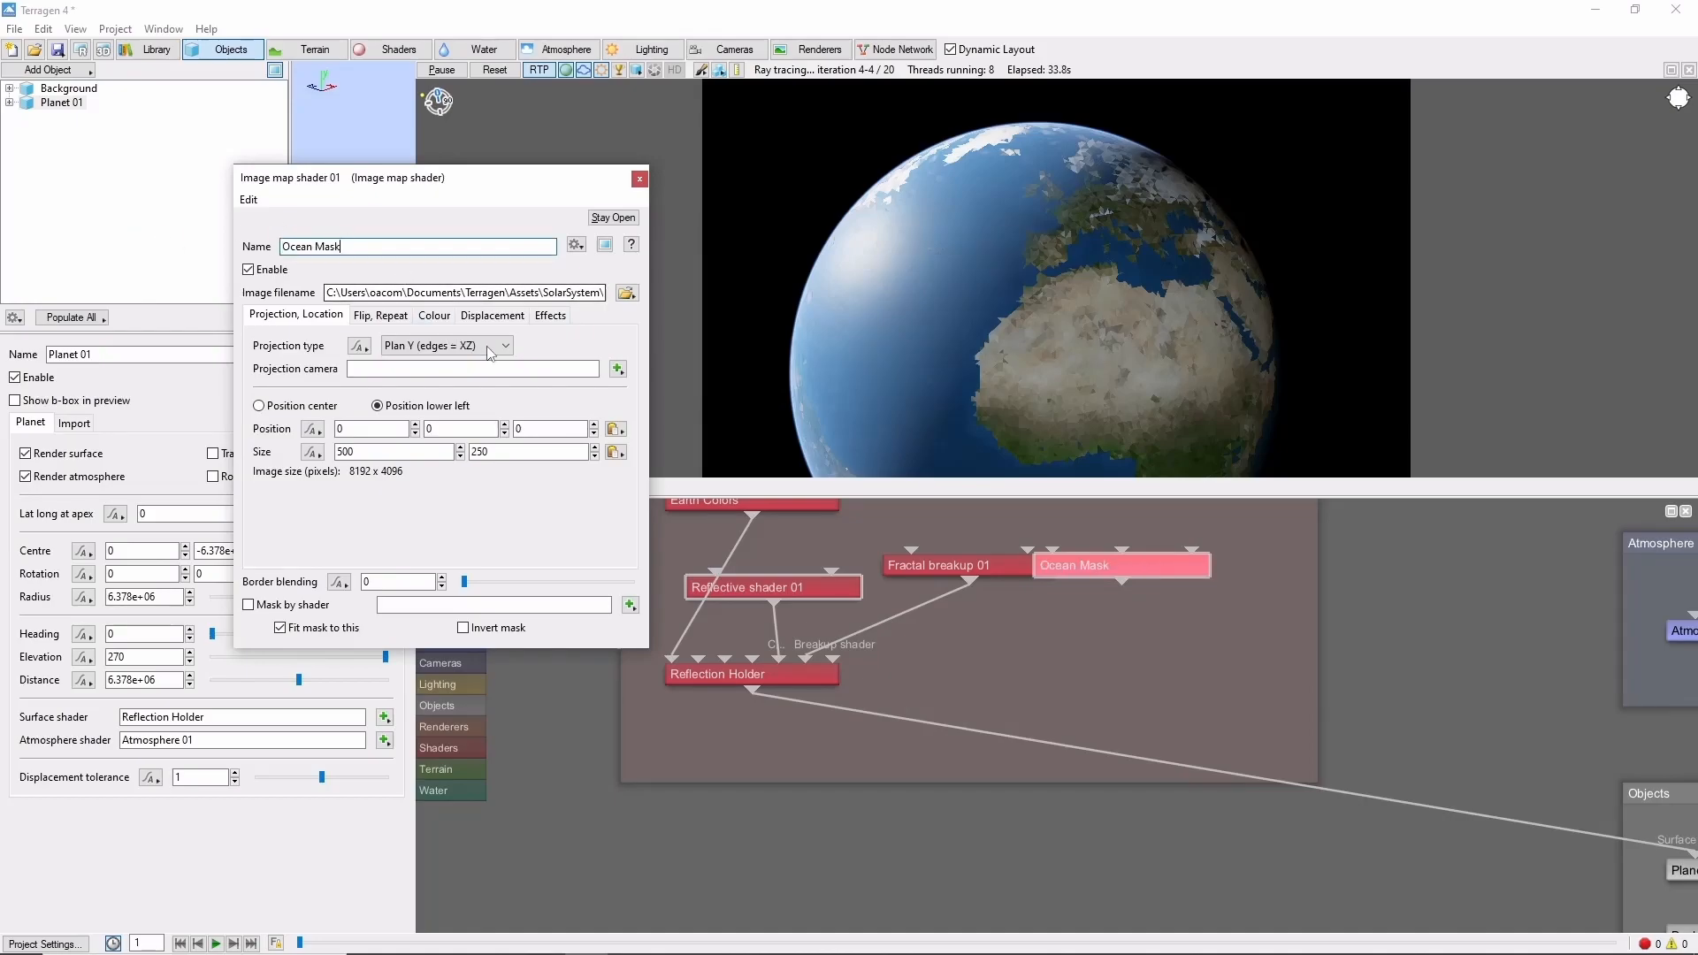
pyautogui.click(446, 345)
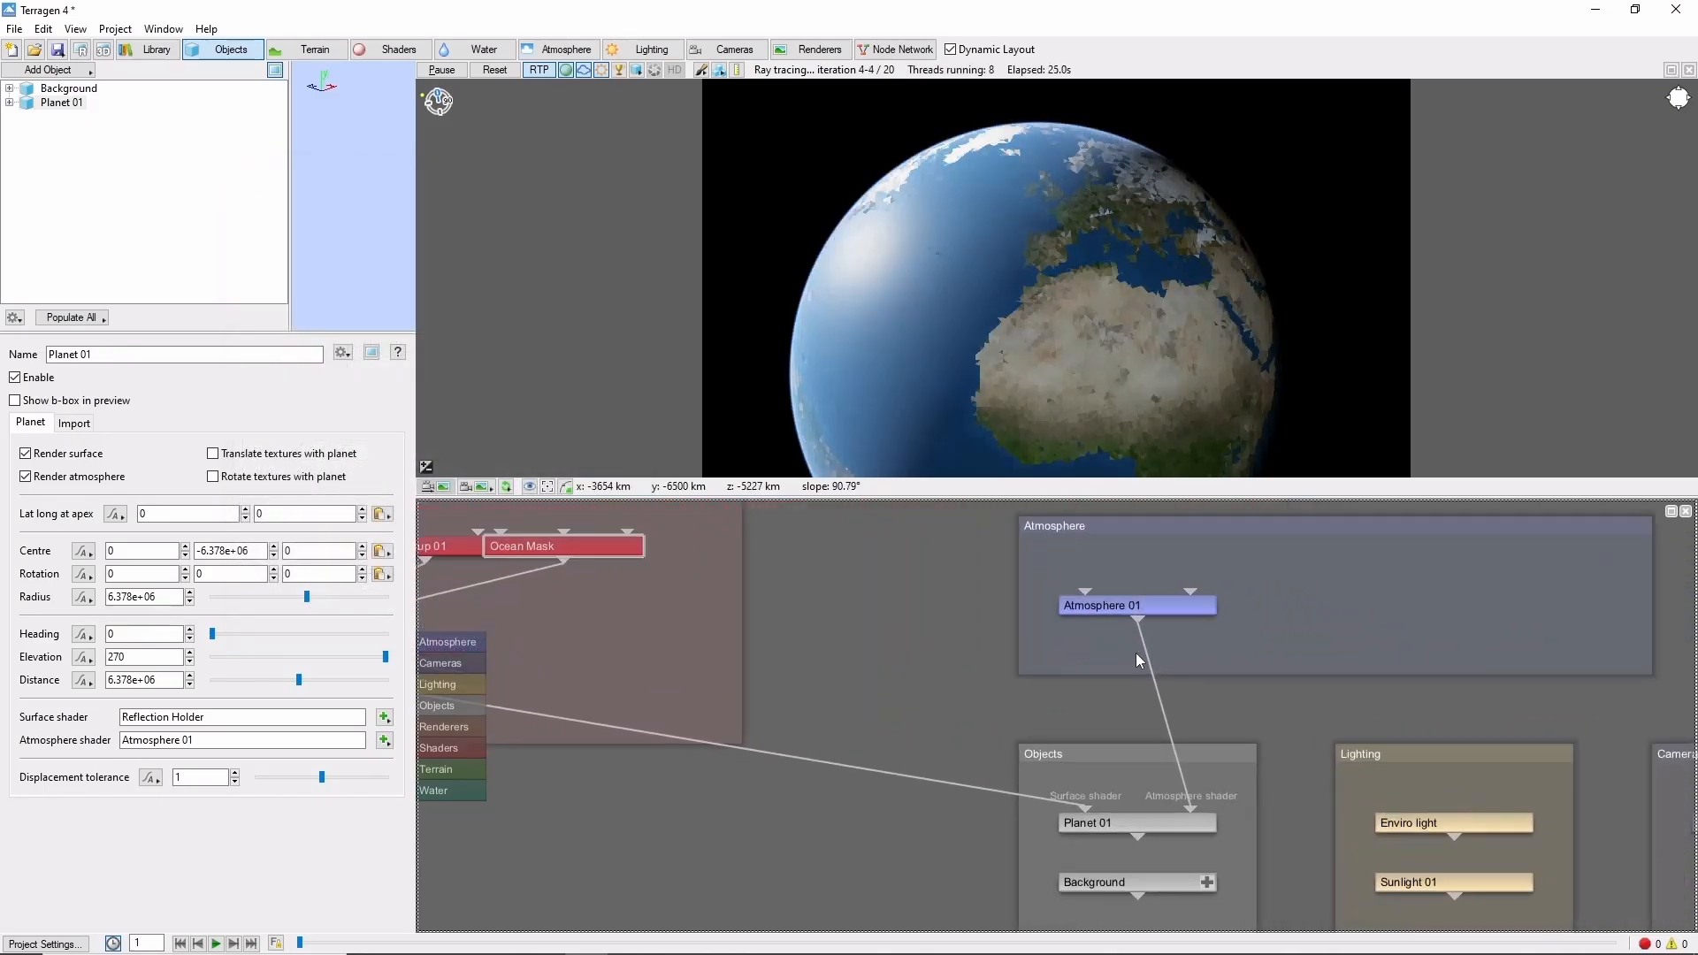
# Adjust Atmosphere 01's ceiling height and set Haze sun glow amount to 2
pyautogui.doubleClick(1135, 605)
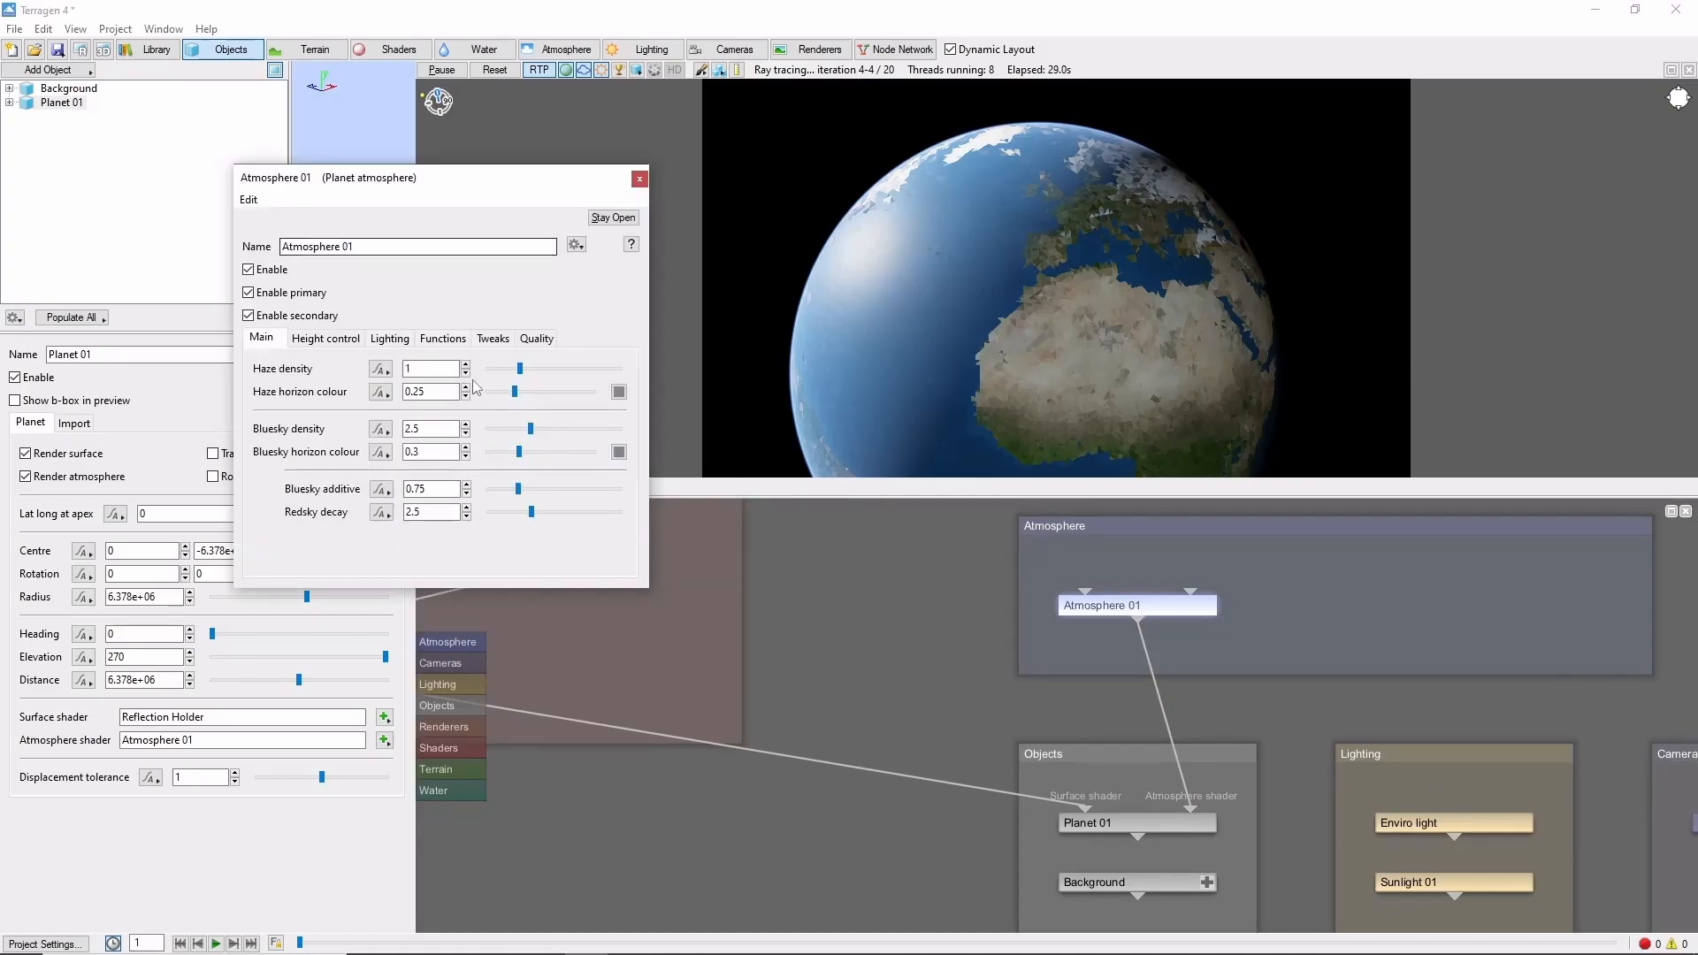
pyautogui.click(326, 337)
pyautogui.write('12')
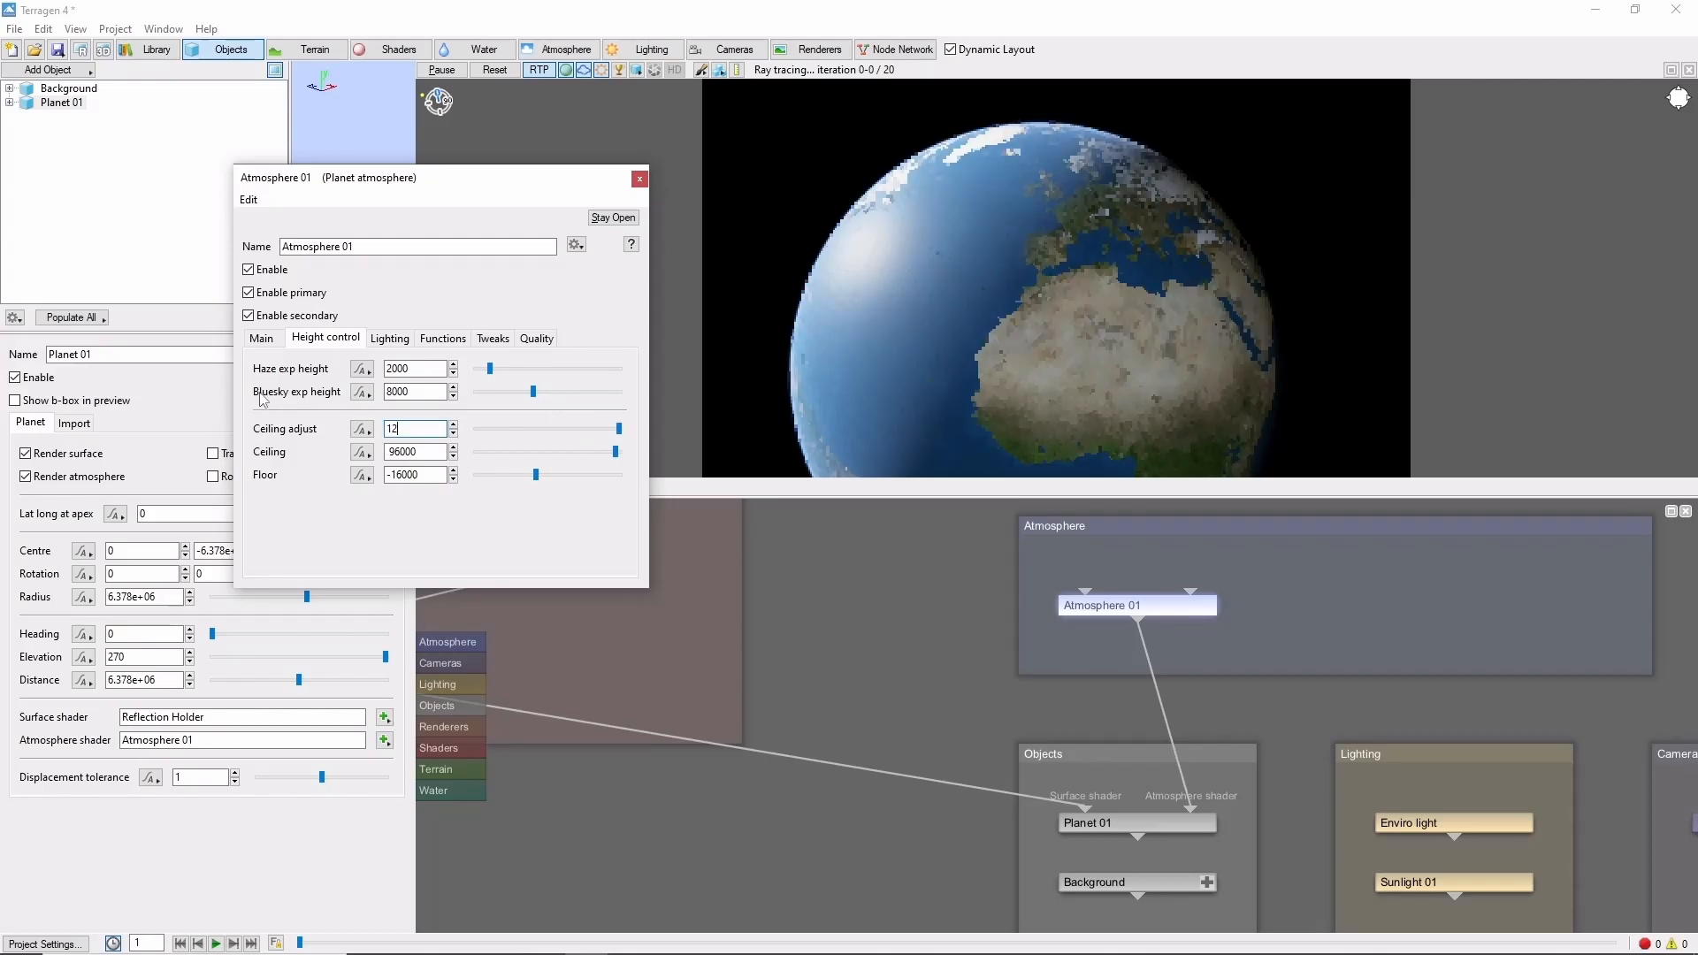
pyautogui.click(389, 338)
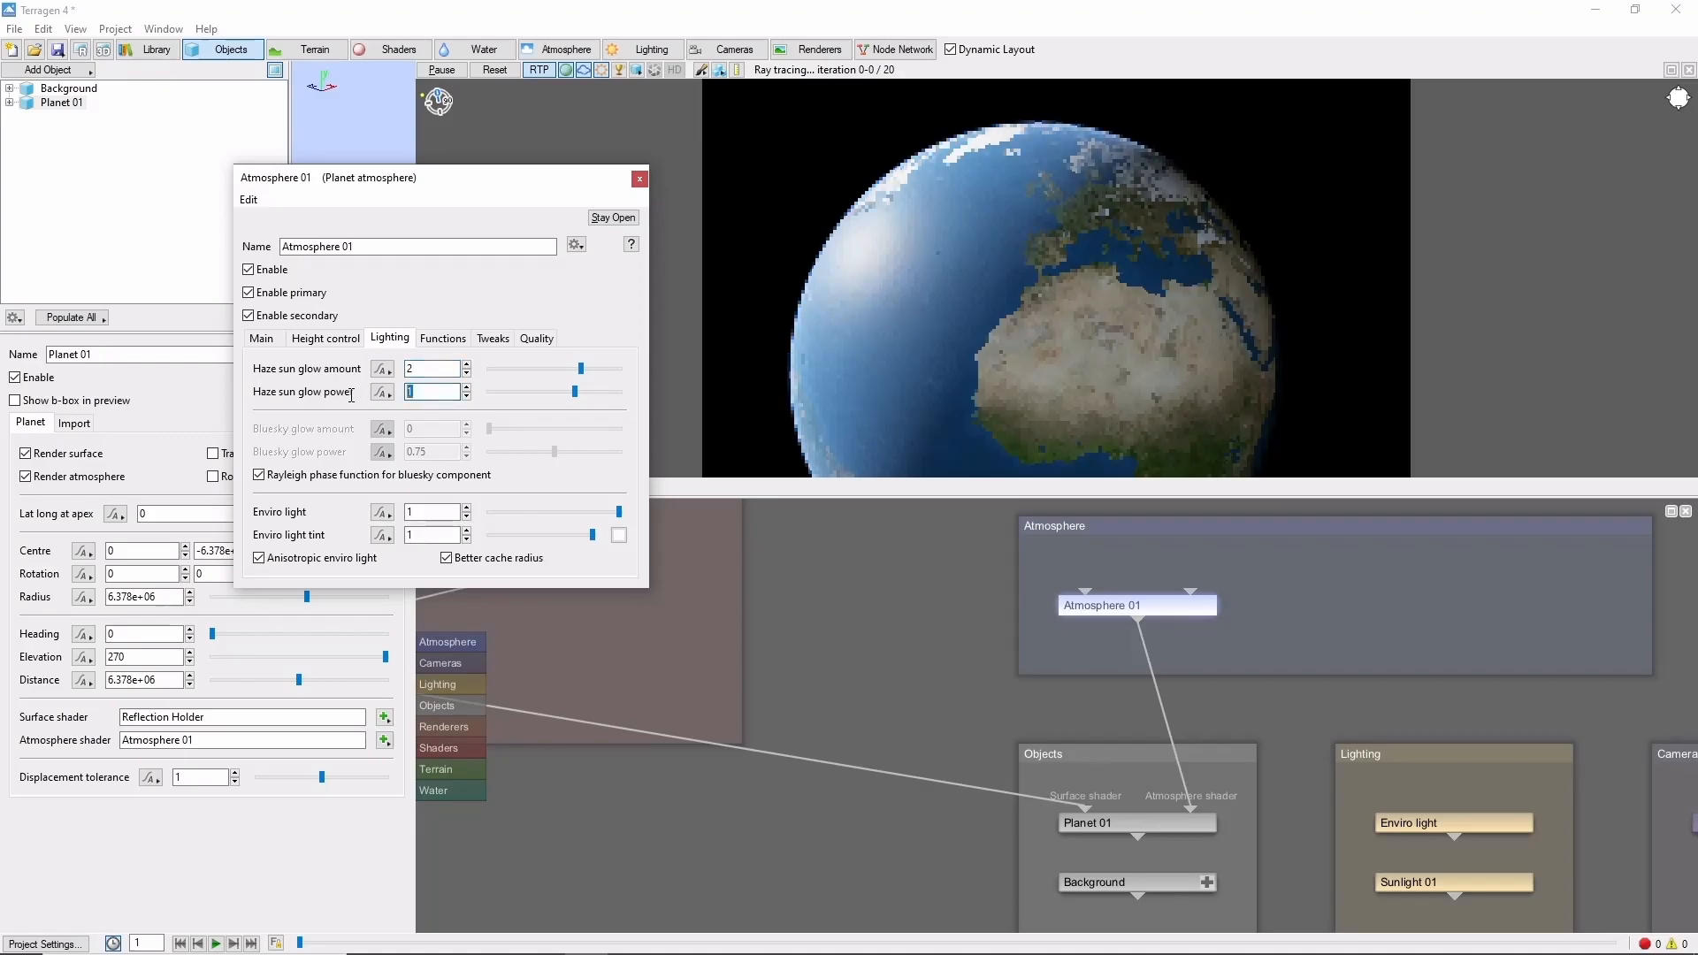
pyautogui.click(639, 179)
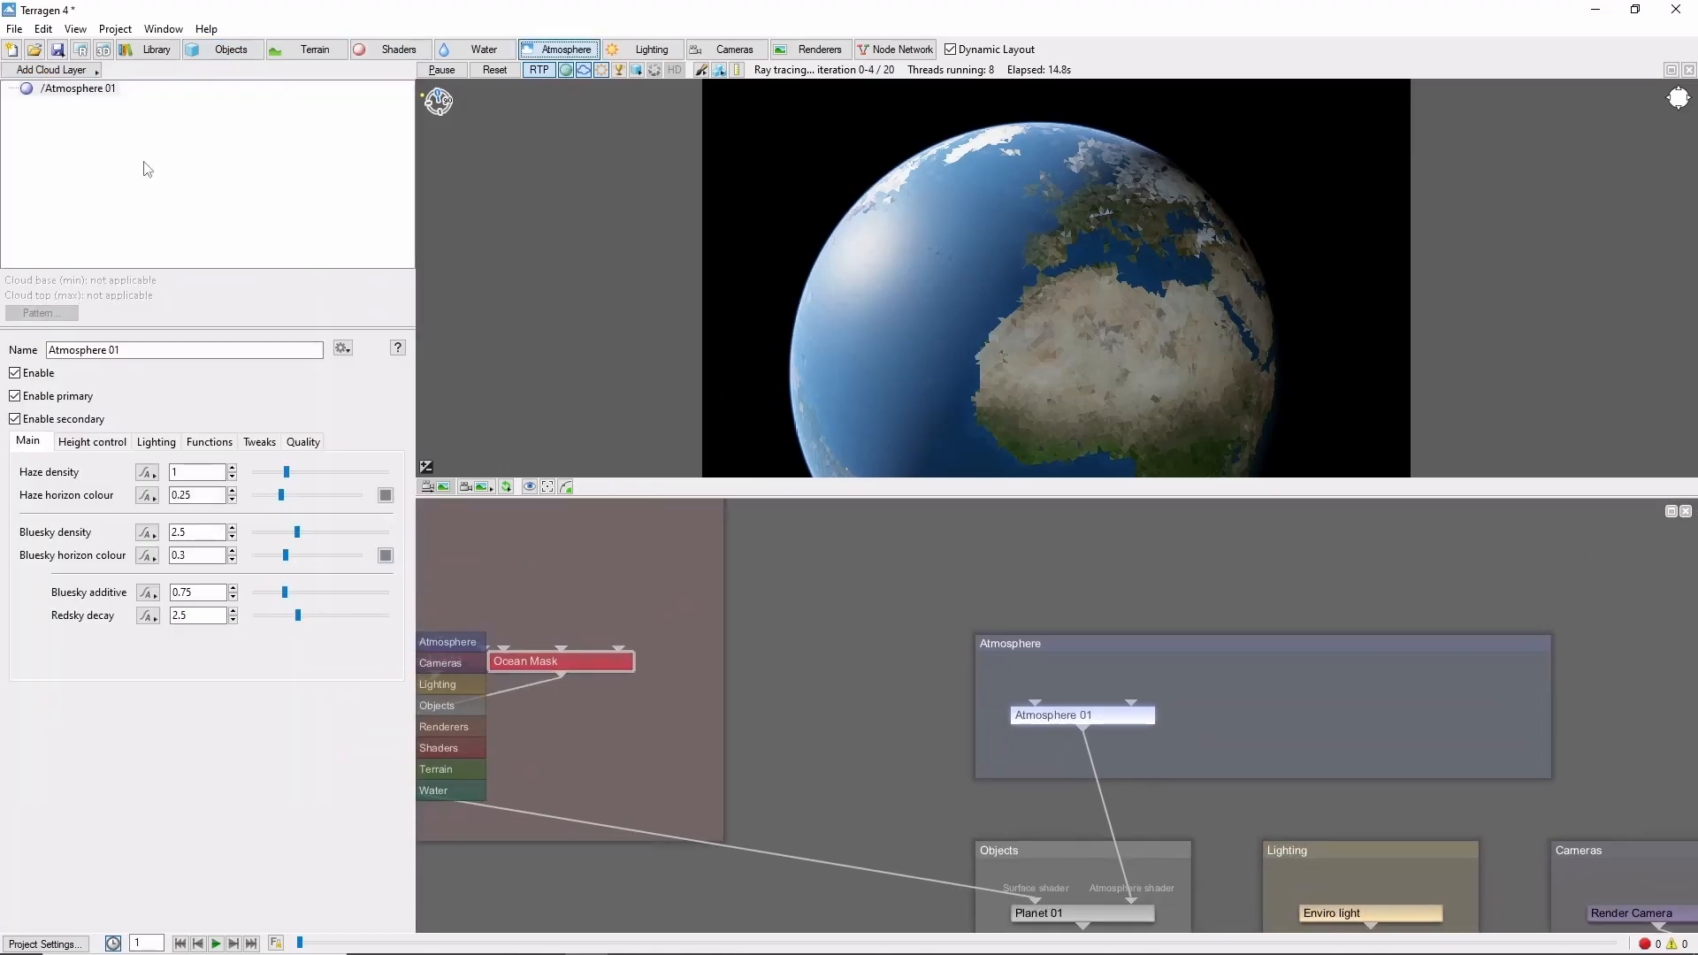
# Add a Global: Very Thin cloud layer with cloud density 0.01 and coverage adjust 1
pyautogui.click(51, 69)
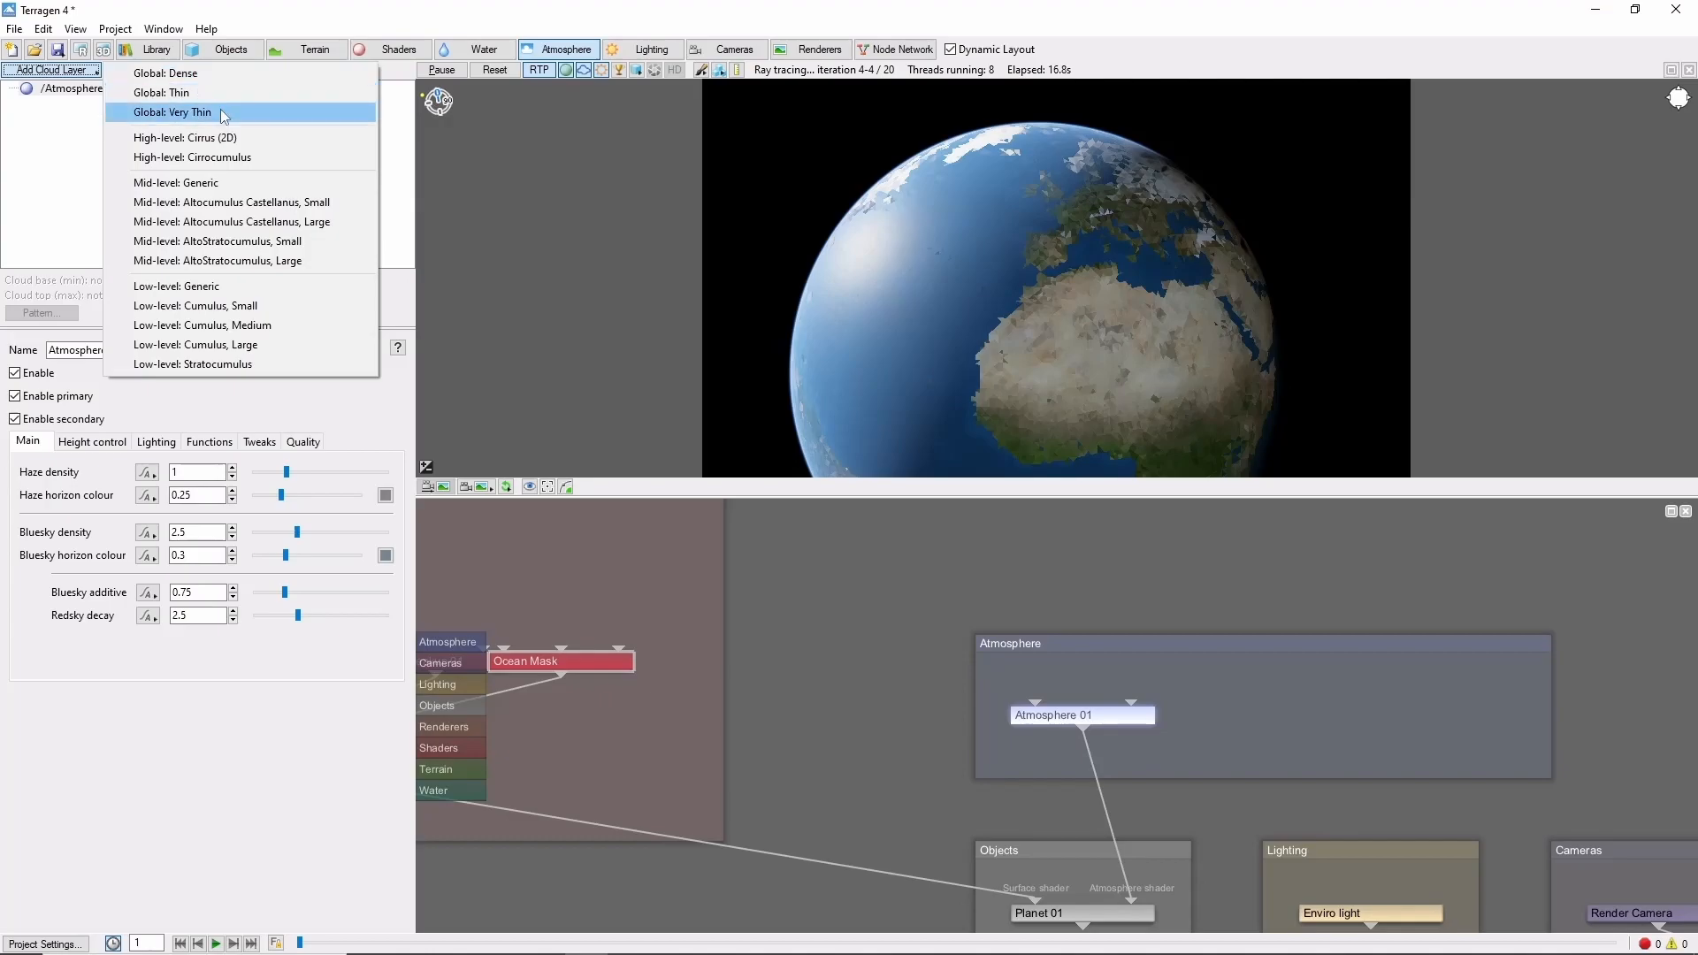
pyautogui.click(171, 112)
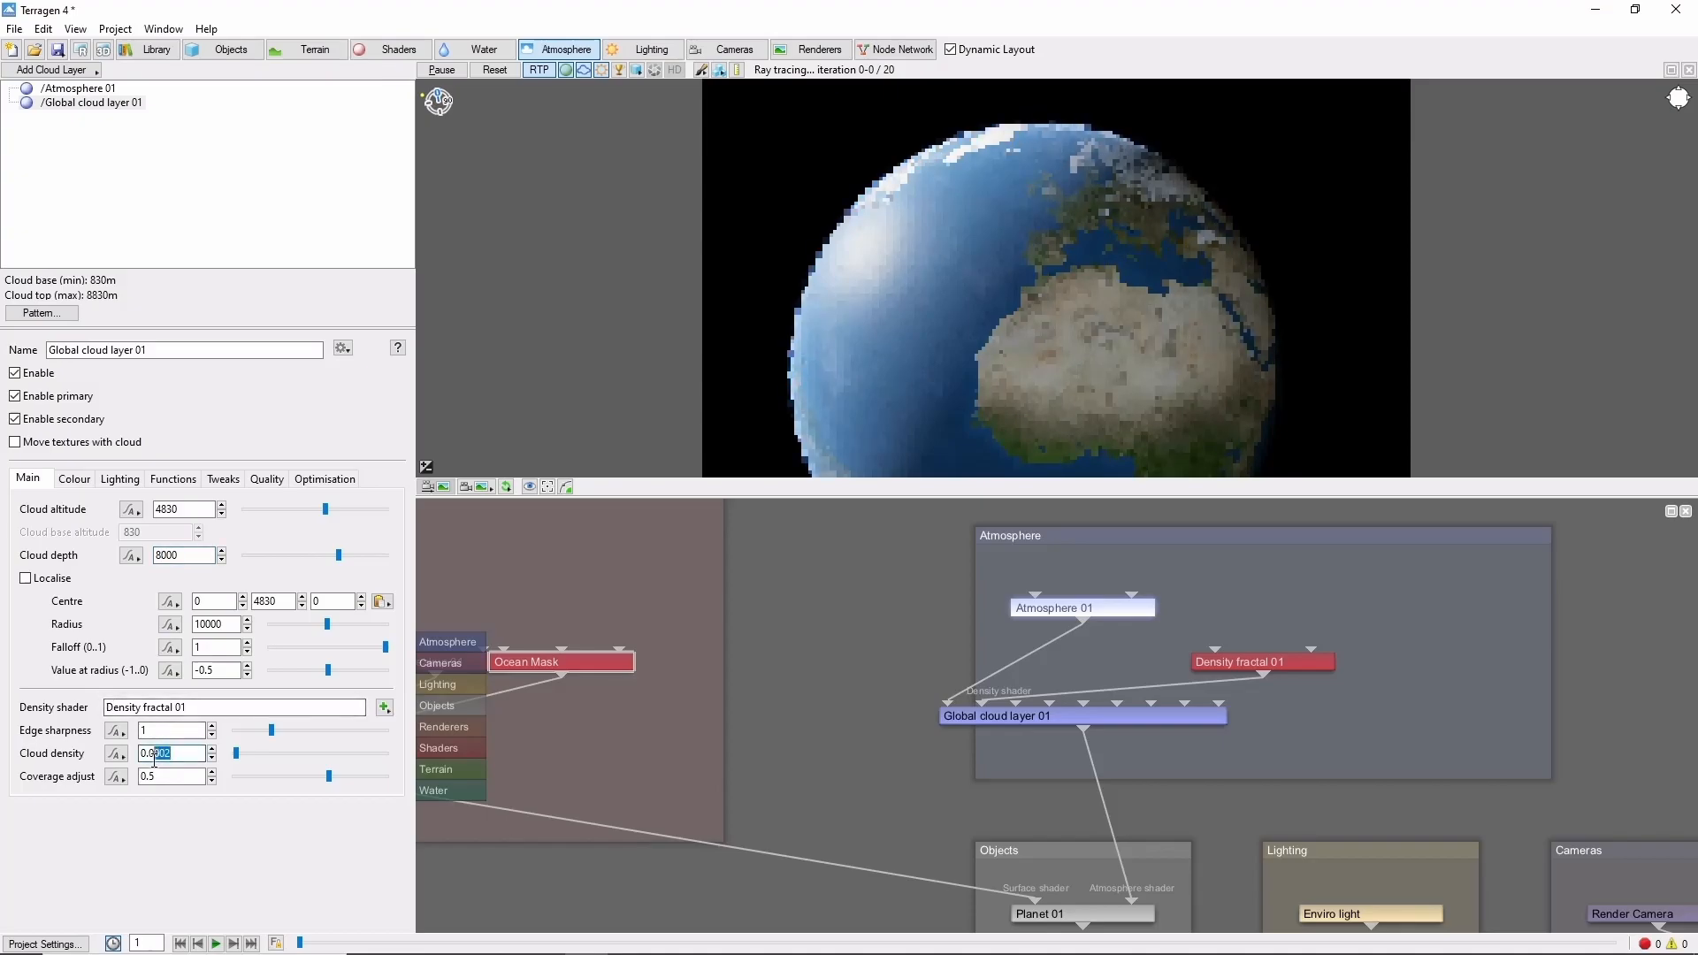
pyautogui.write('0.01')
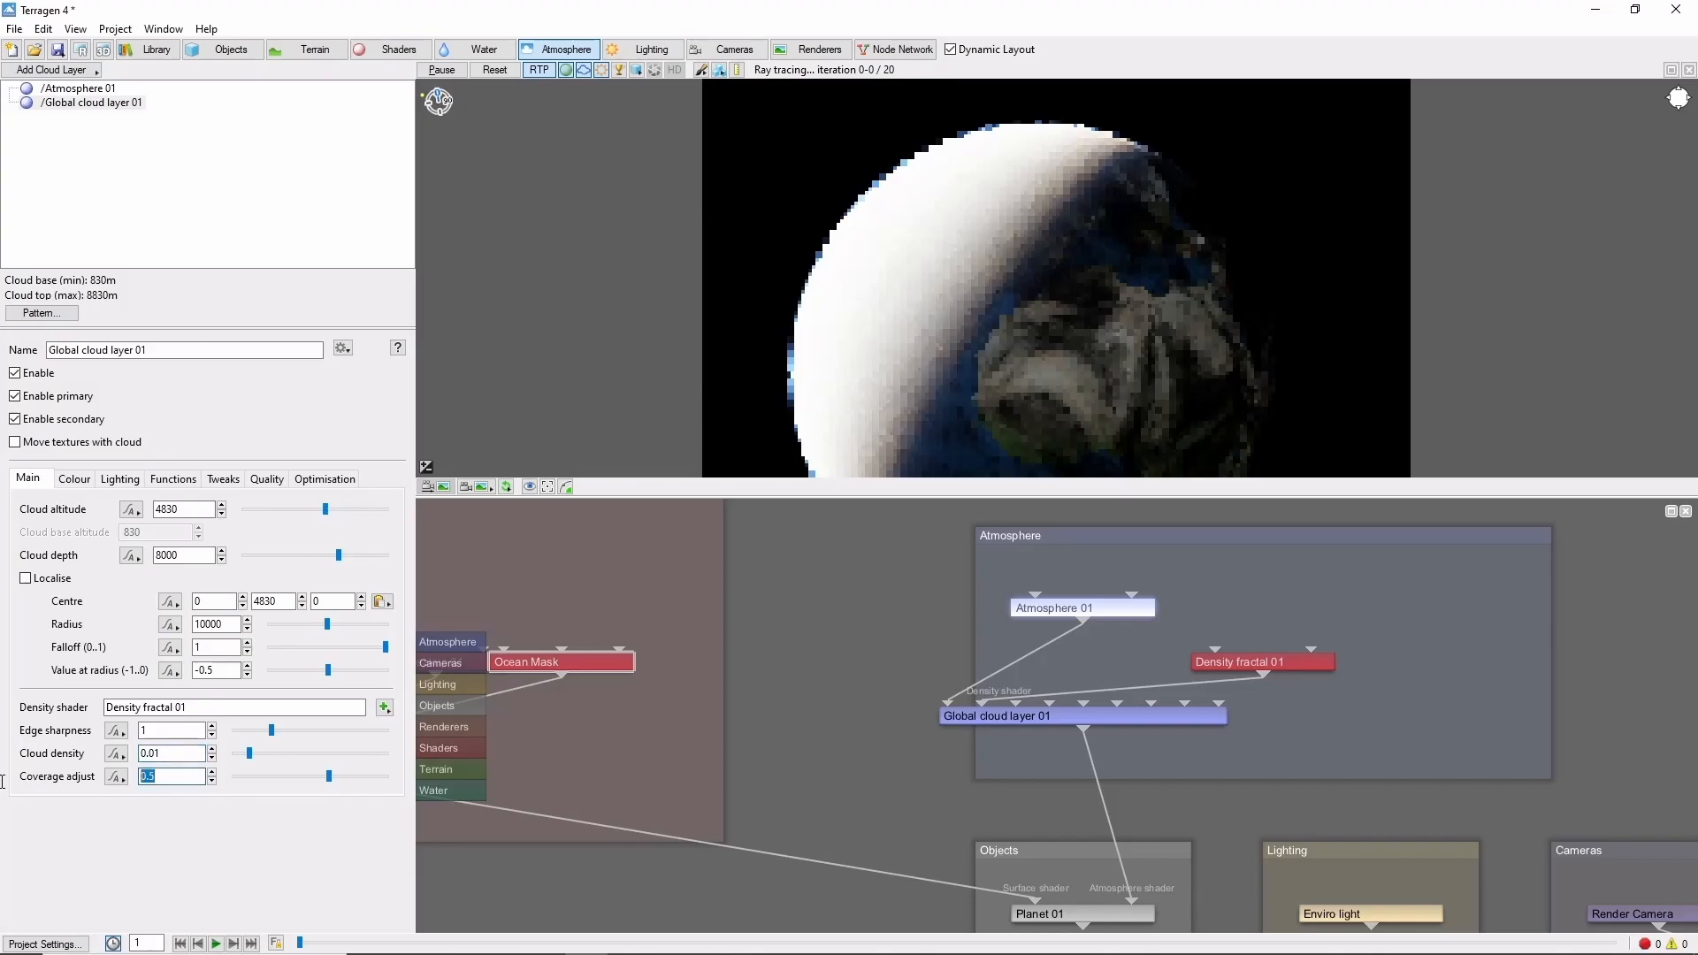
pyautogui.write('1')
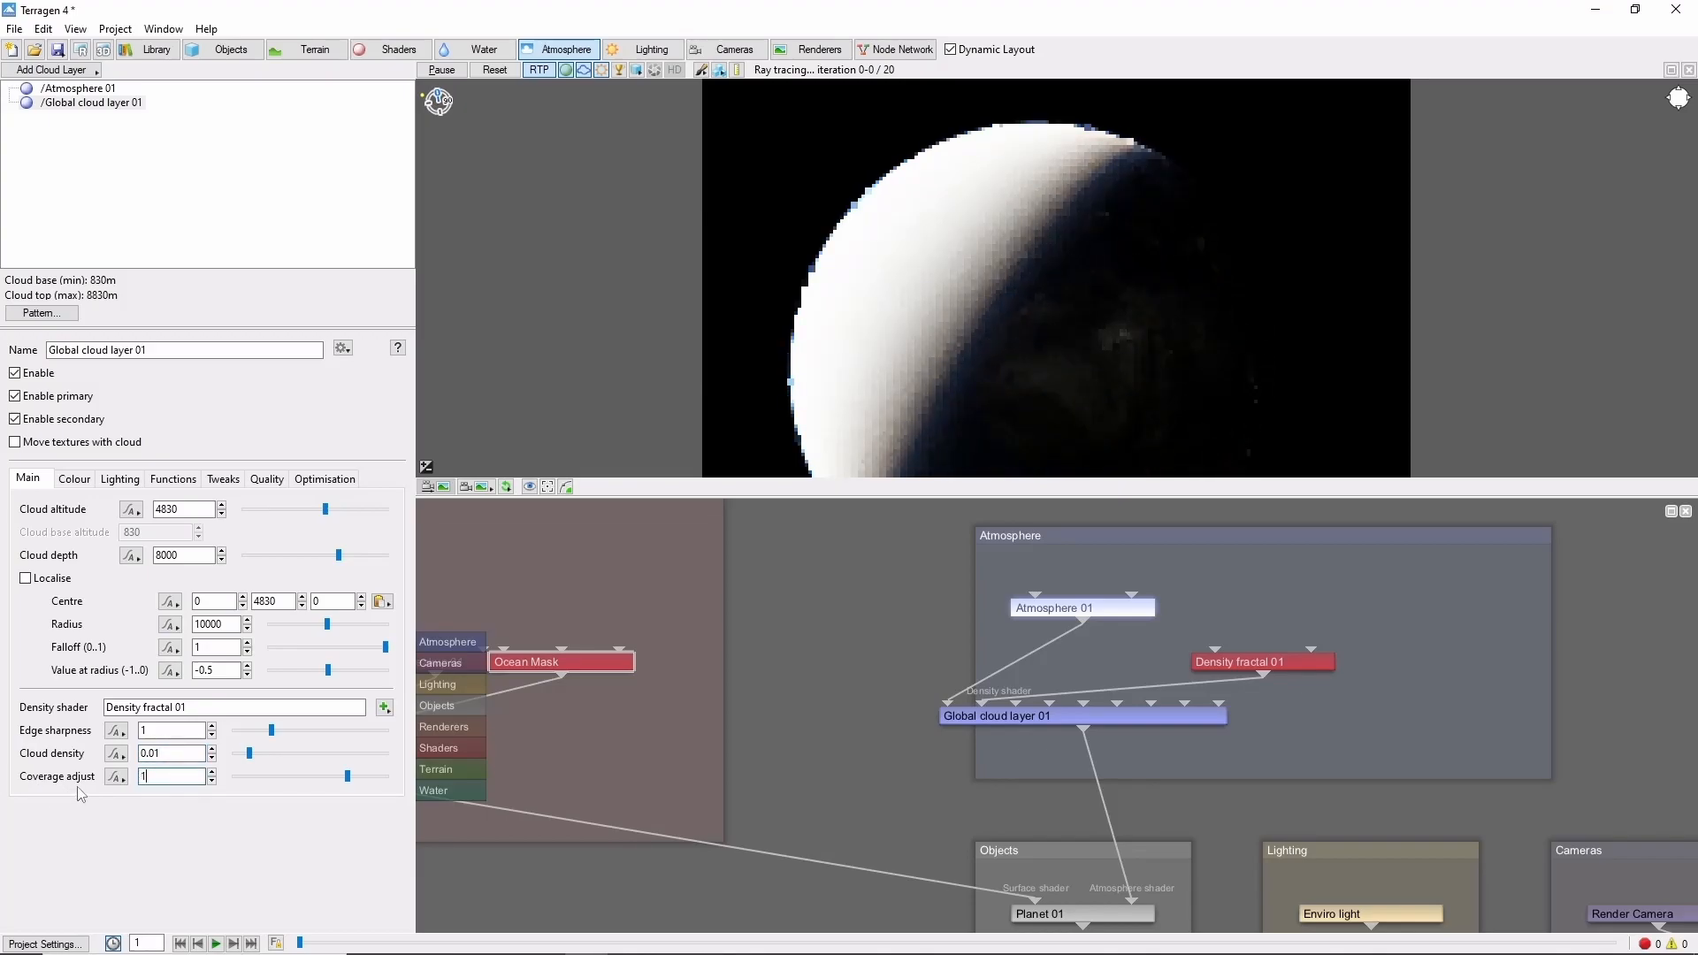
pyautogui.click(1272, 723)
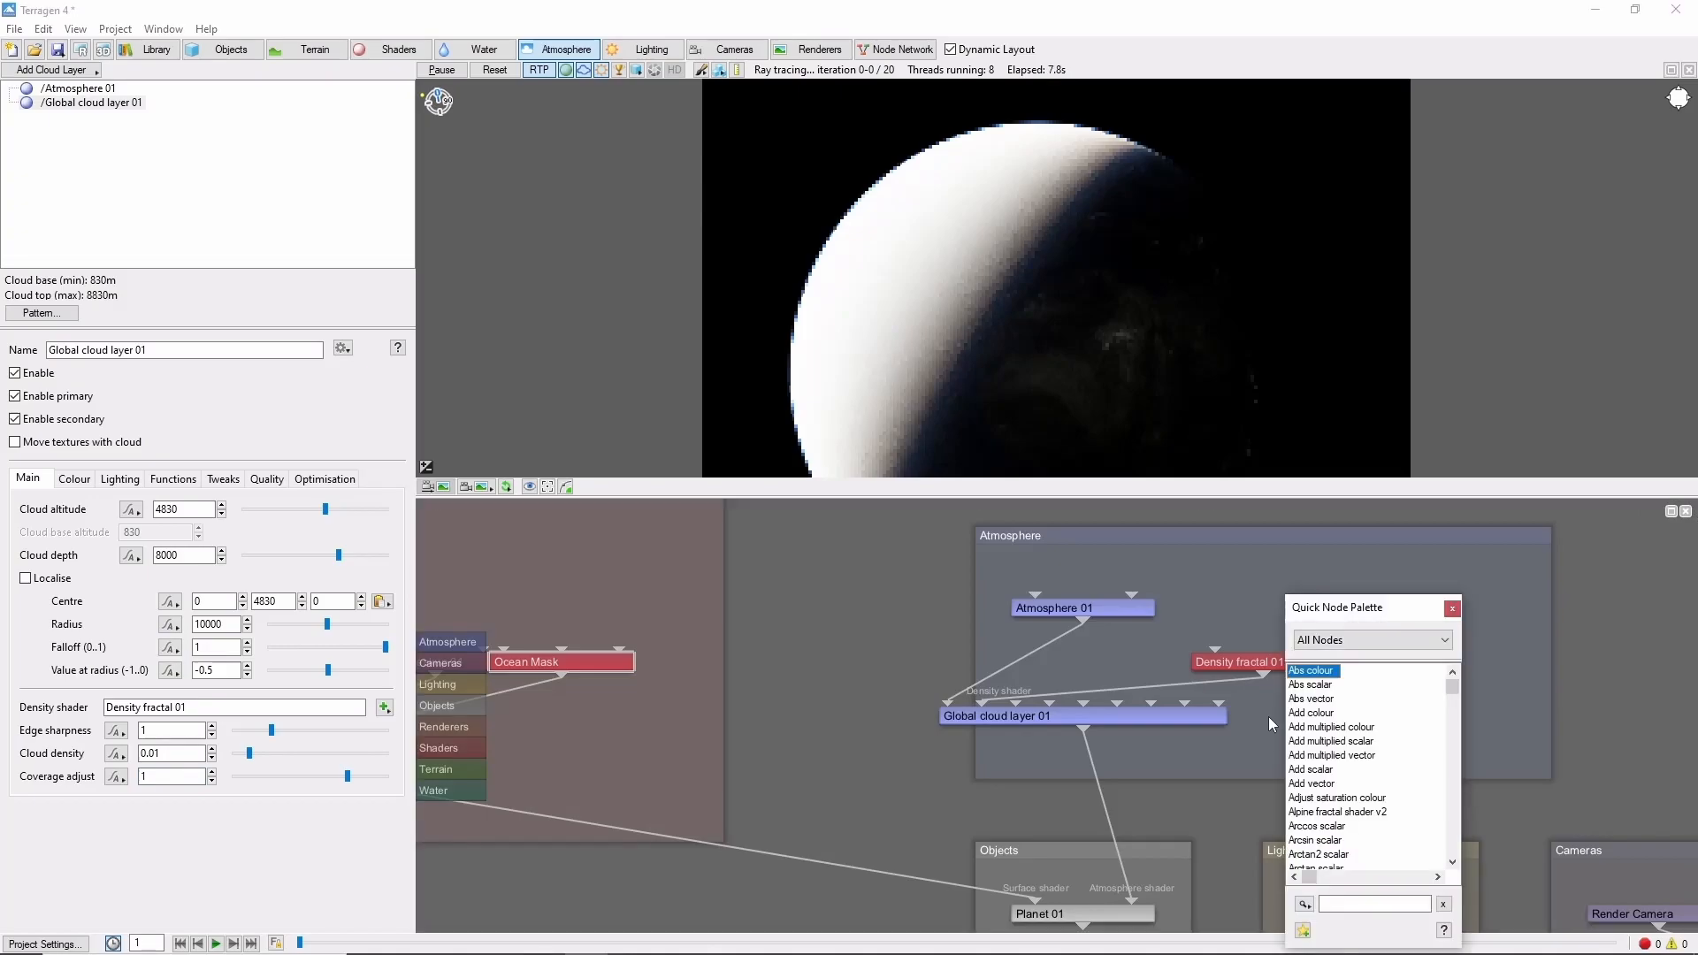
# Name the new image map Cloud Mask and wire it into the cloud layer's final density modulator
pyautogui.scroll(-3)
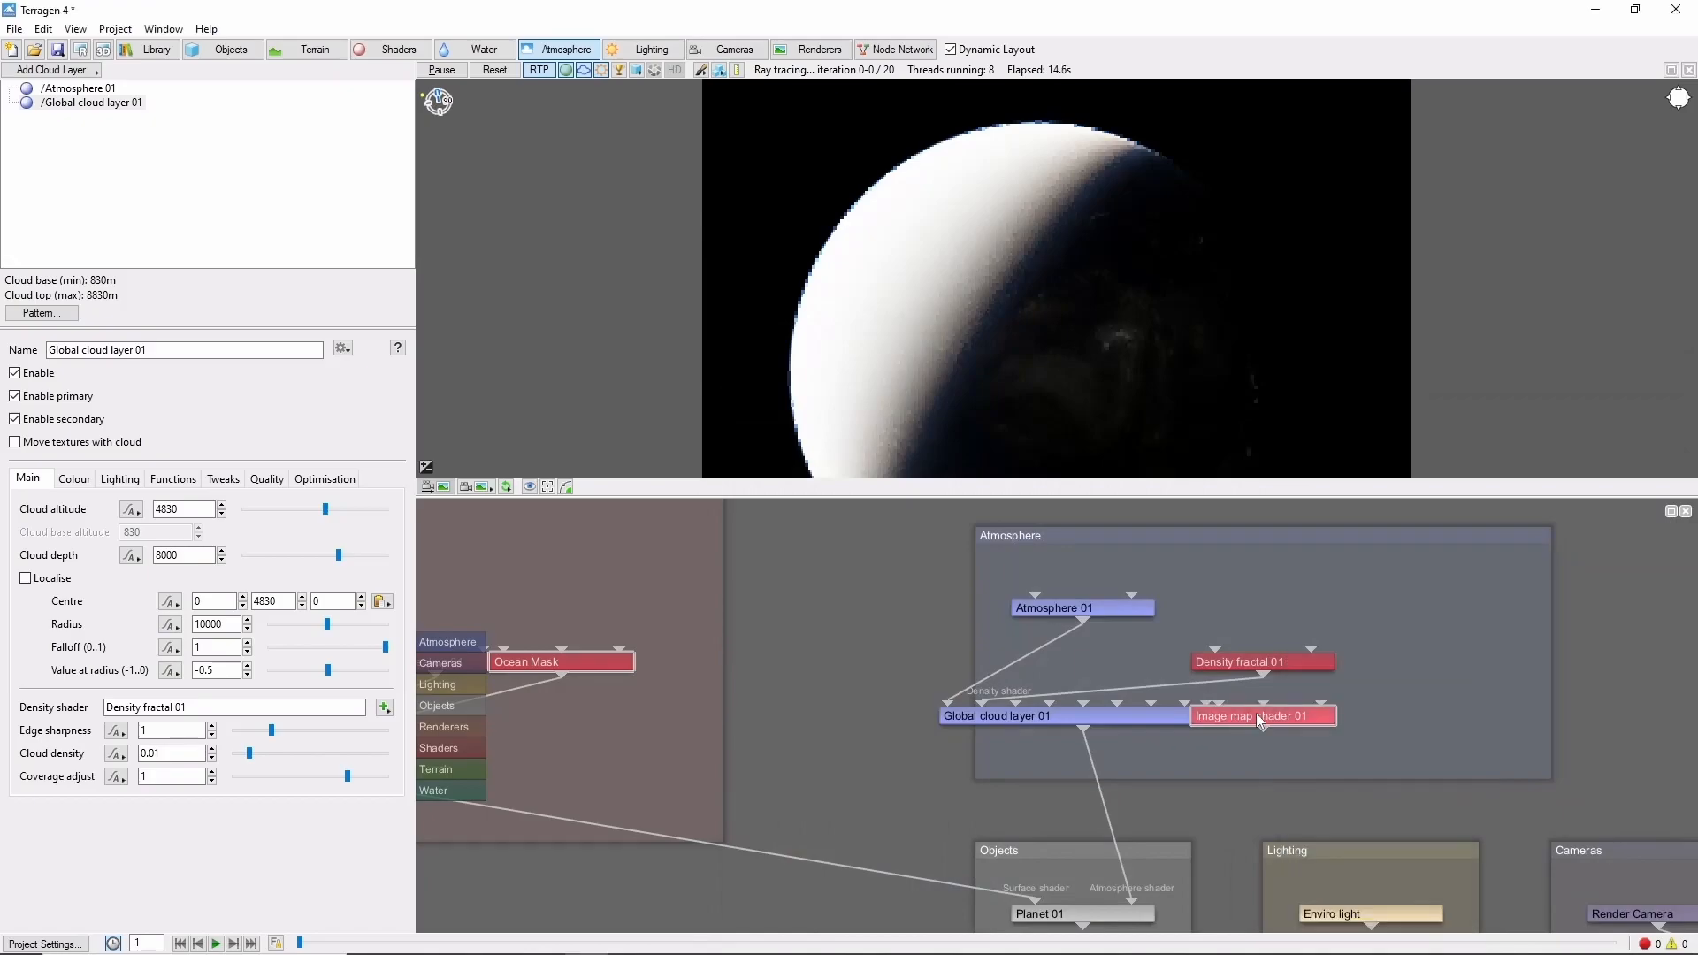
pyautogui.doubleClick(1261, 717)
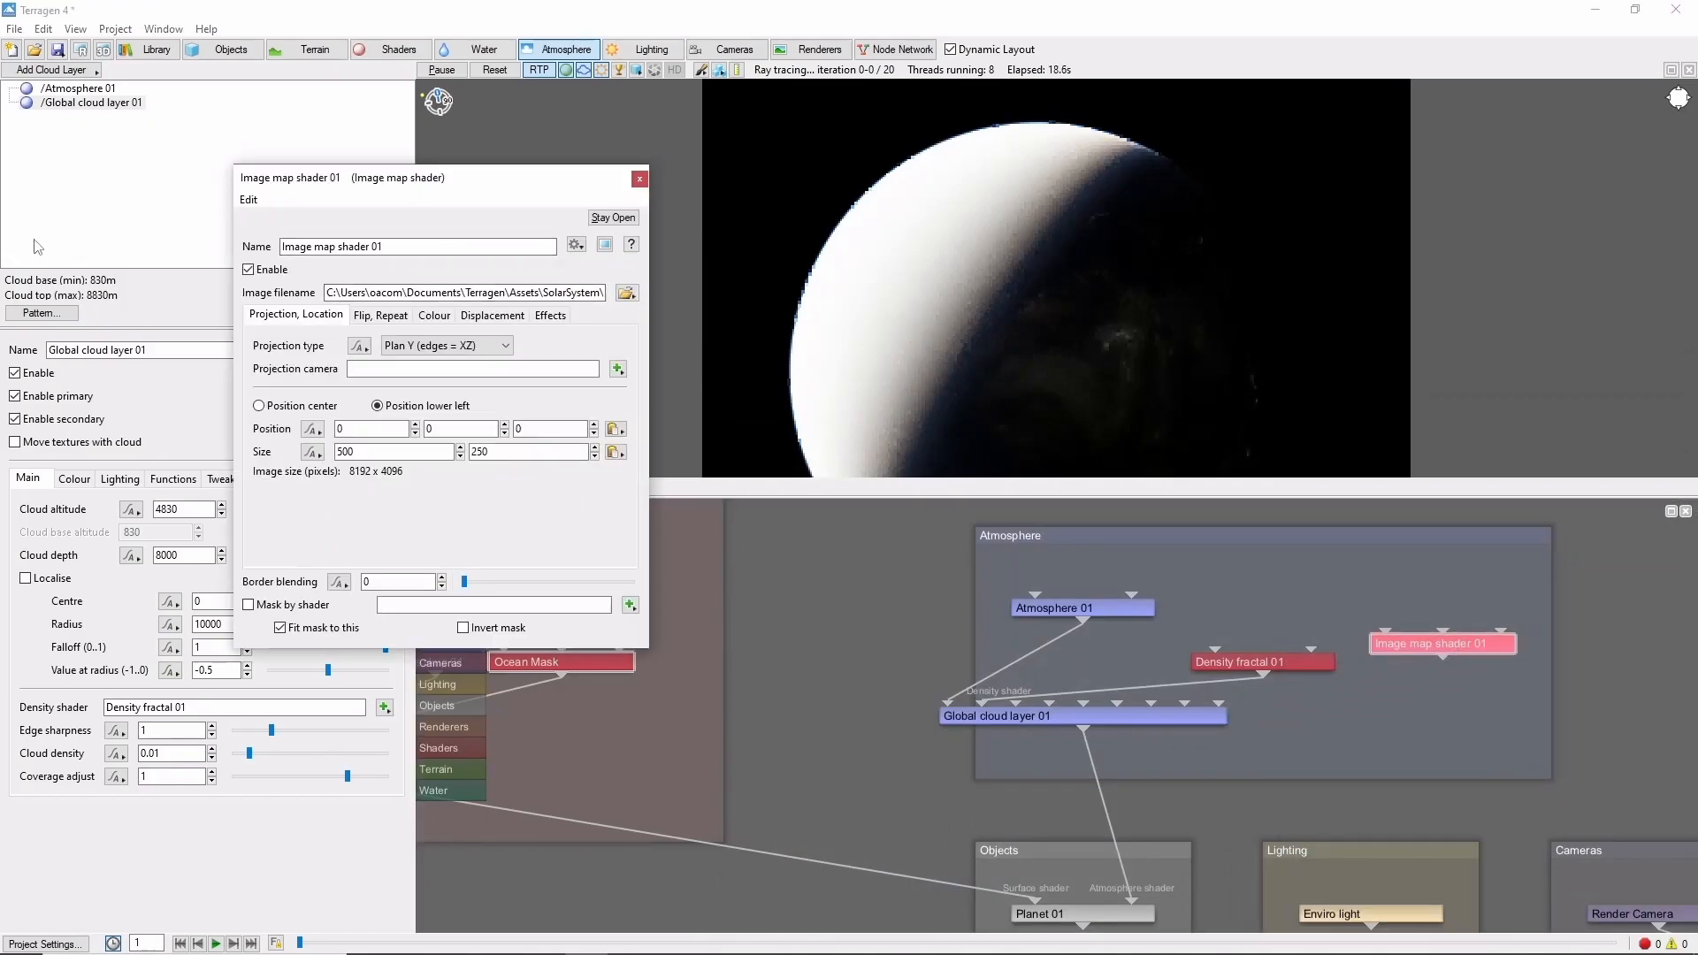
pyautogui.write('Cloud Mask')
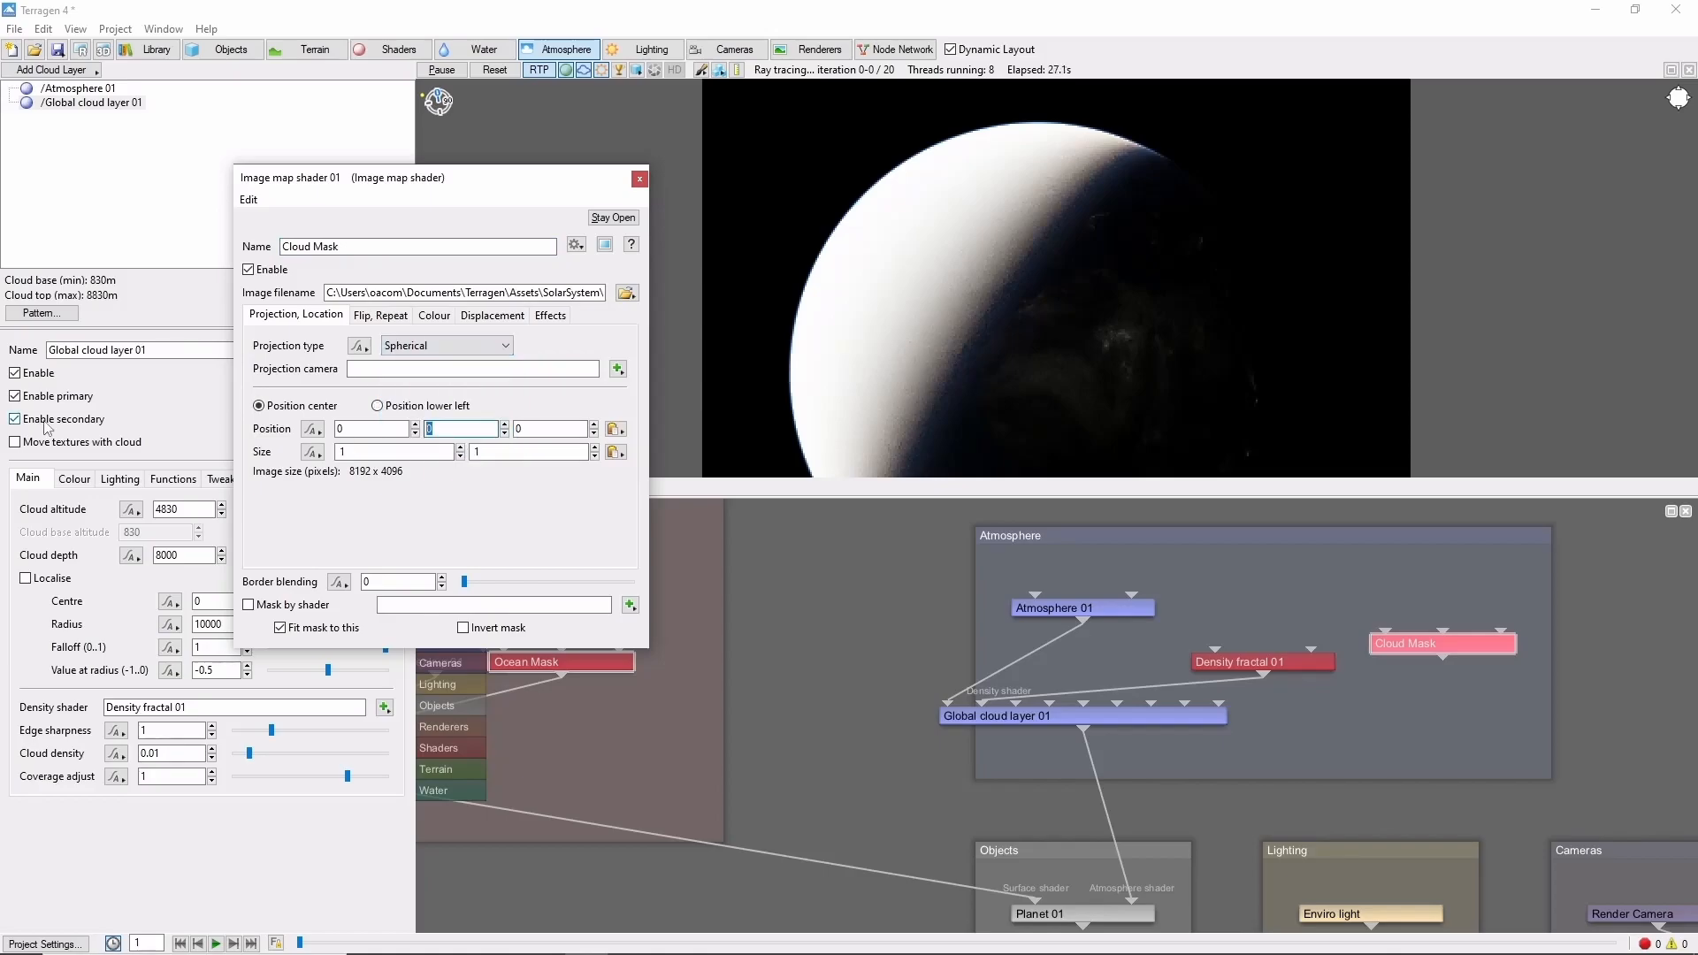
pyautogui.click(639, 177)
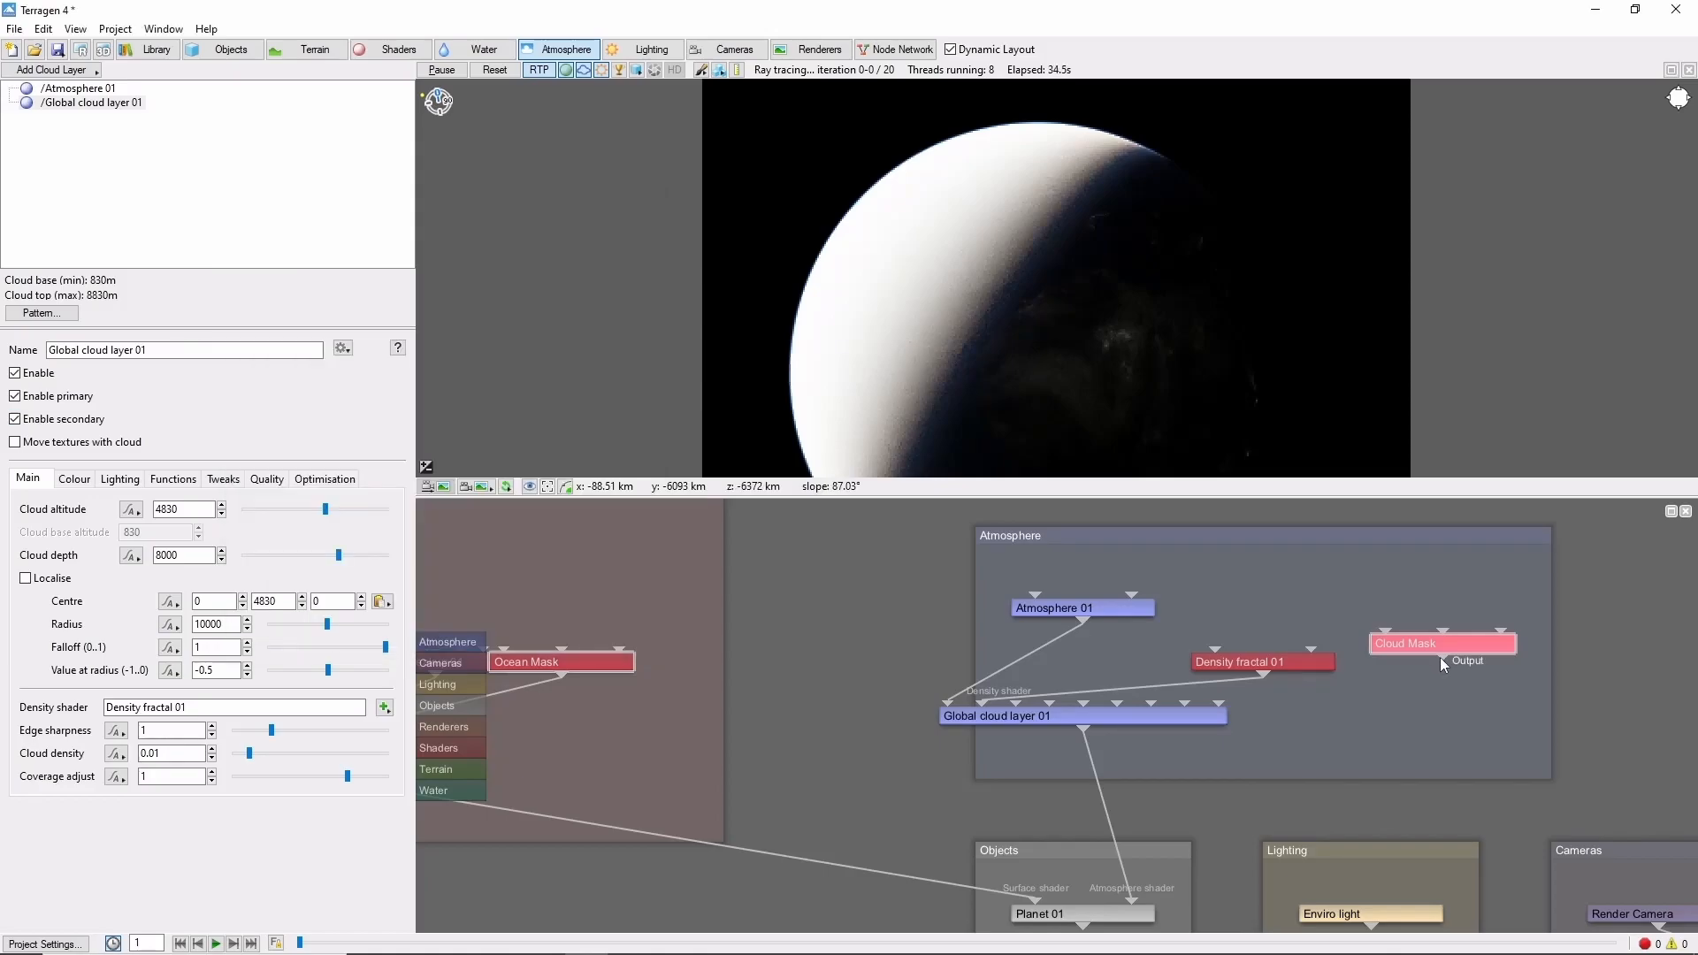
pyautogui.moveTo(1464, 660); pyautogui.dragTo(1082, 715)
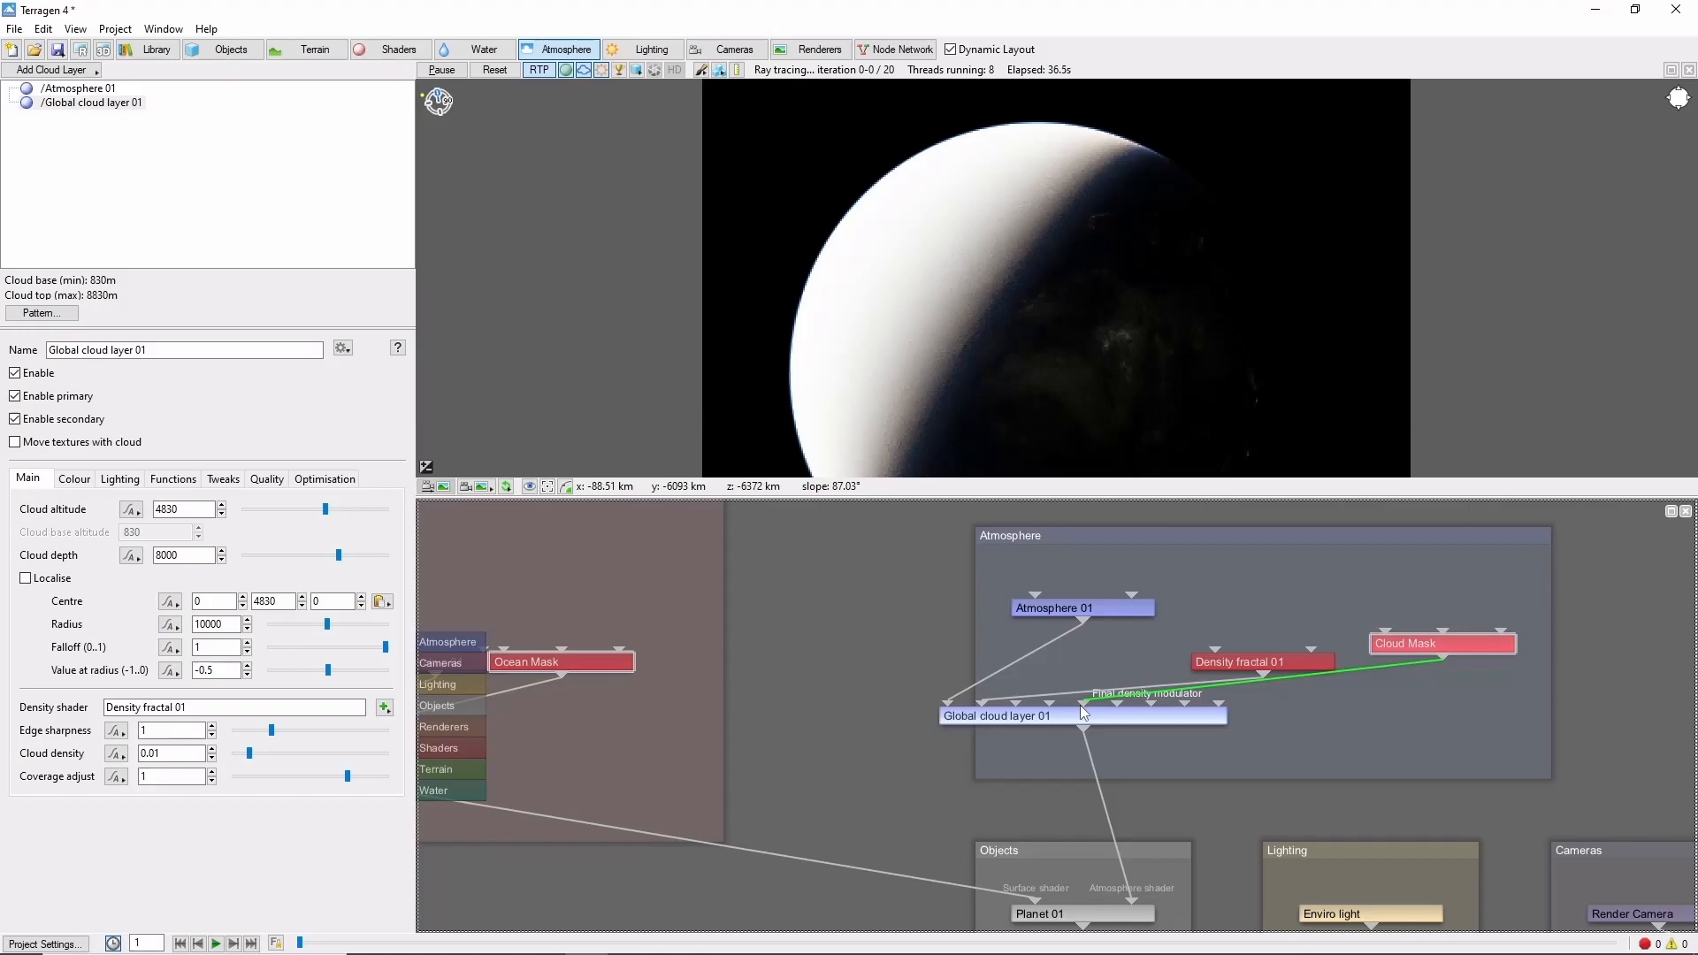